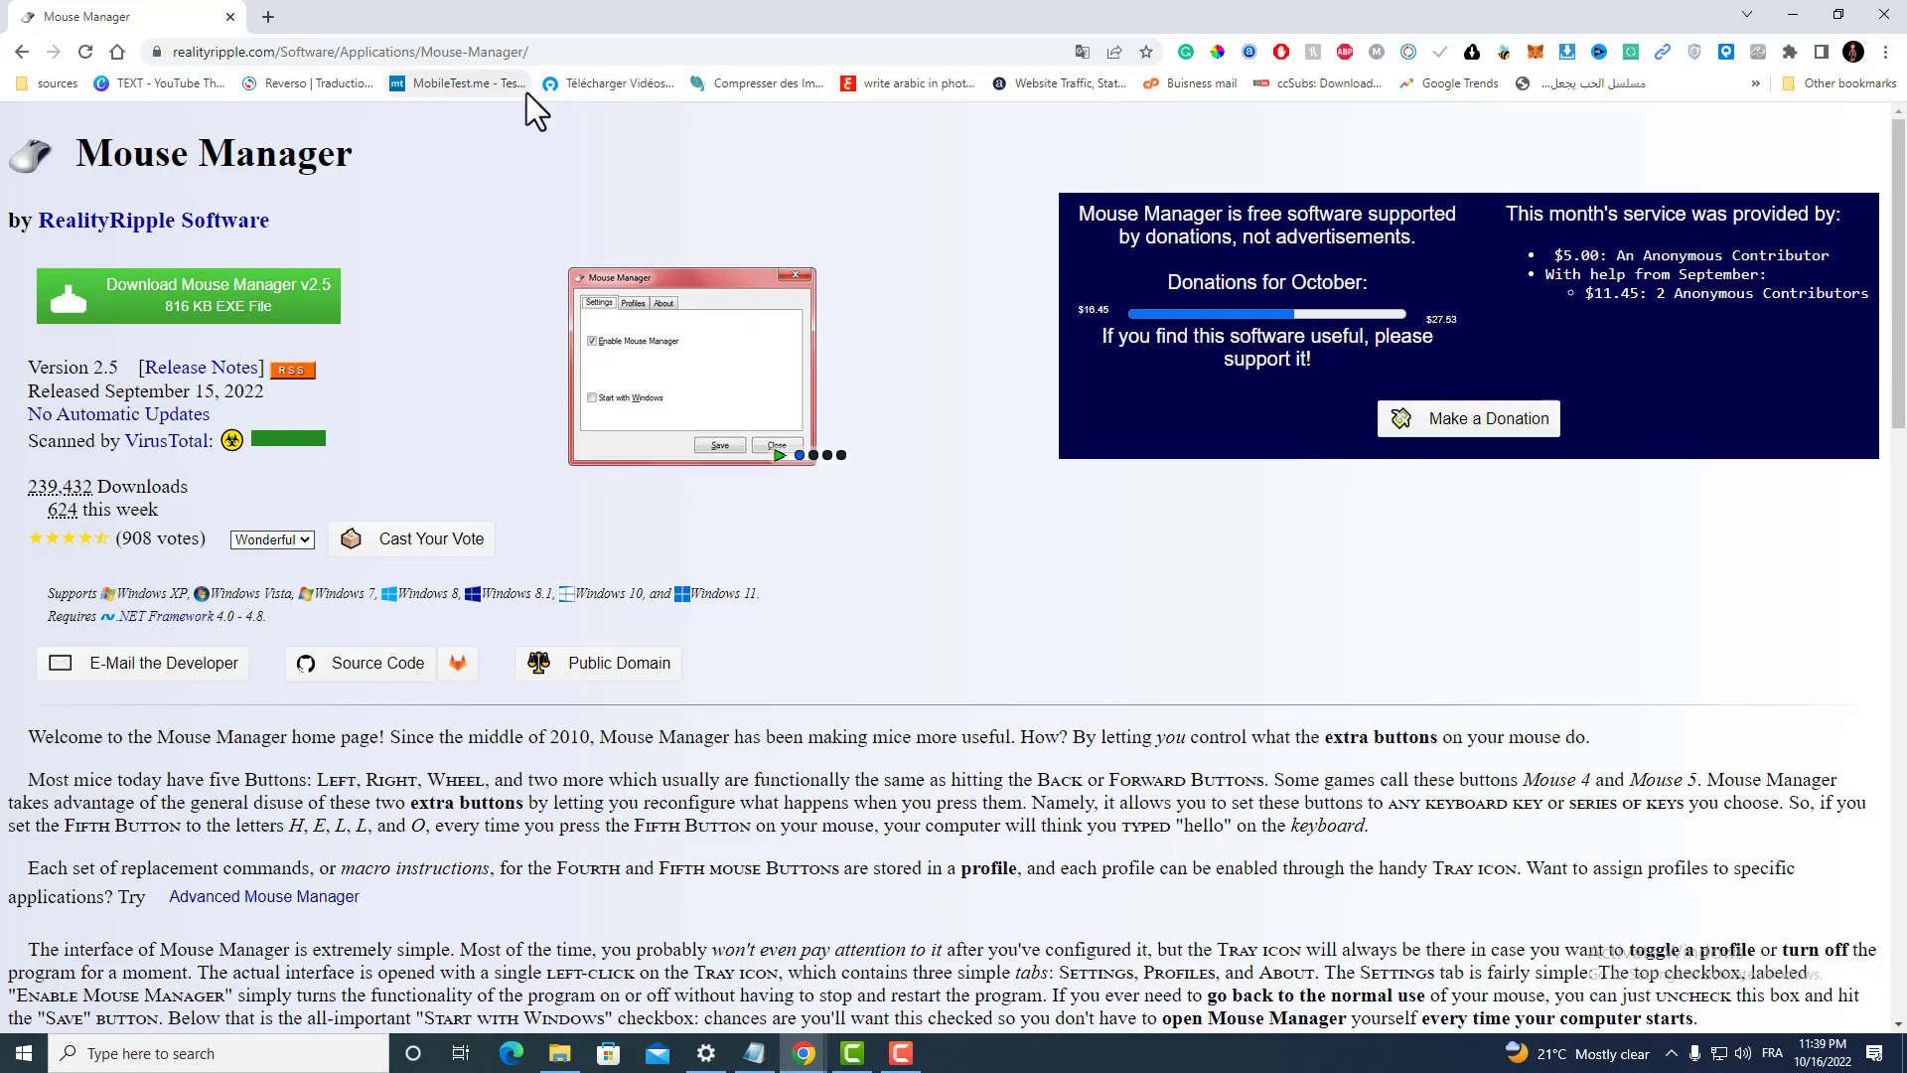
pyautogui.moveTo(459, 82)
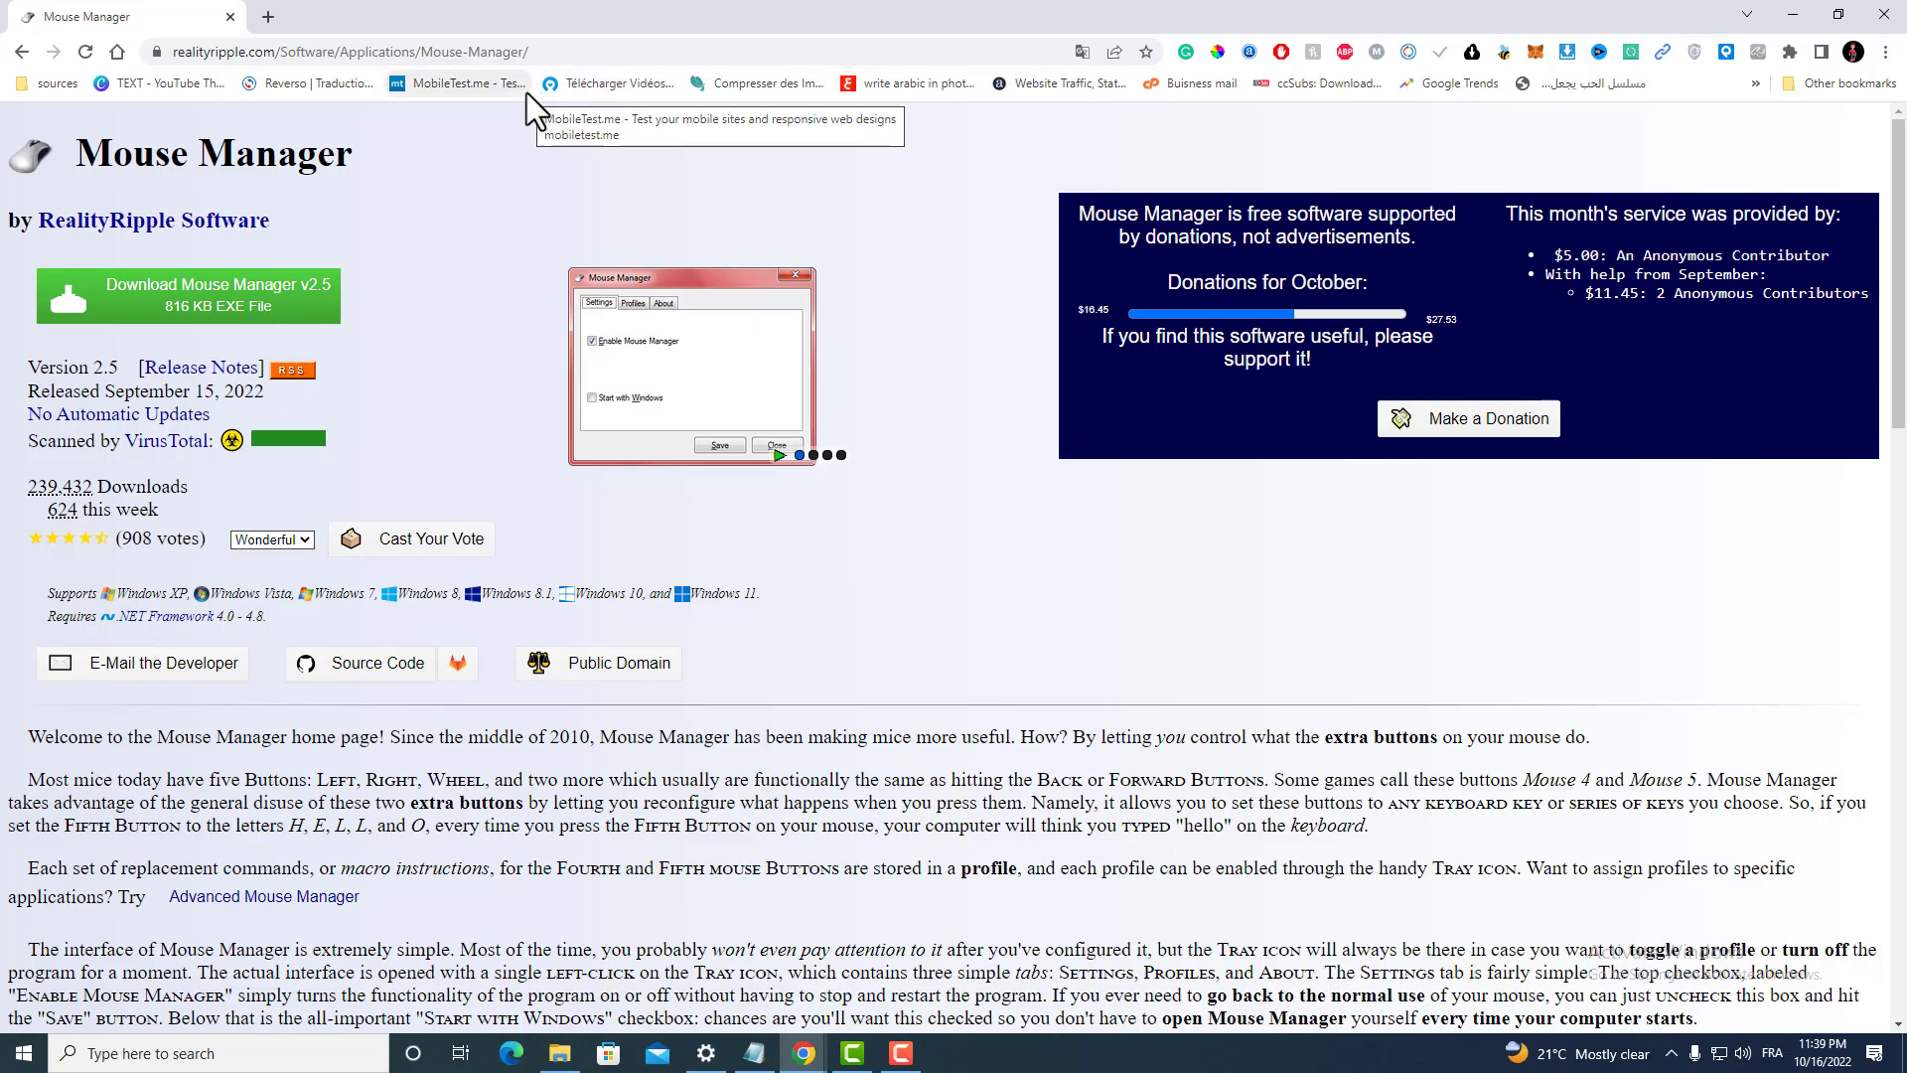
# - Download MMGR_Setup.exe from Chrome and run it past the SmartScreen warning
pyautogui.click(632, 302)
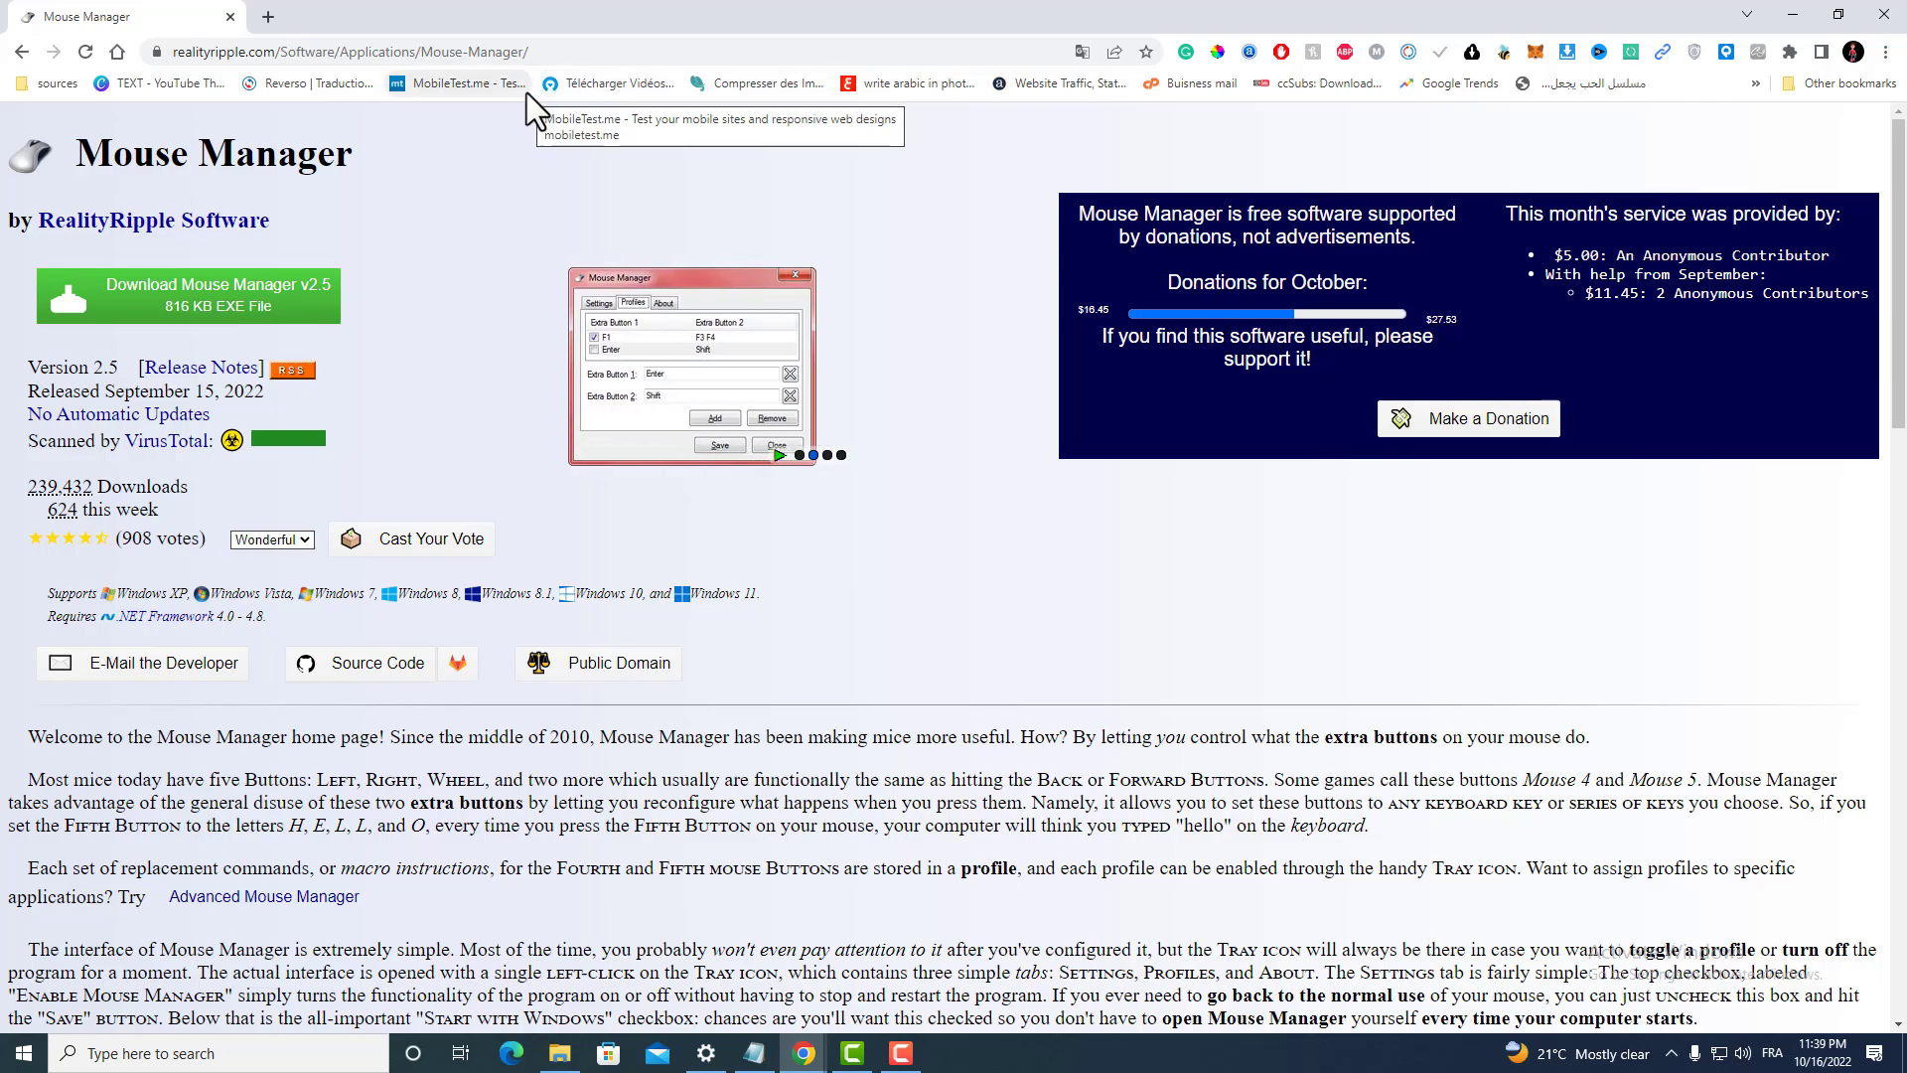
pyautogui.moveTo(384, 206)
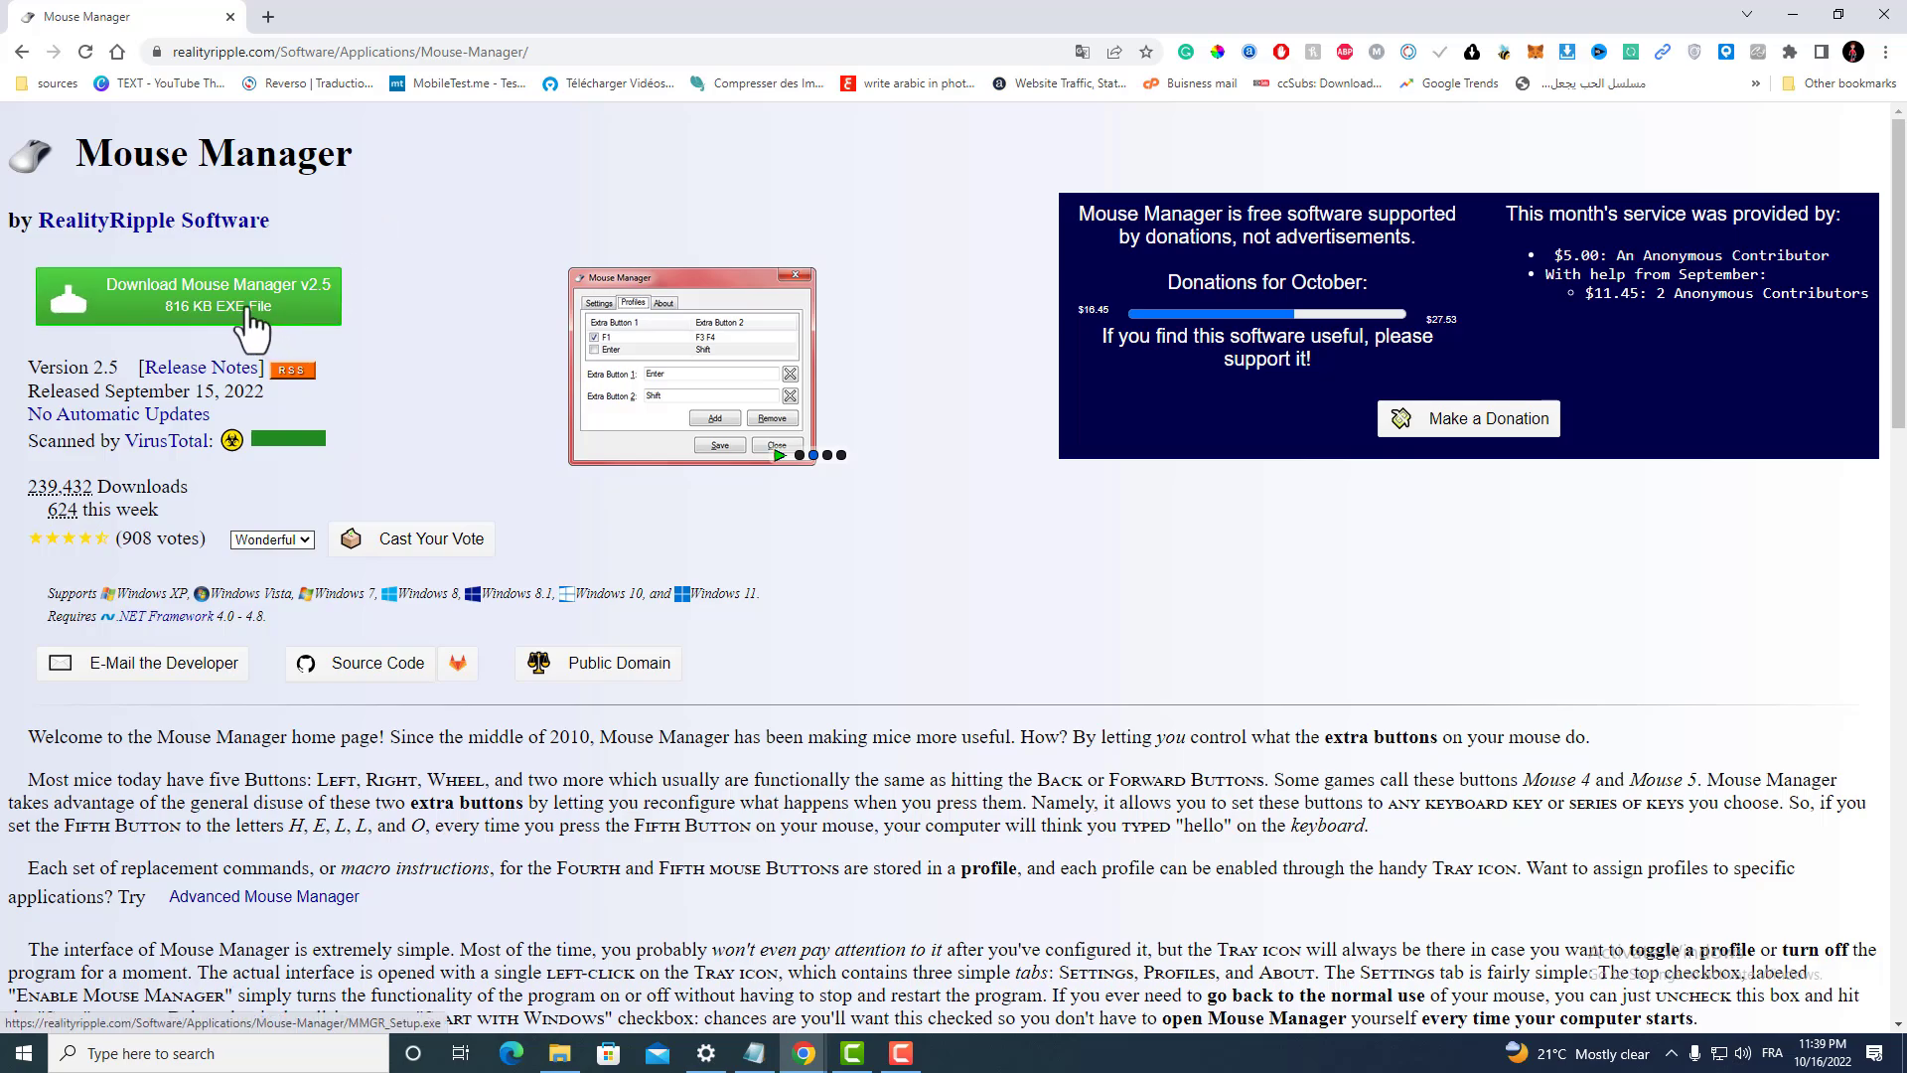
pyautogui.click(186, 296)
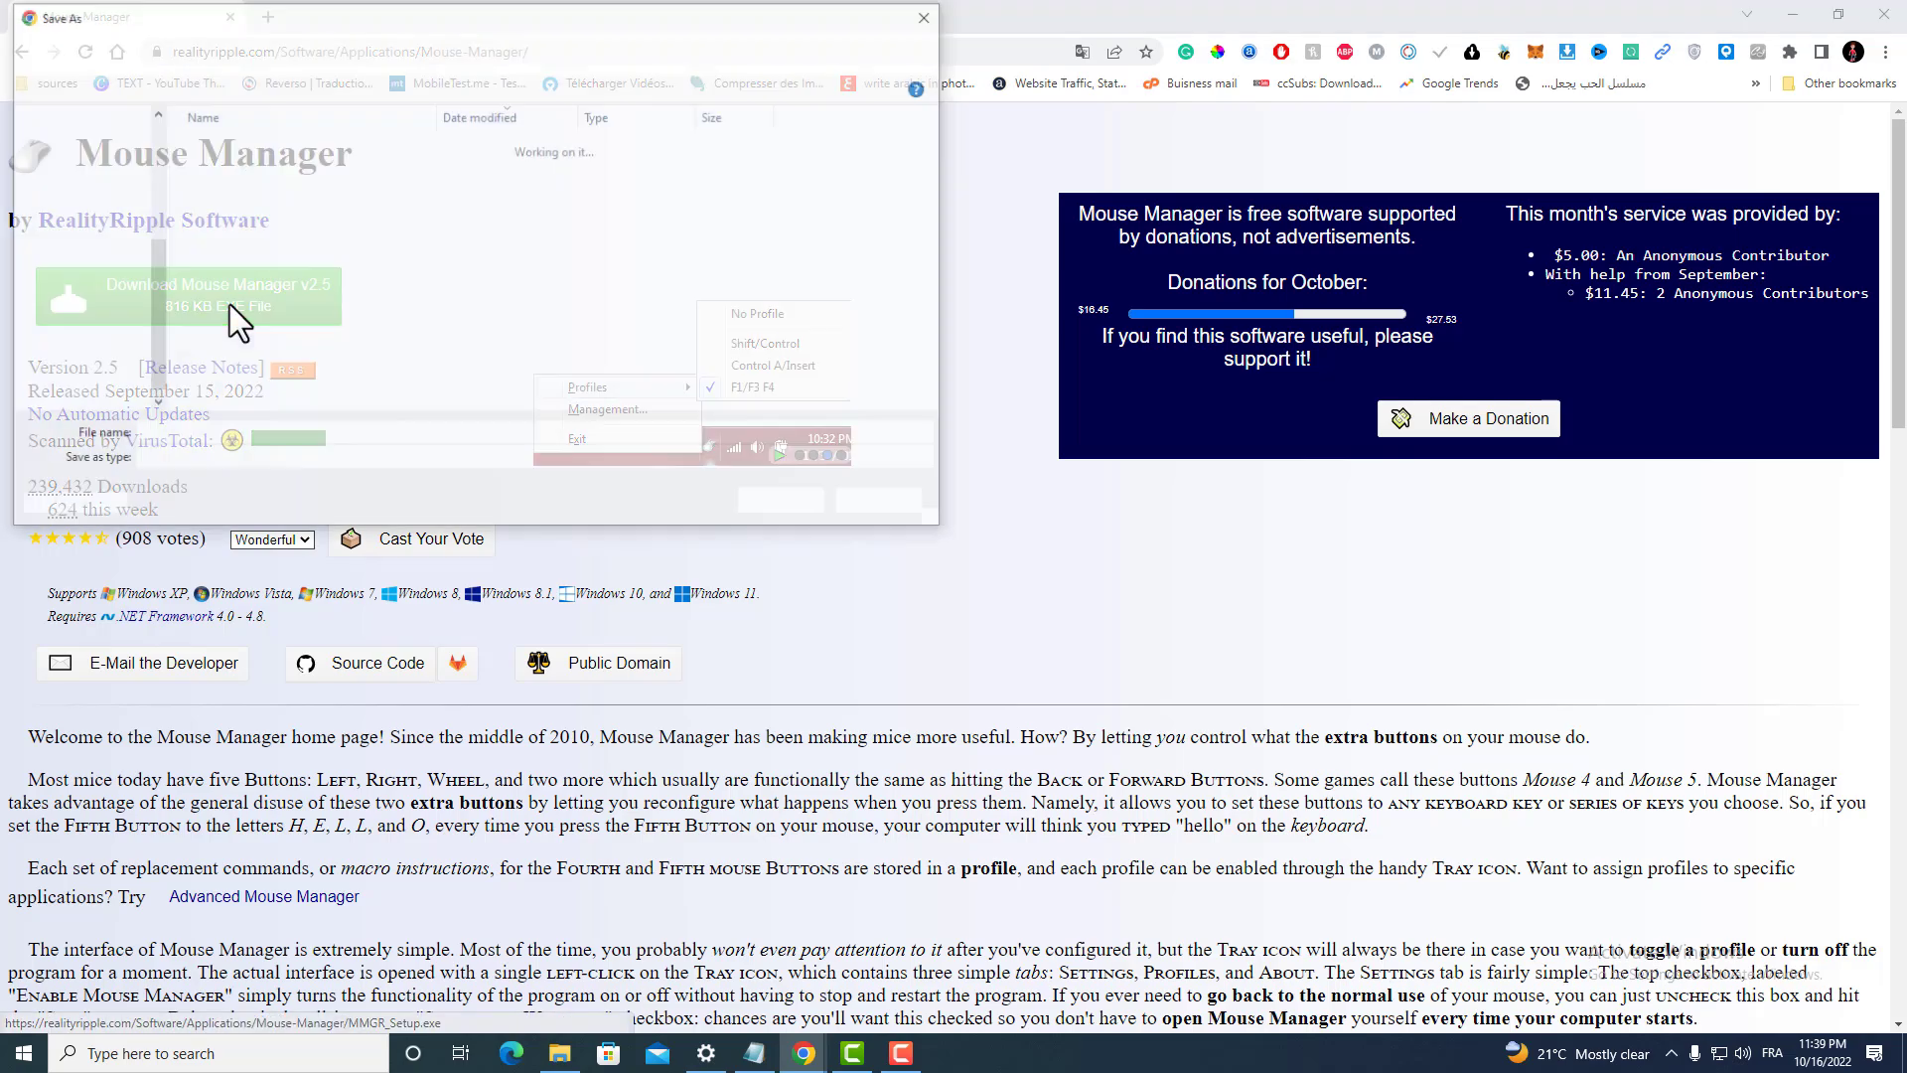
pyautogui.click(188, 296)
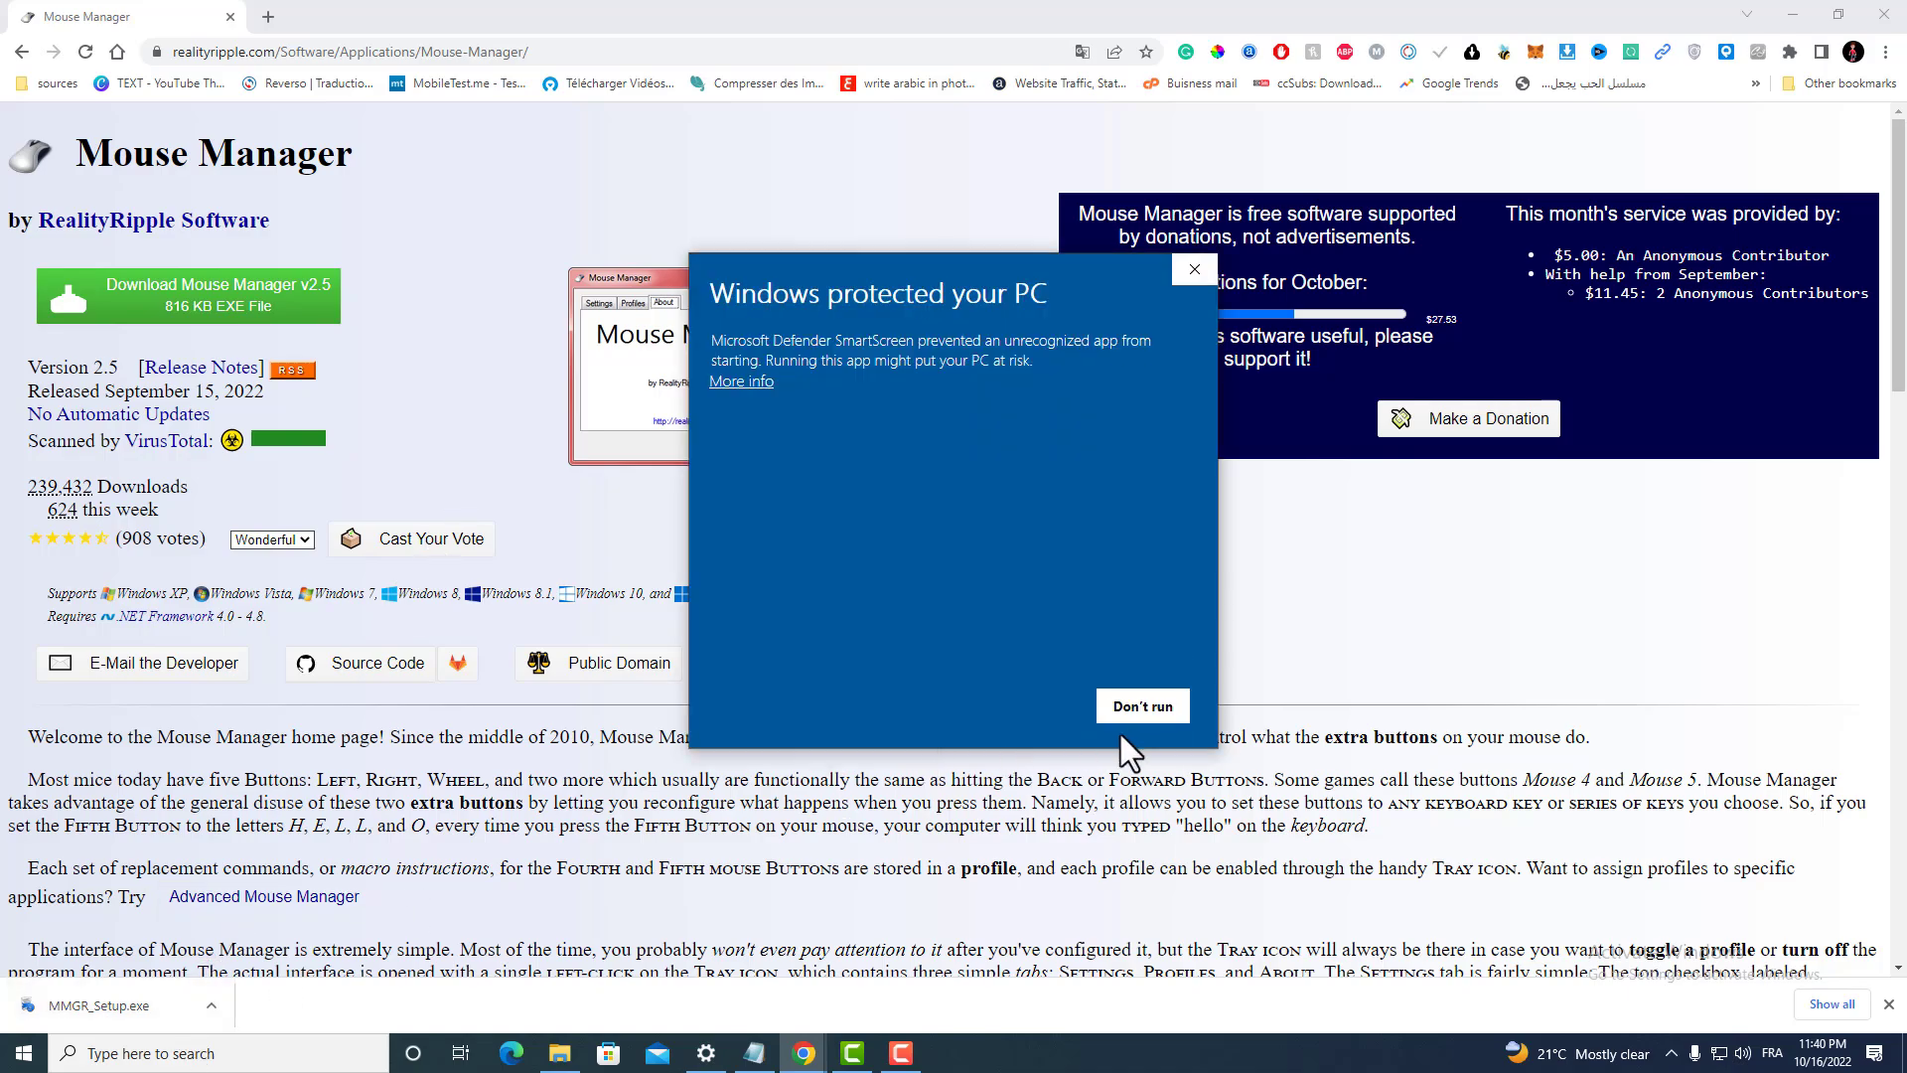
pyautogui.click(739, 381)
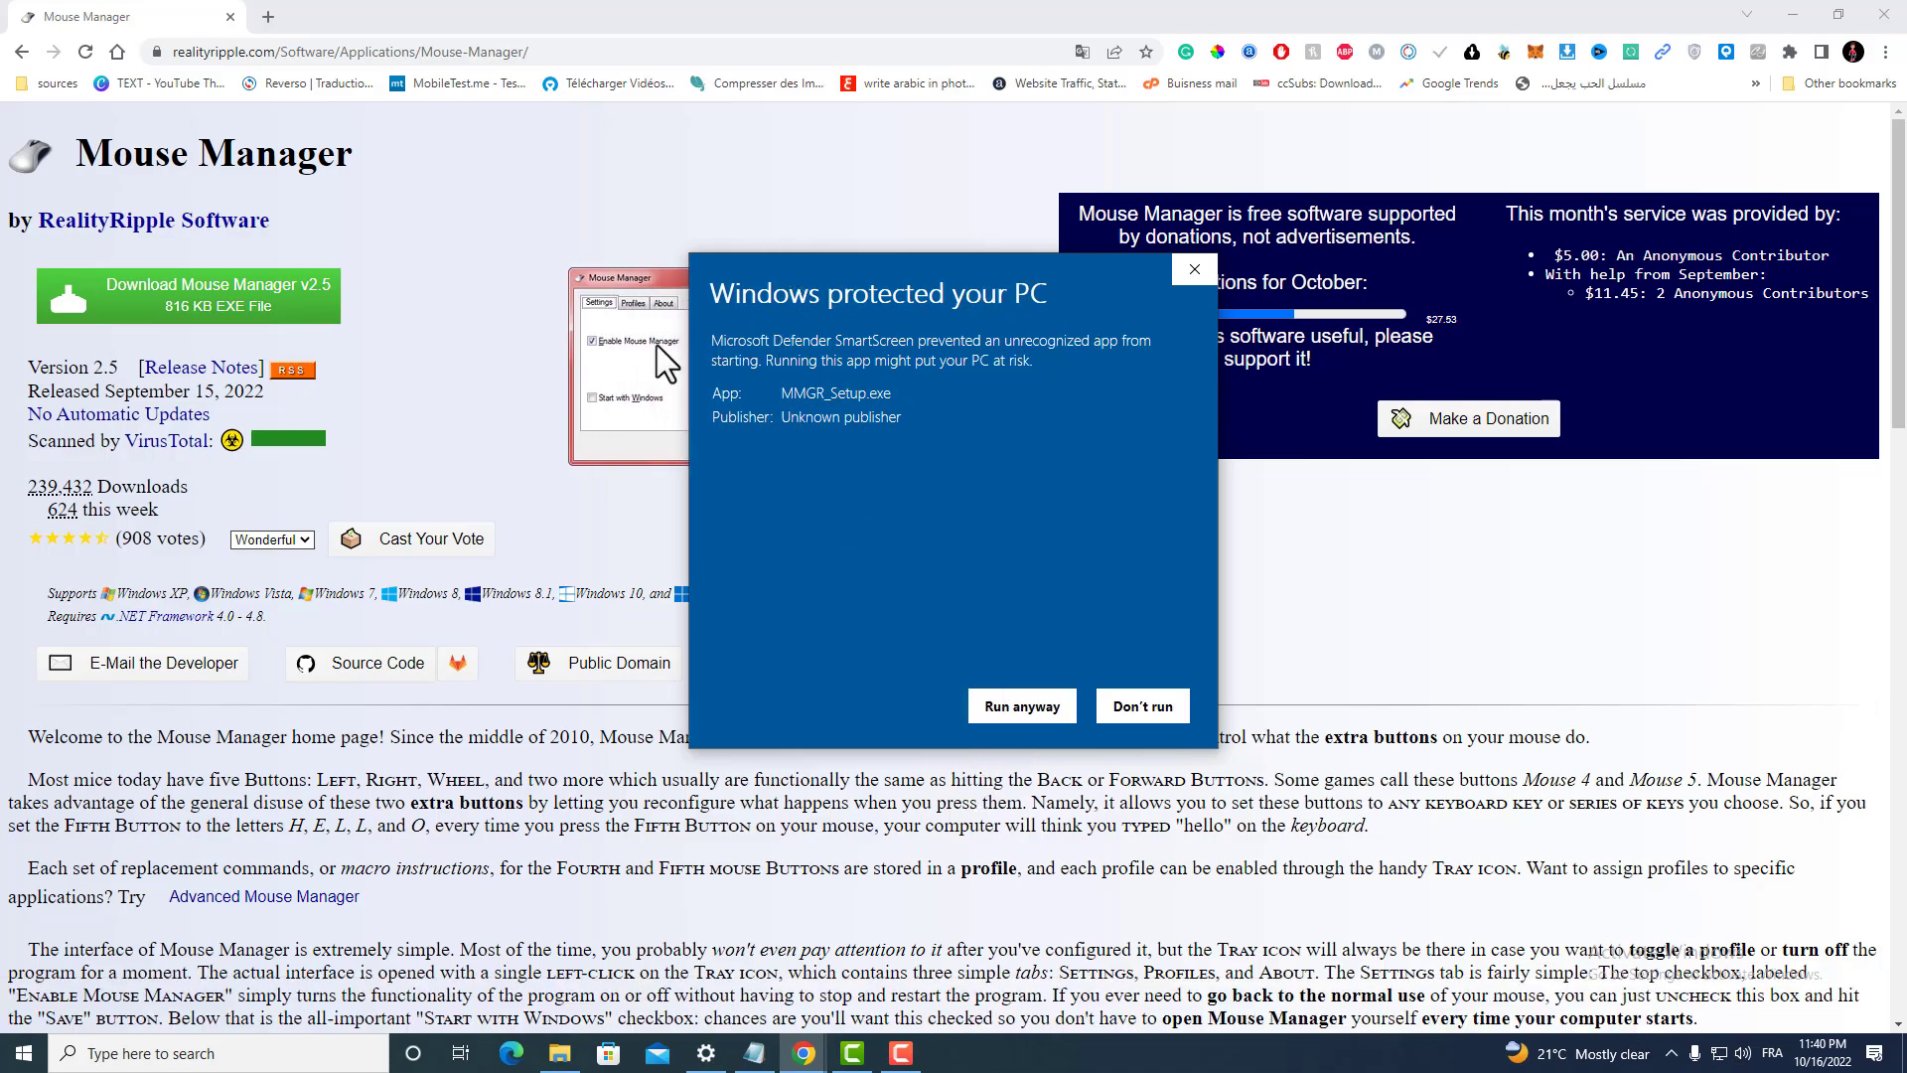
pyautogui.moveTo(973, 280)
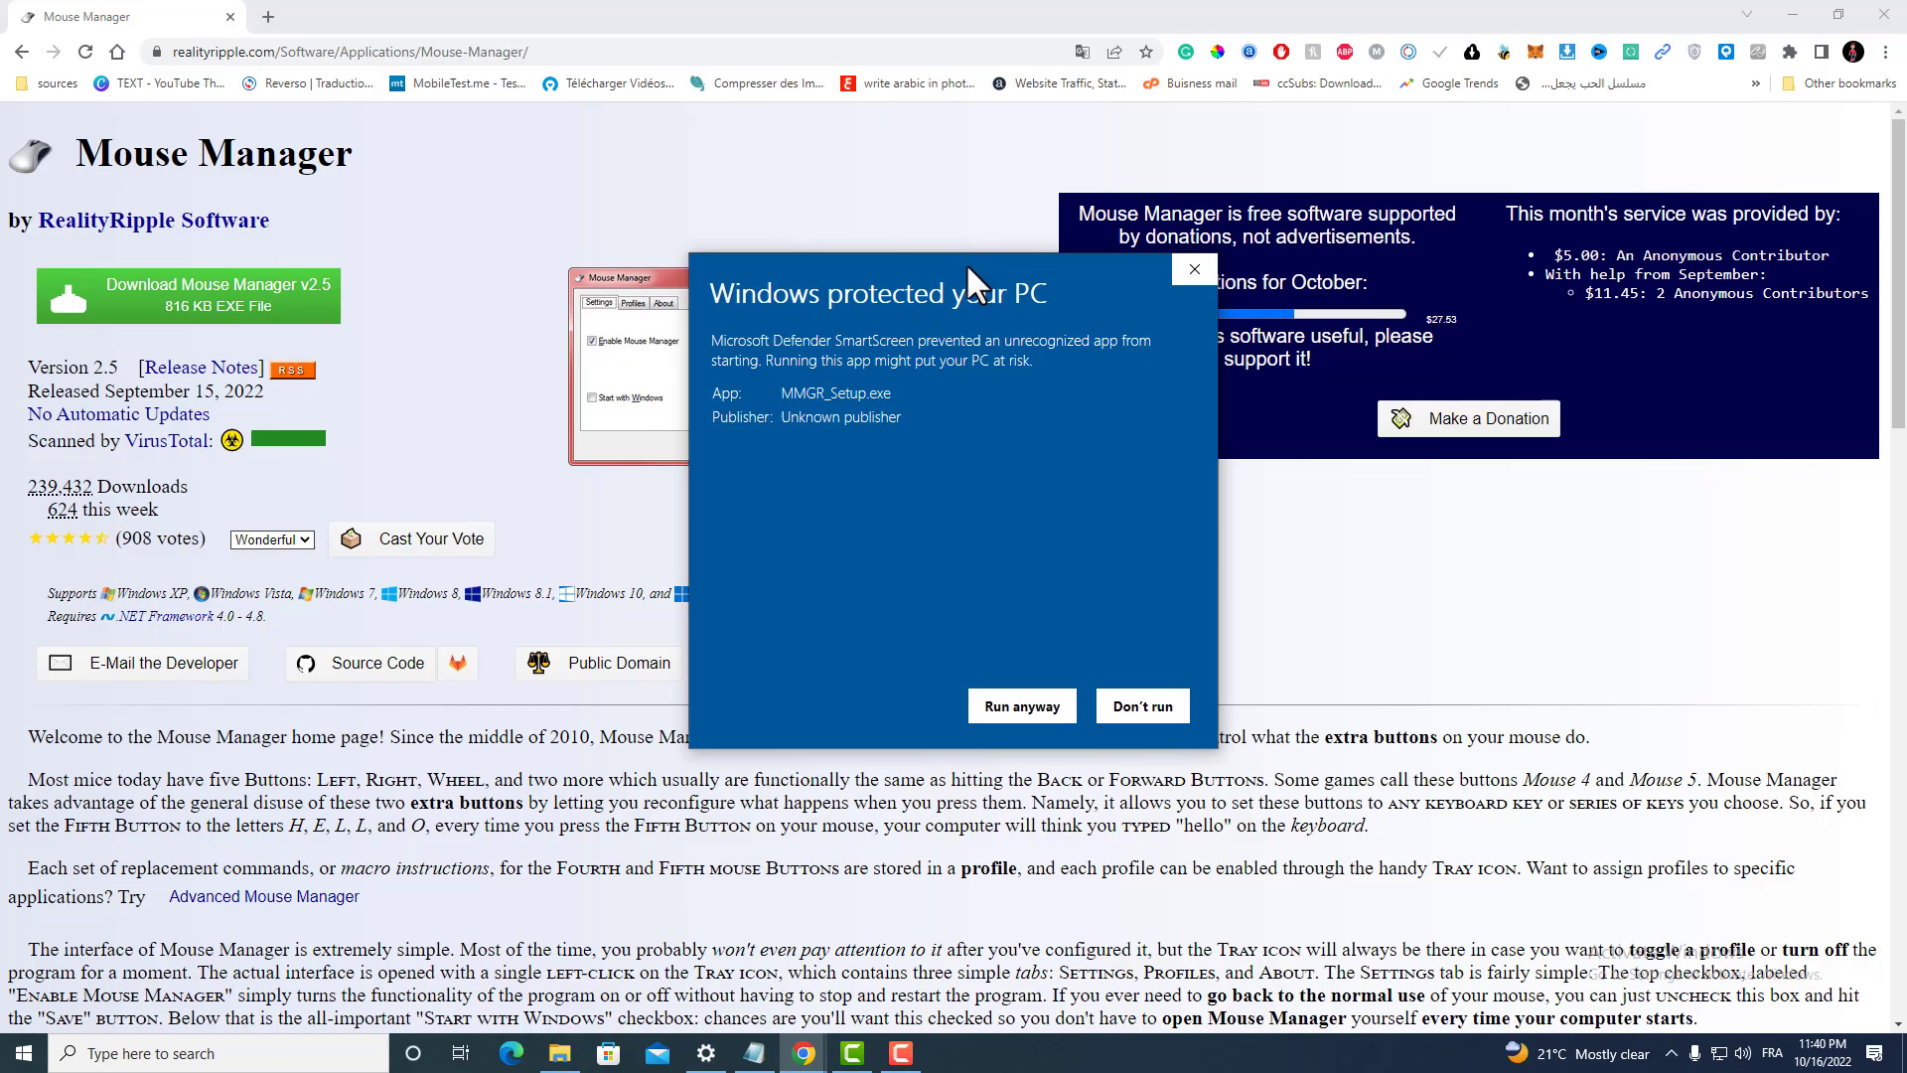
pyautogui.moveTo(997, 773)
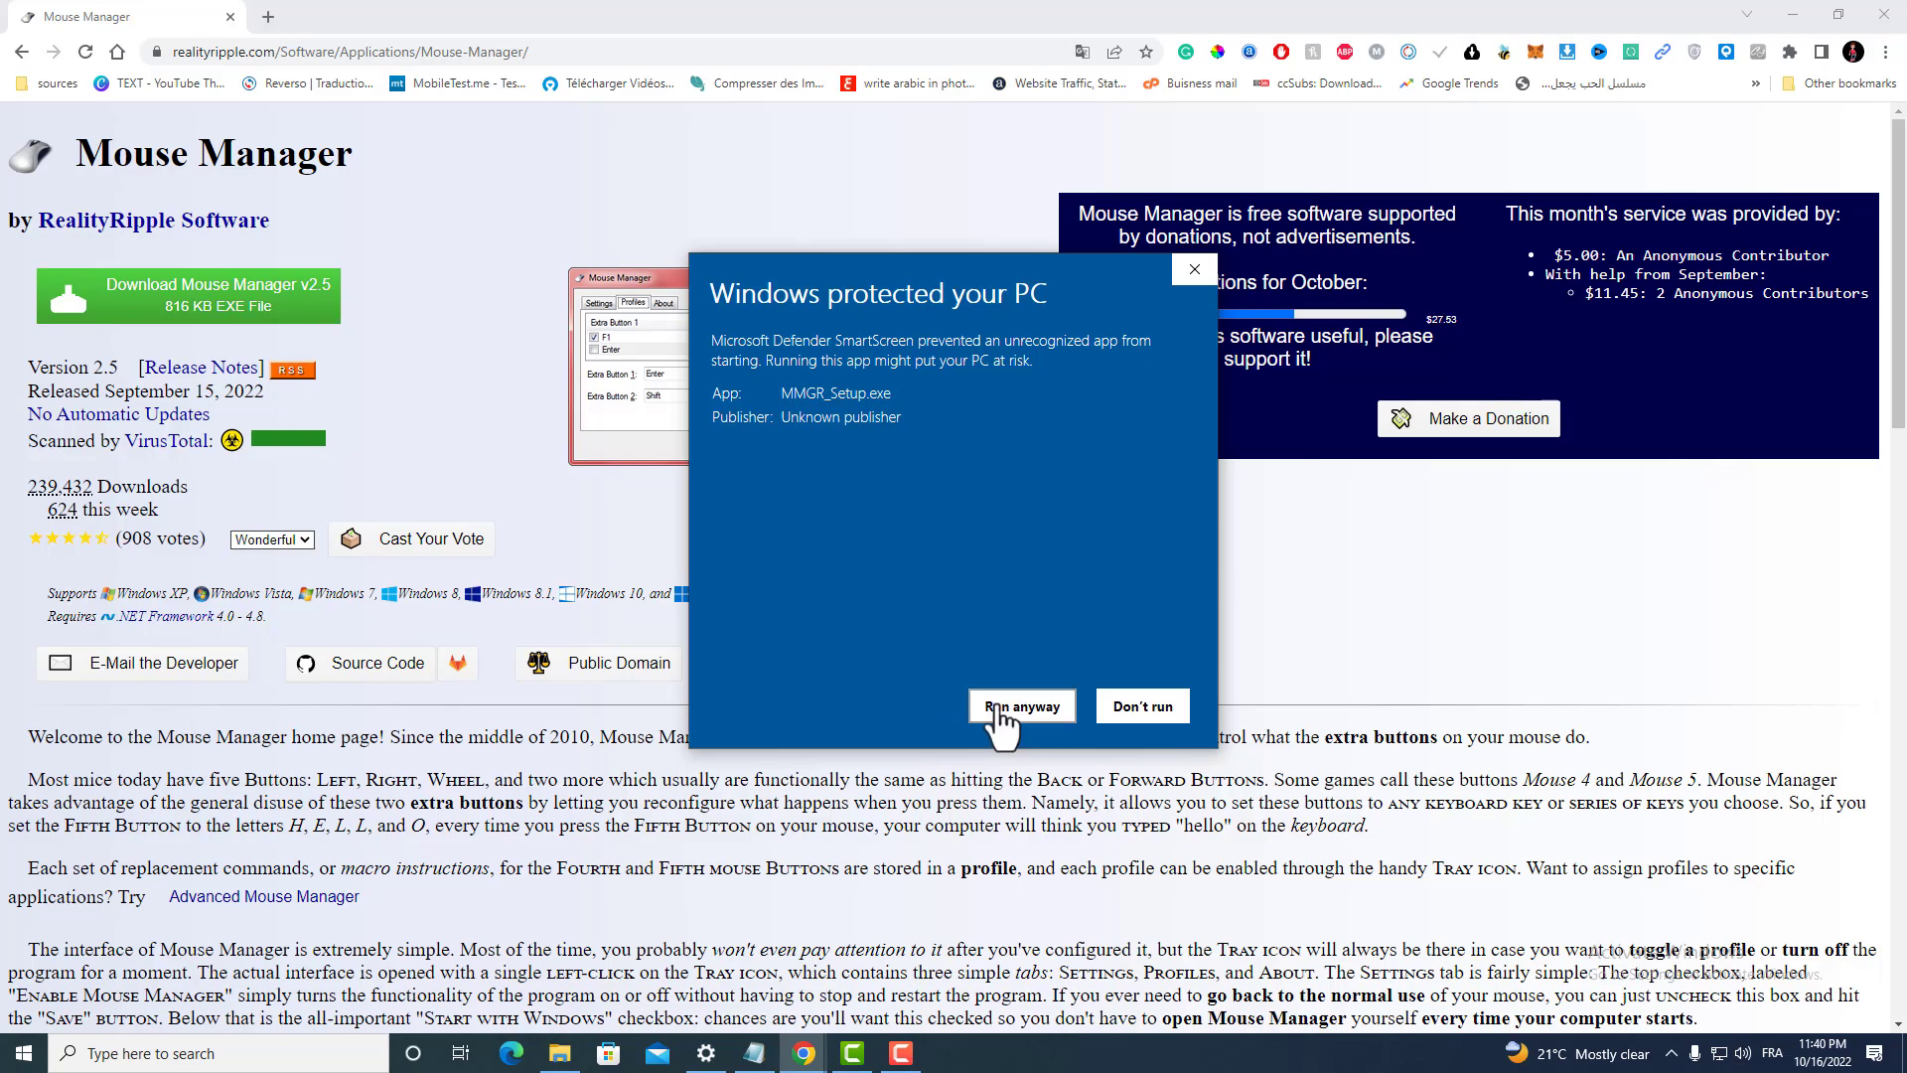
pyautogui.click(1139, 705)
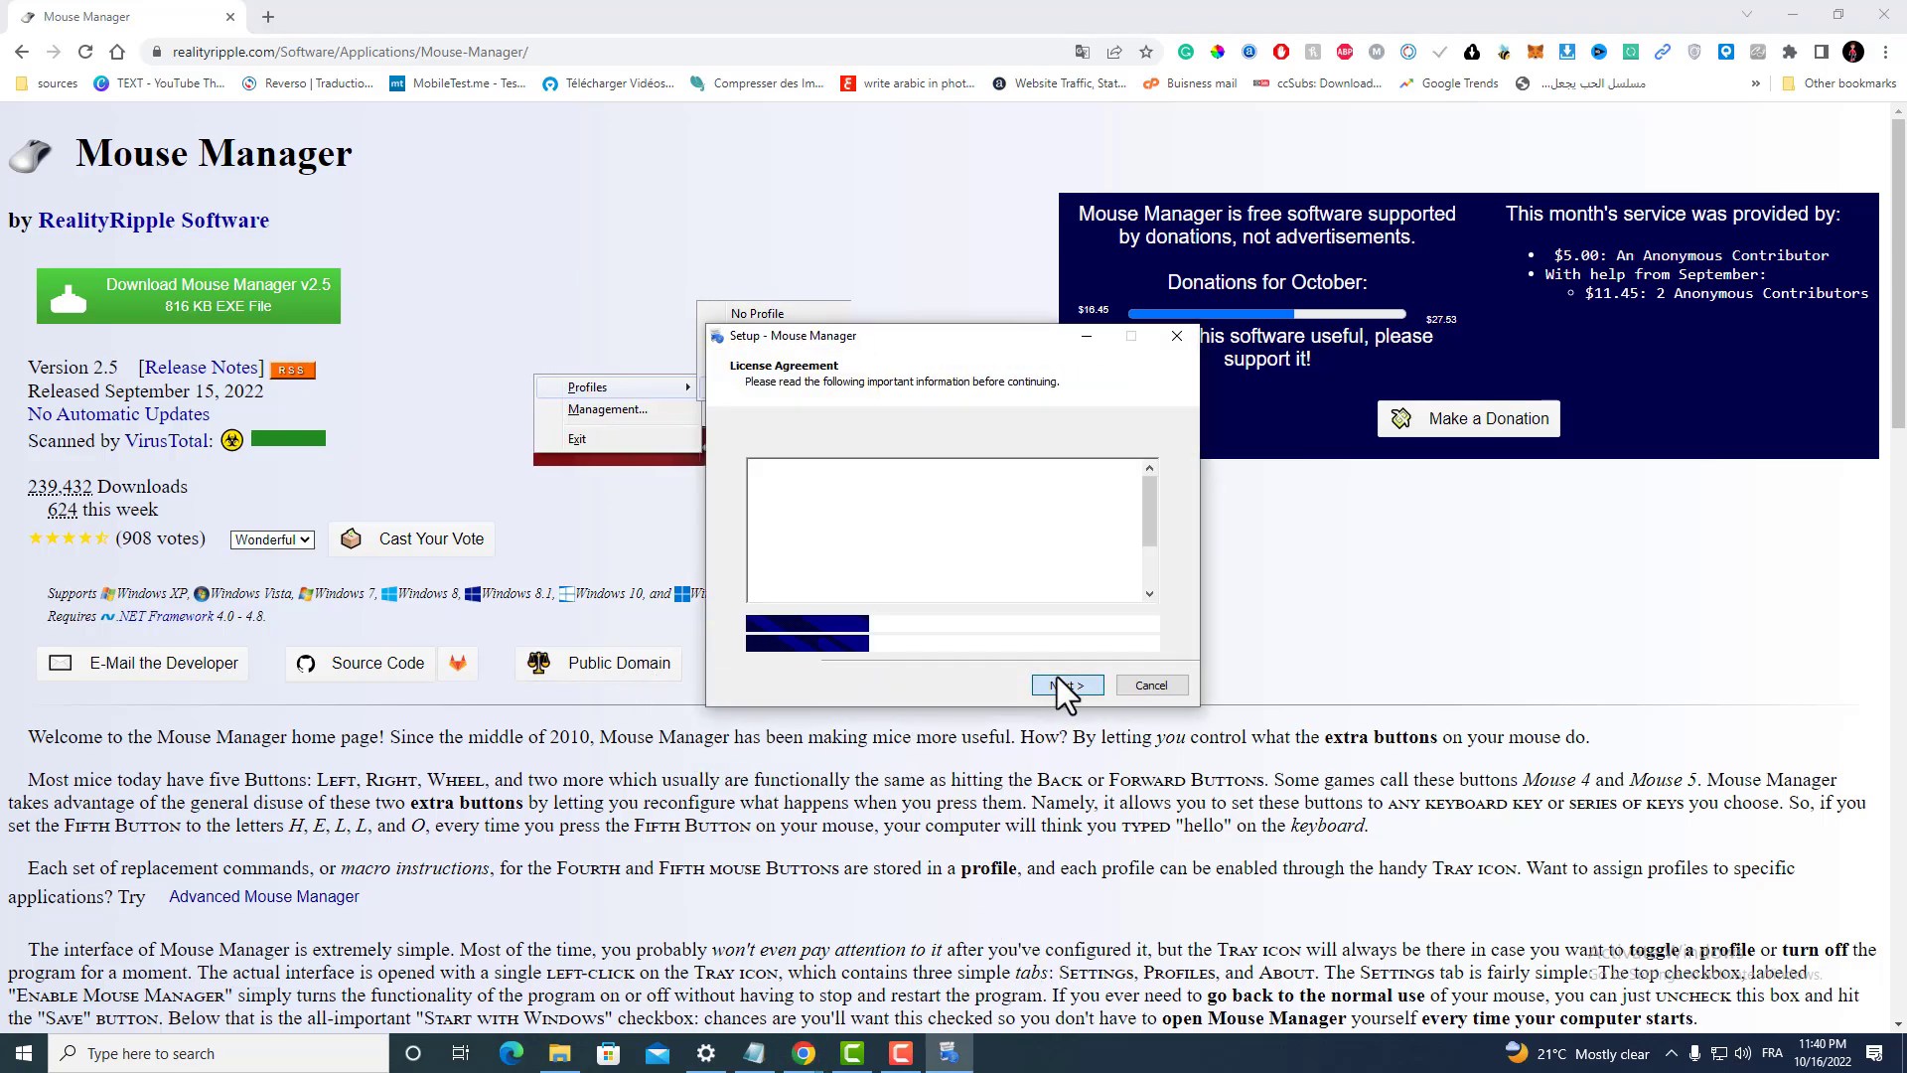
# - Install Mouse Manager with the default folder and Start Menu settings, then open Windows search
pyautogui.click(1063, 685)
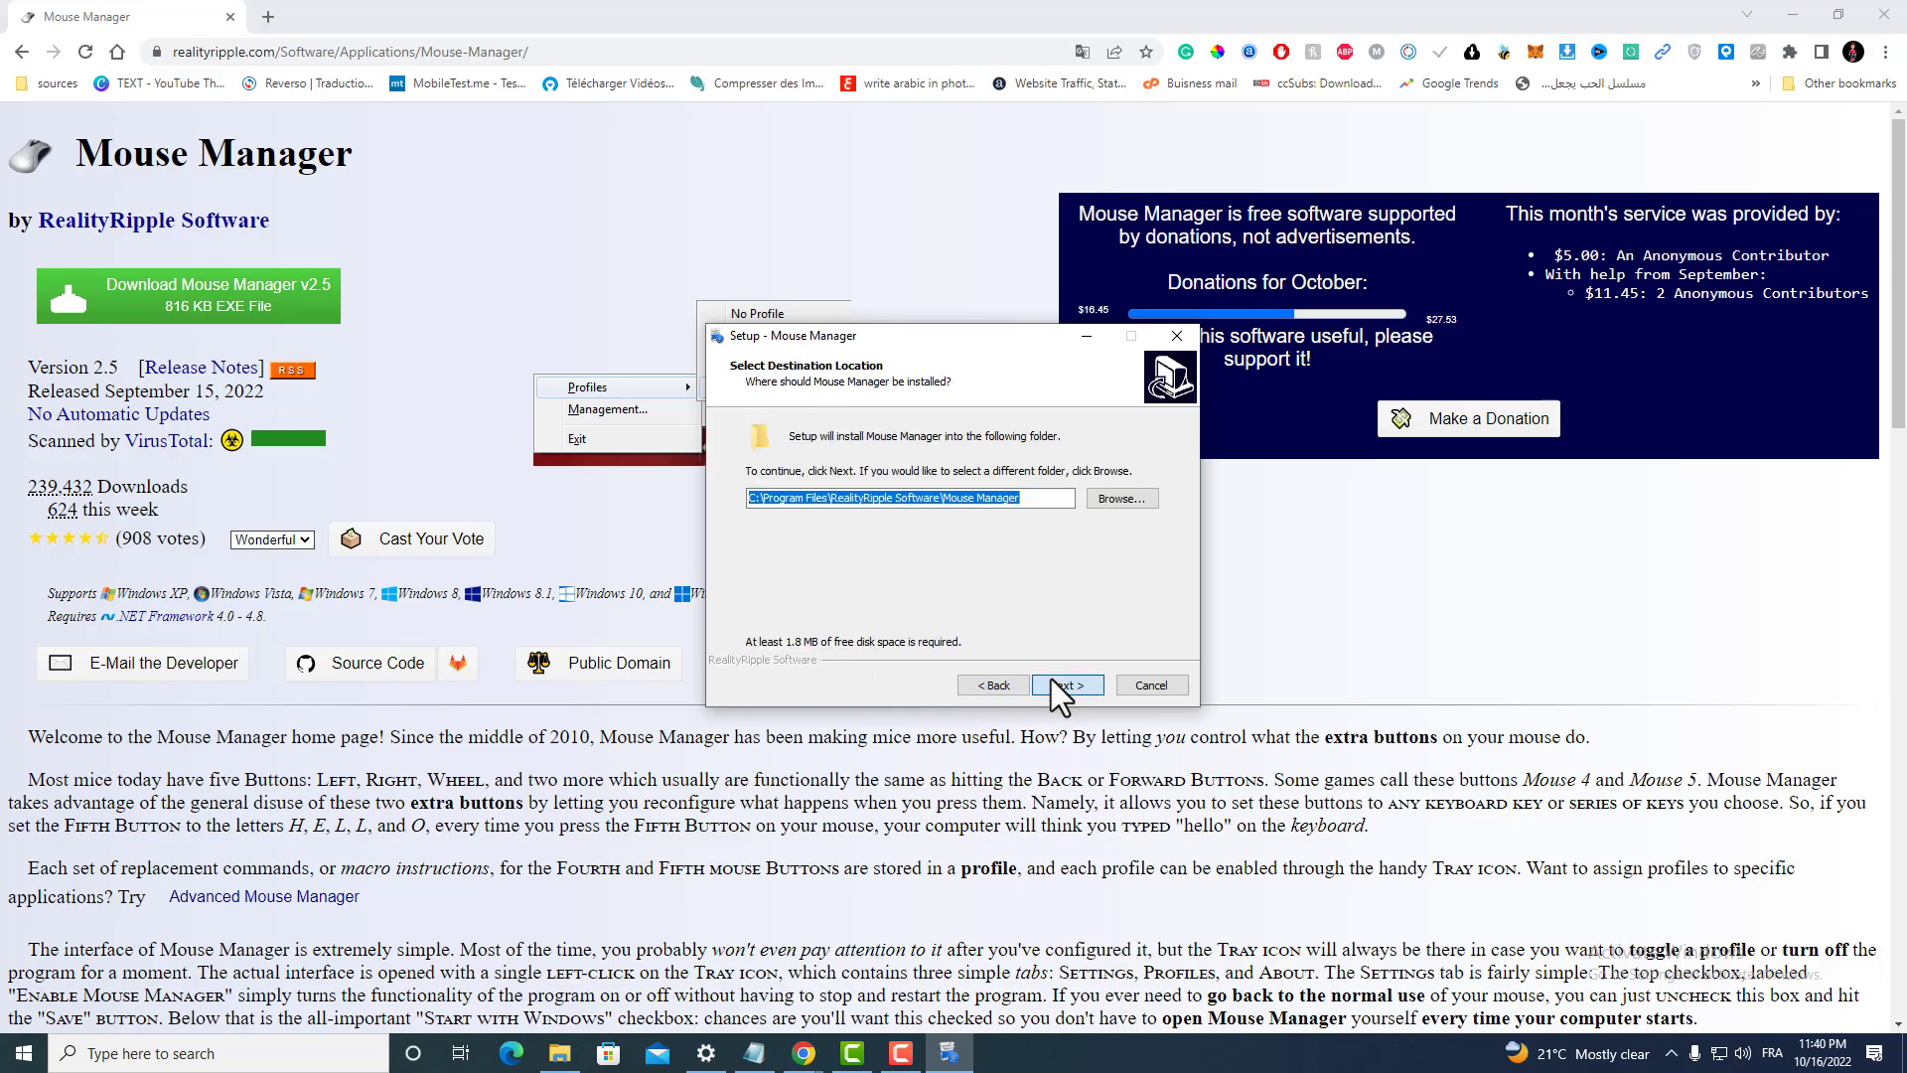
pyautogui.click(1064, 684)
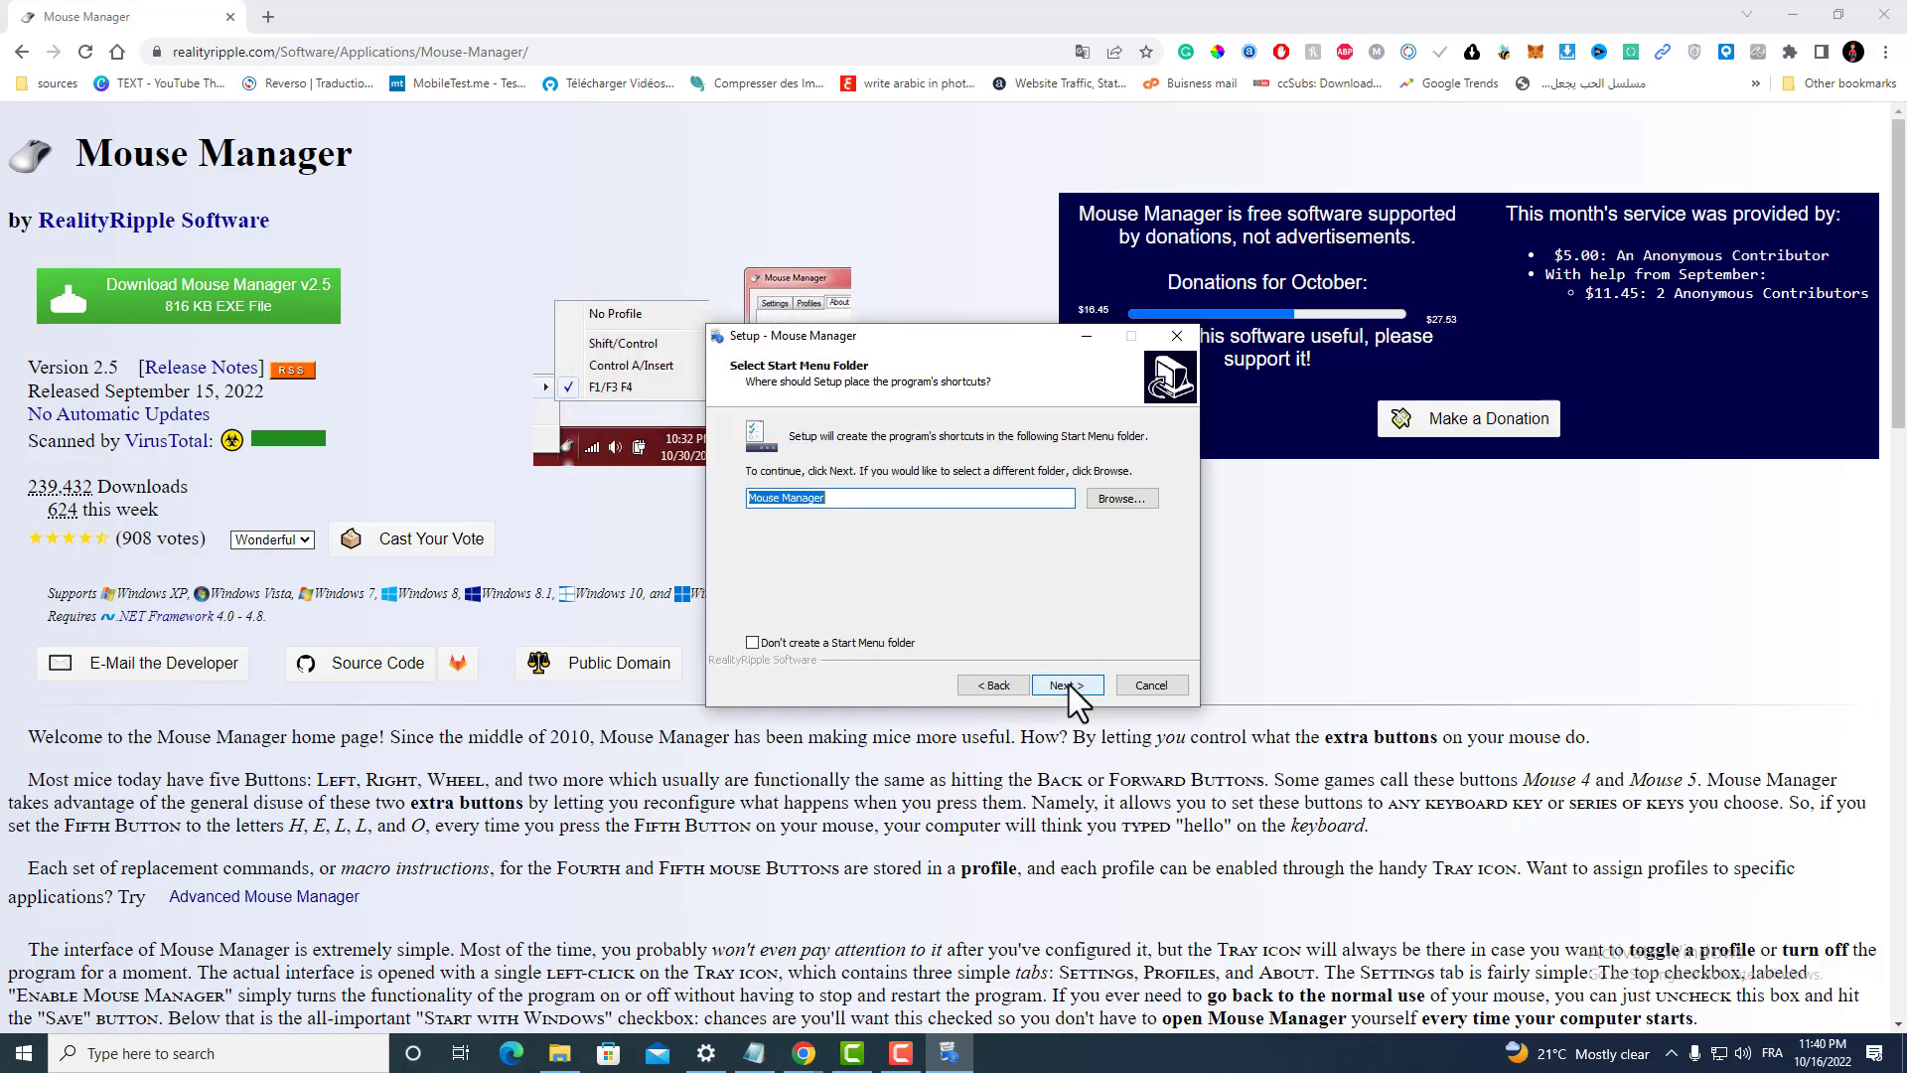
pyautogui.click(1067, 684)
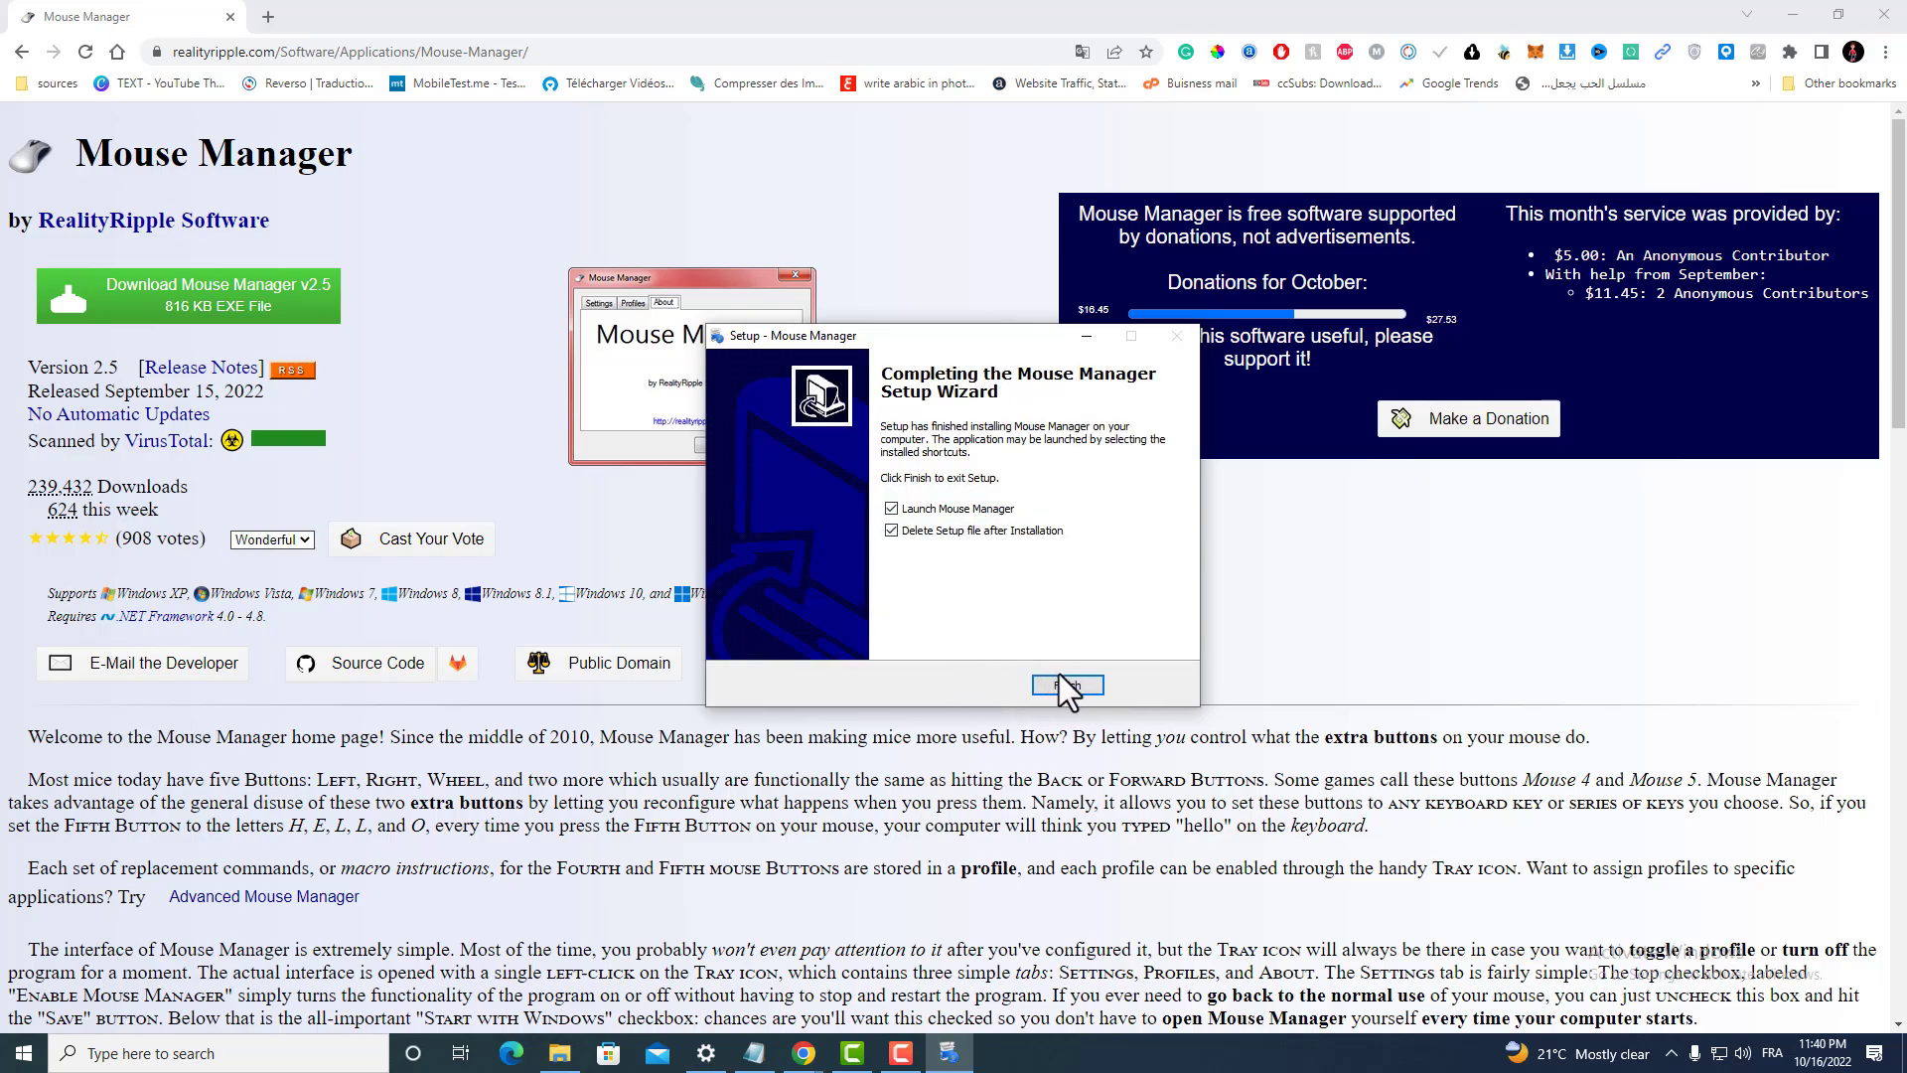
pyautogui.click(1066, 683)
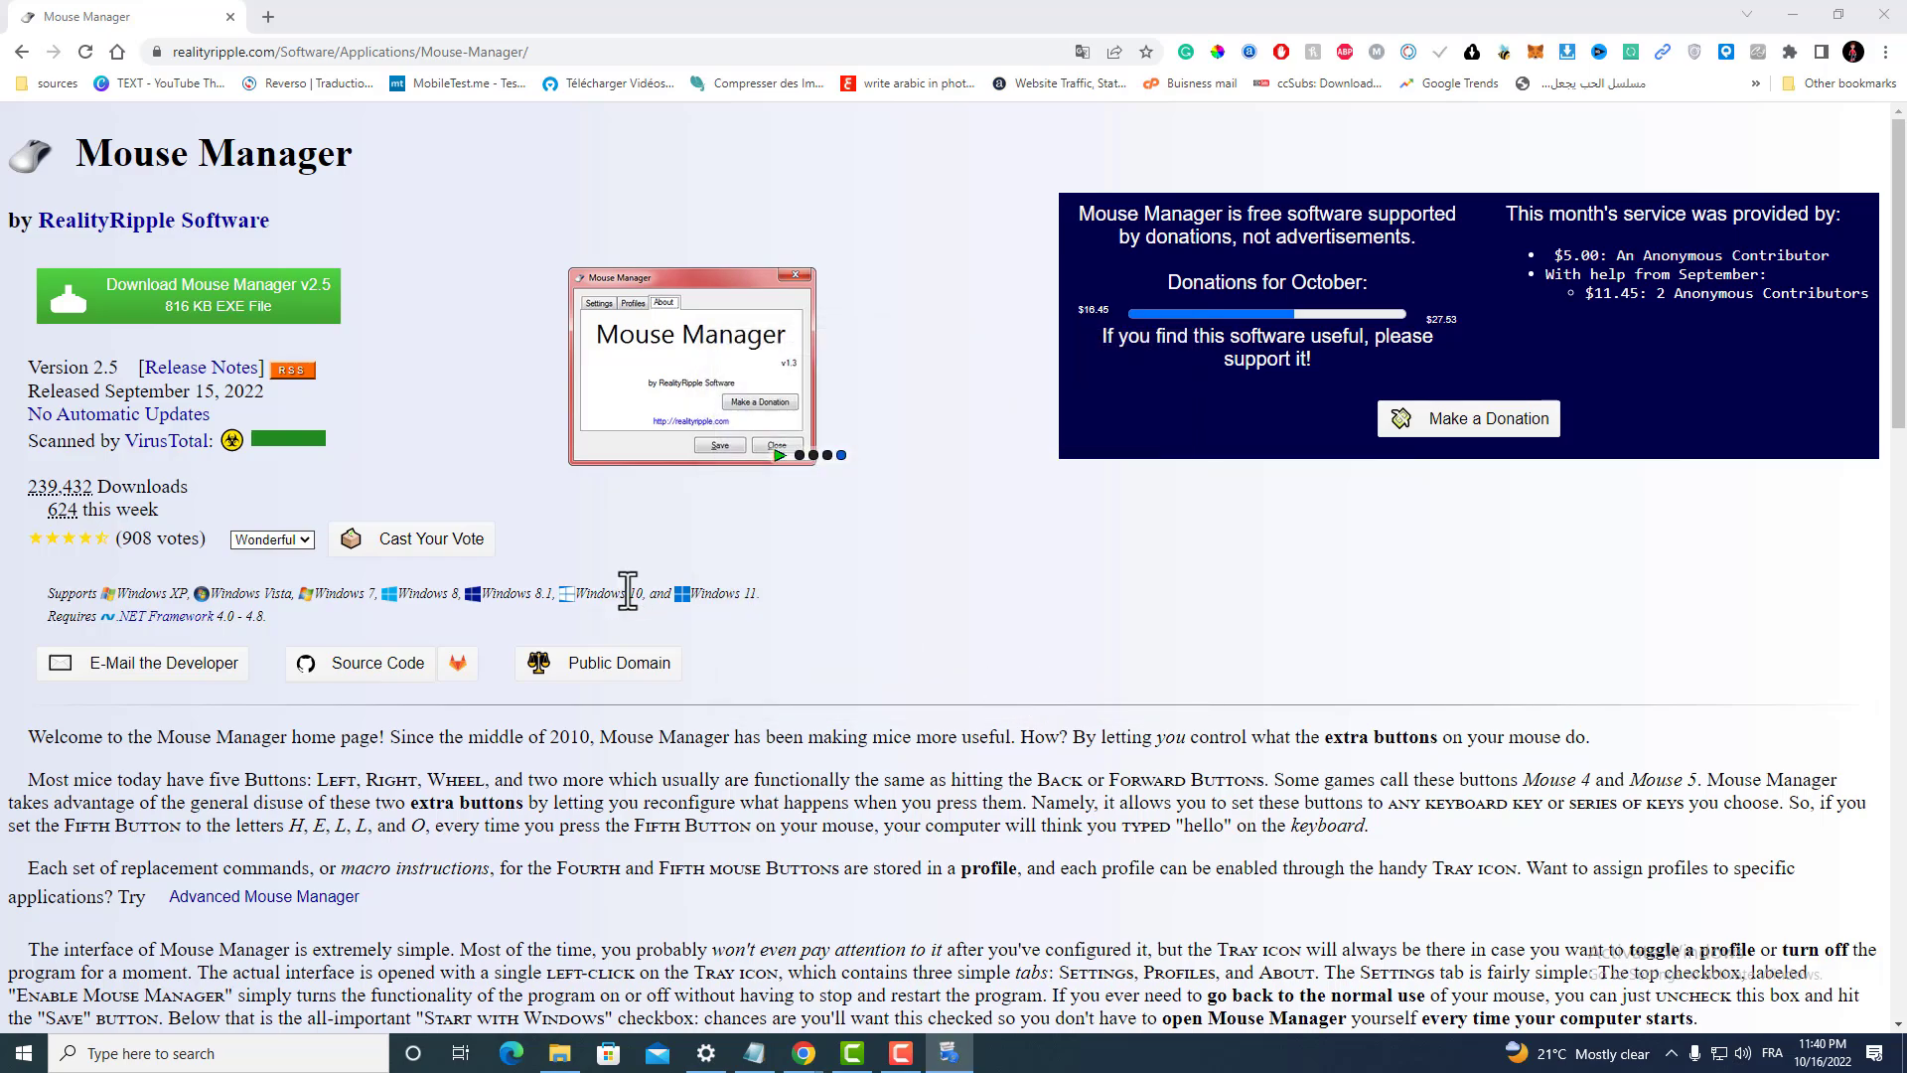
pyautogui.click(596, 302)
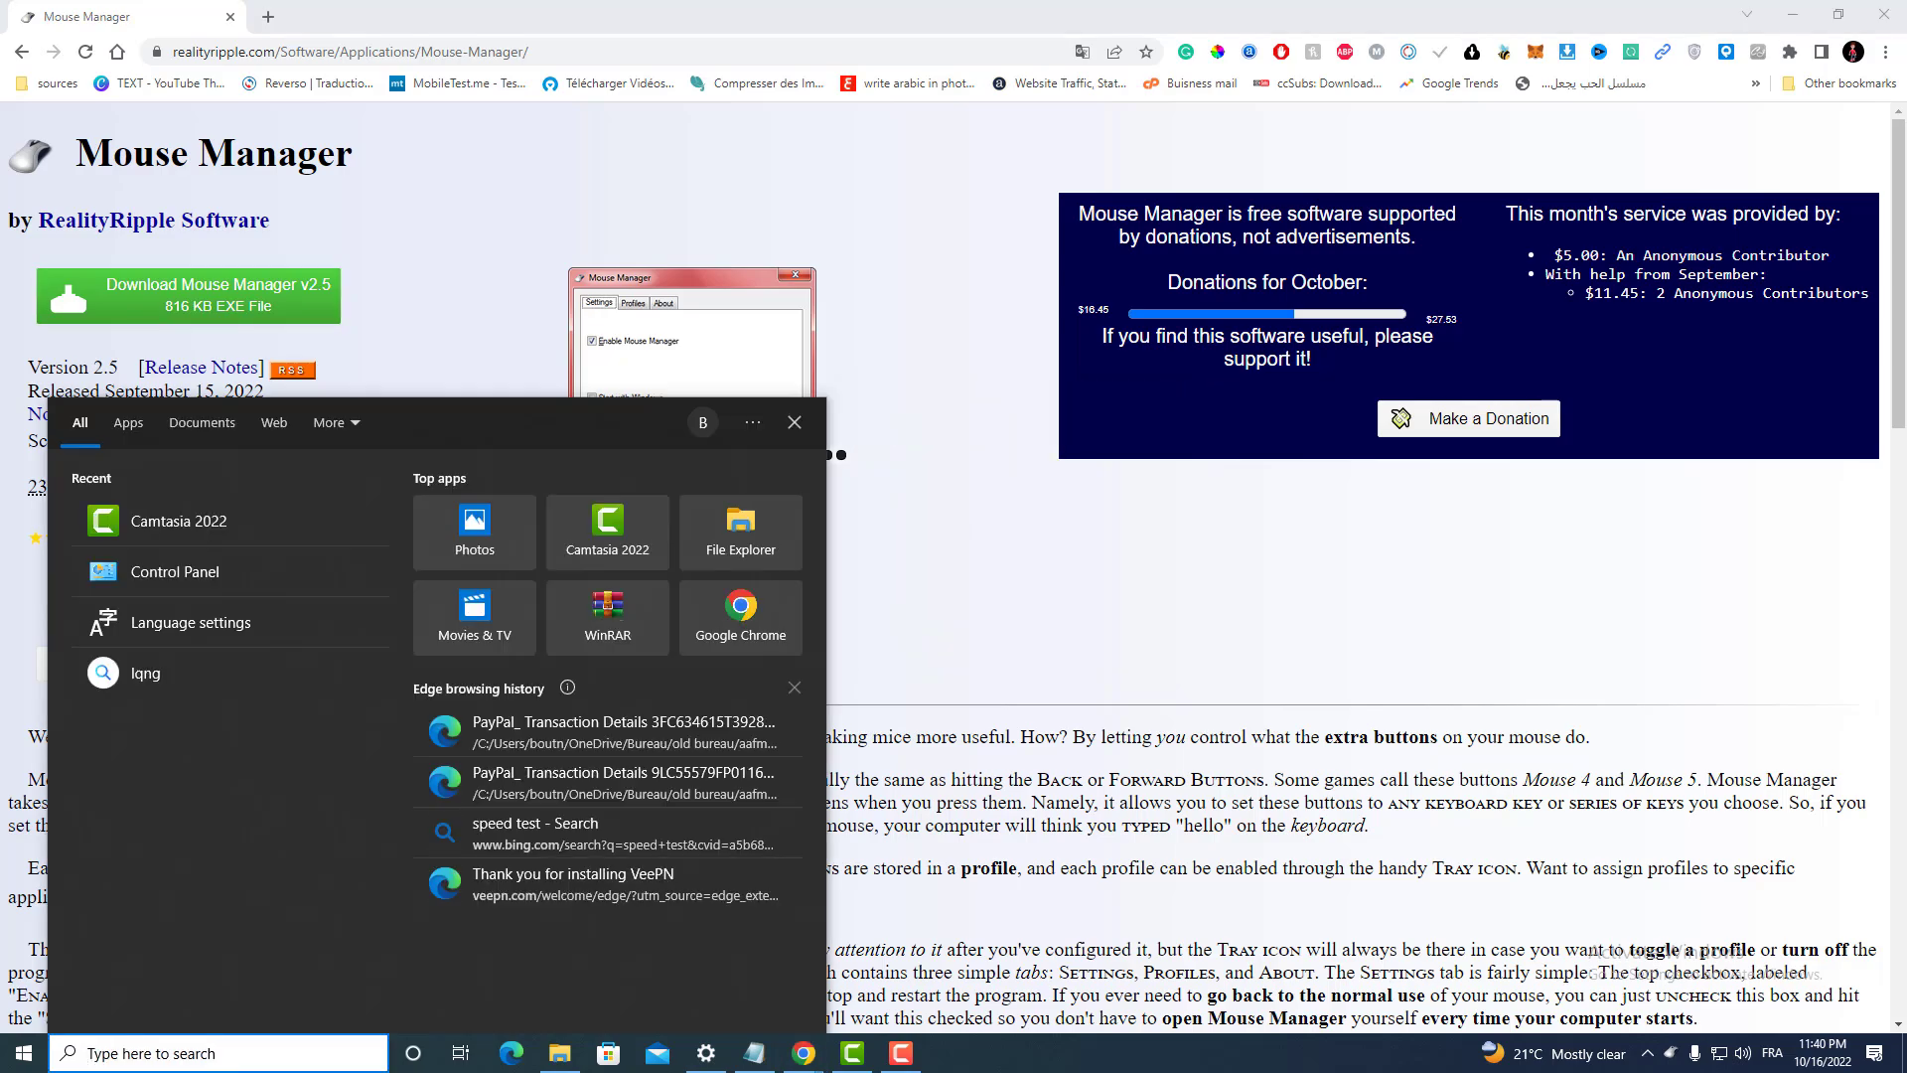
# - Search for 'mose' to open Mouse Manager, then reposition and resize its window
pyautogui.write('mose')
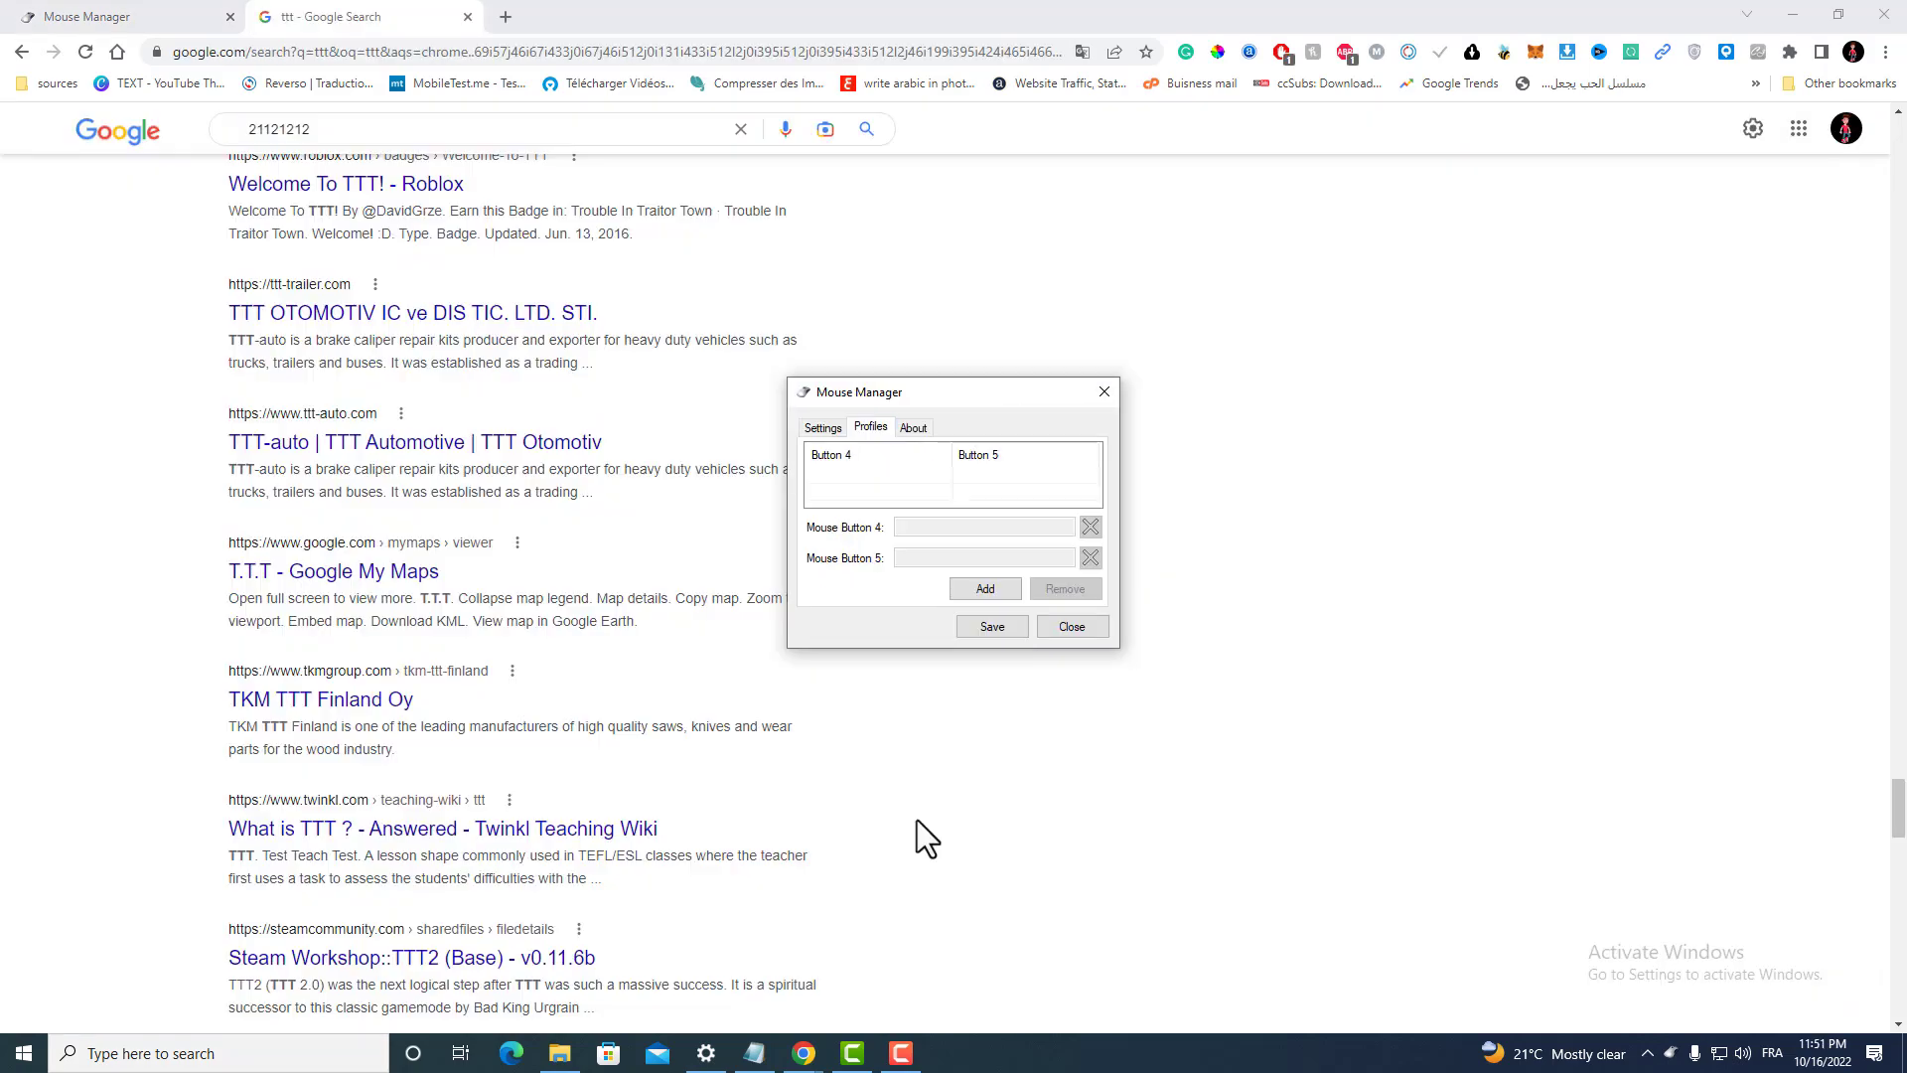
pyautogui.moveTo(967, 401)
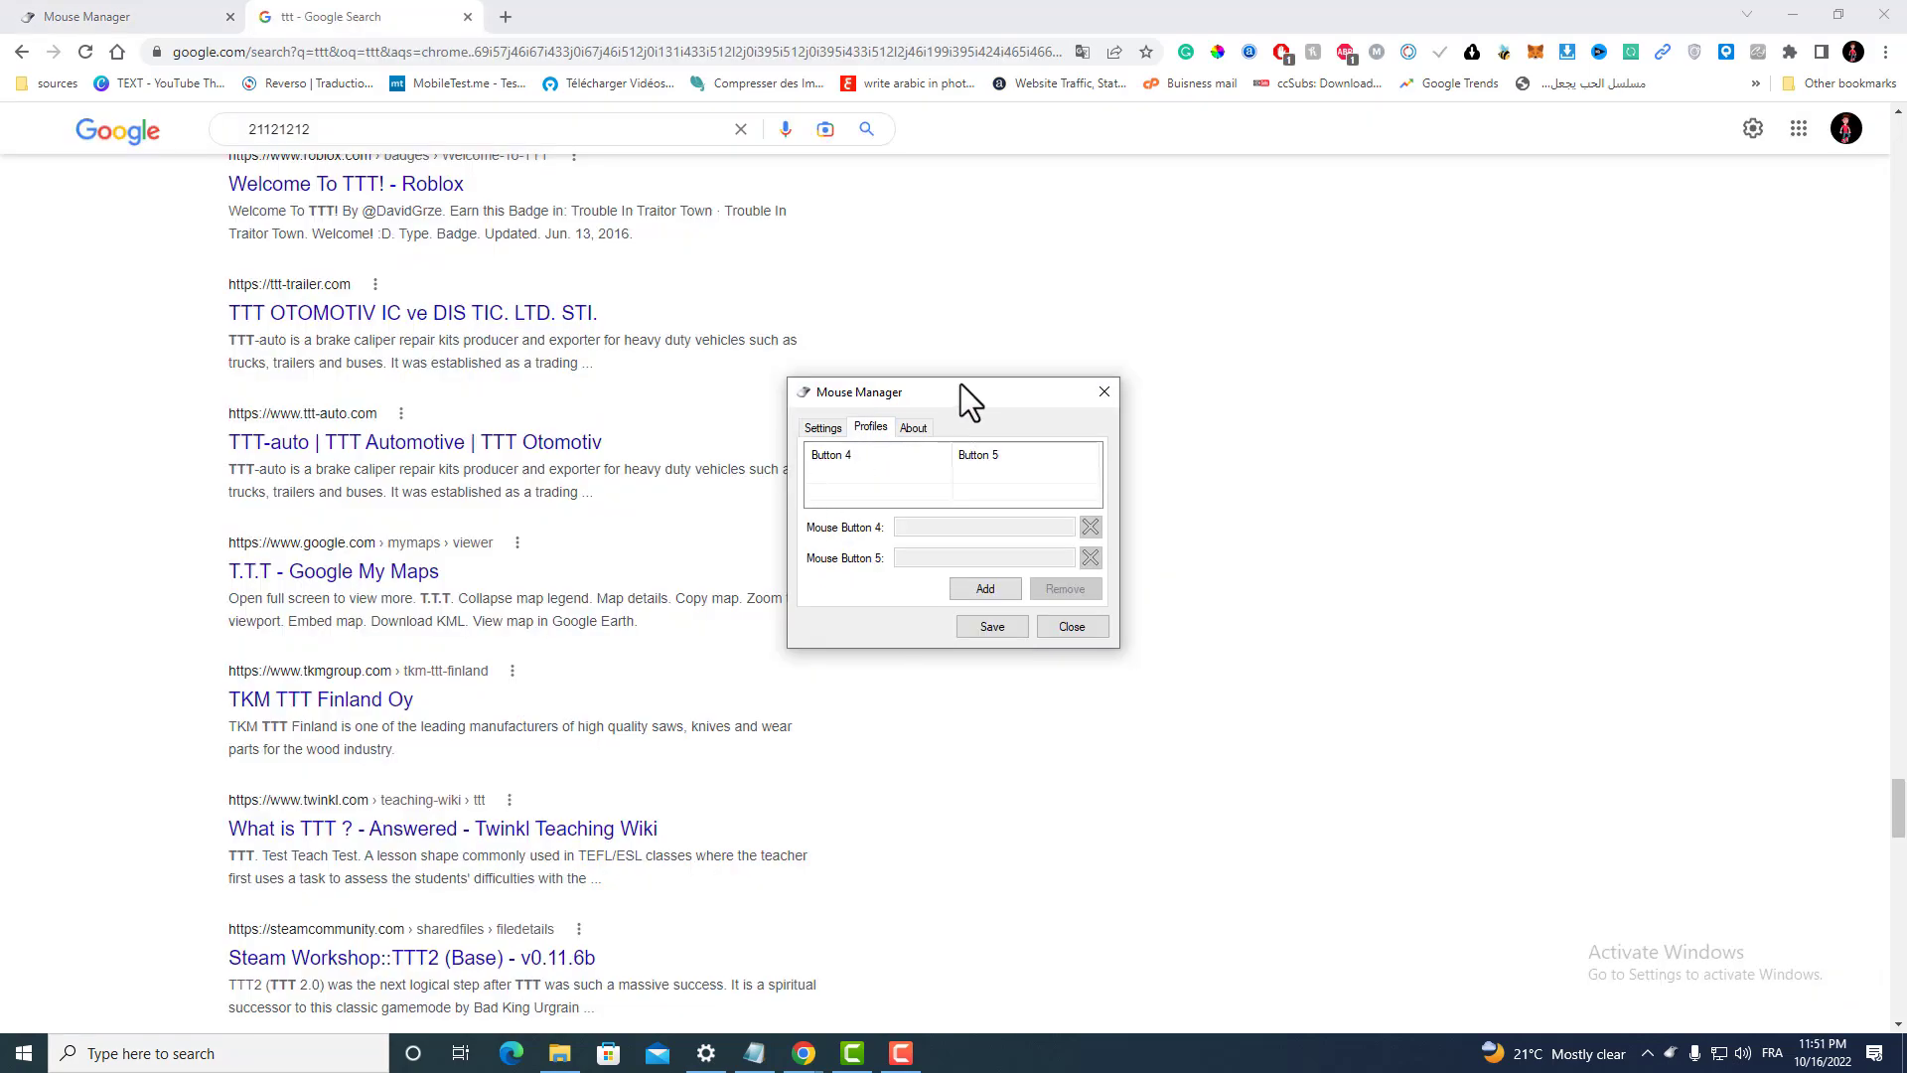
pyautogui.moveTo(951, 392); pyautogui.dragTo(933, 288)
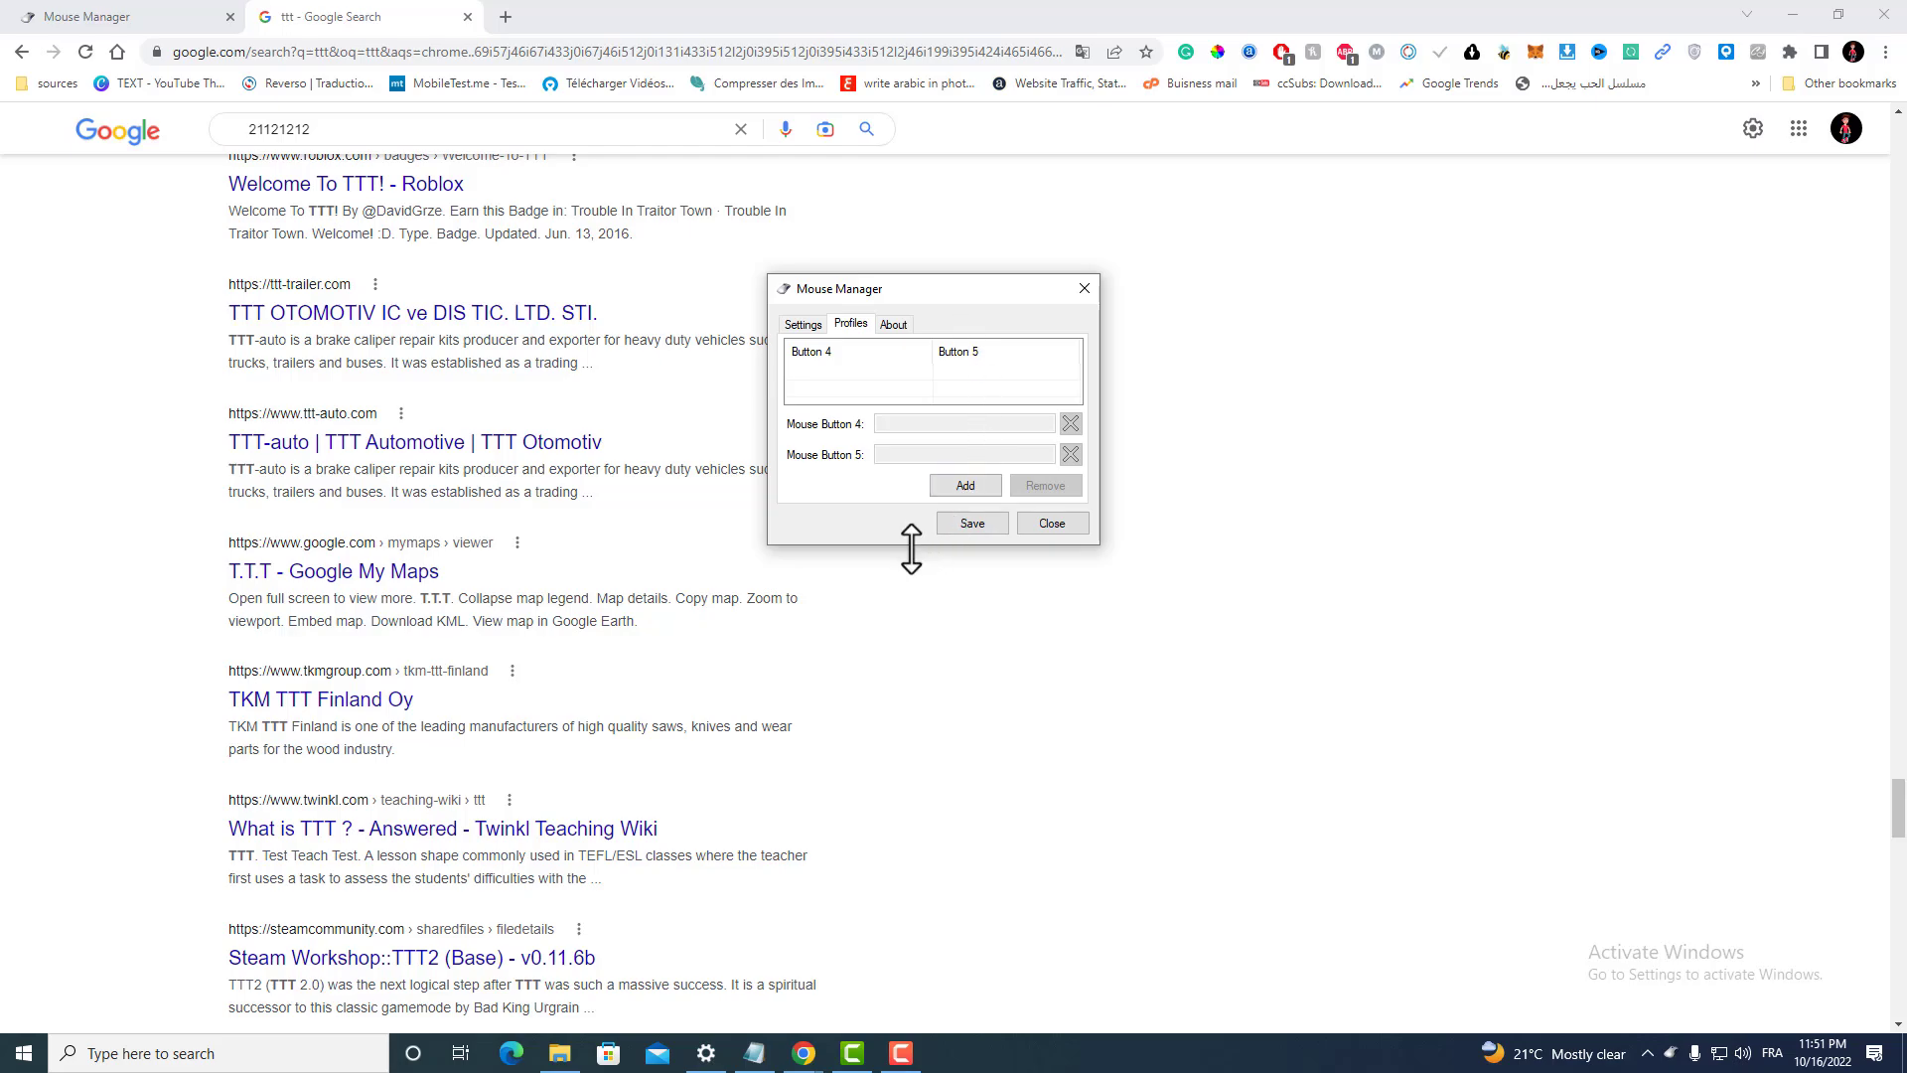
pyautogui.moveTo(911, 549); pyautogui.dragTo(911, 918)
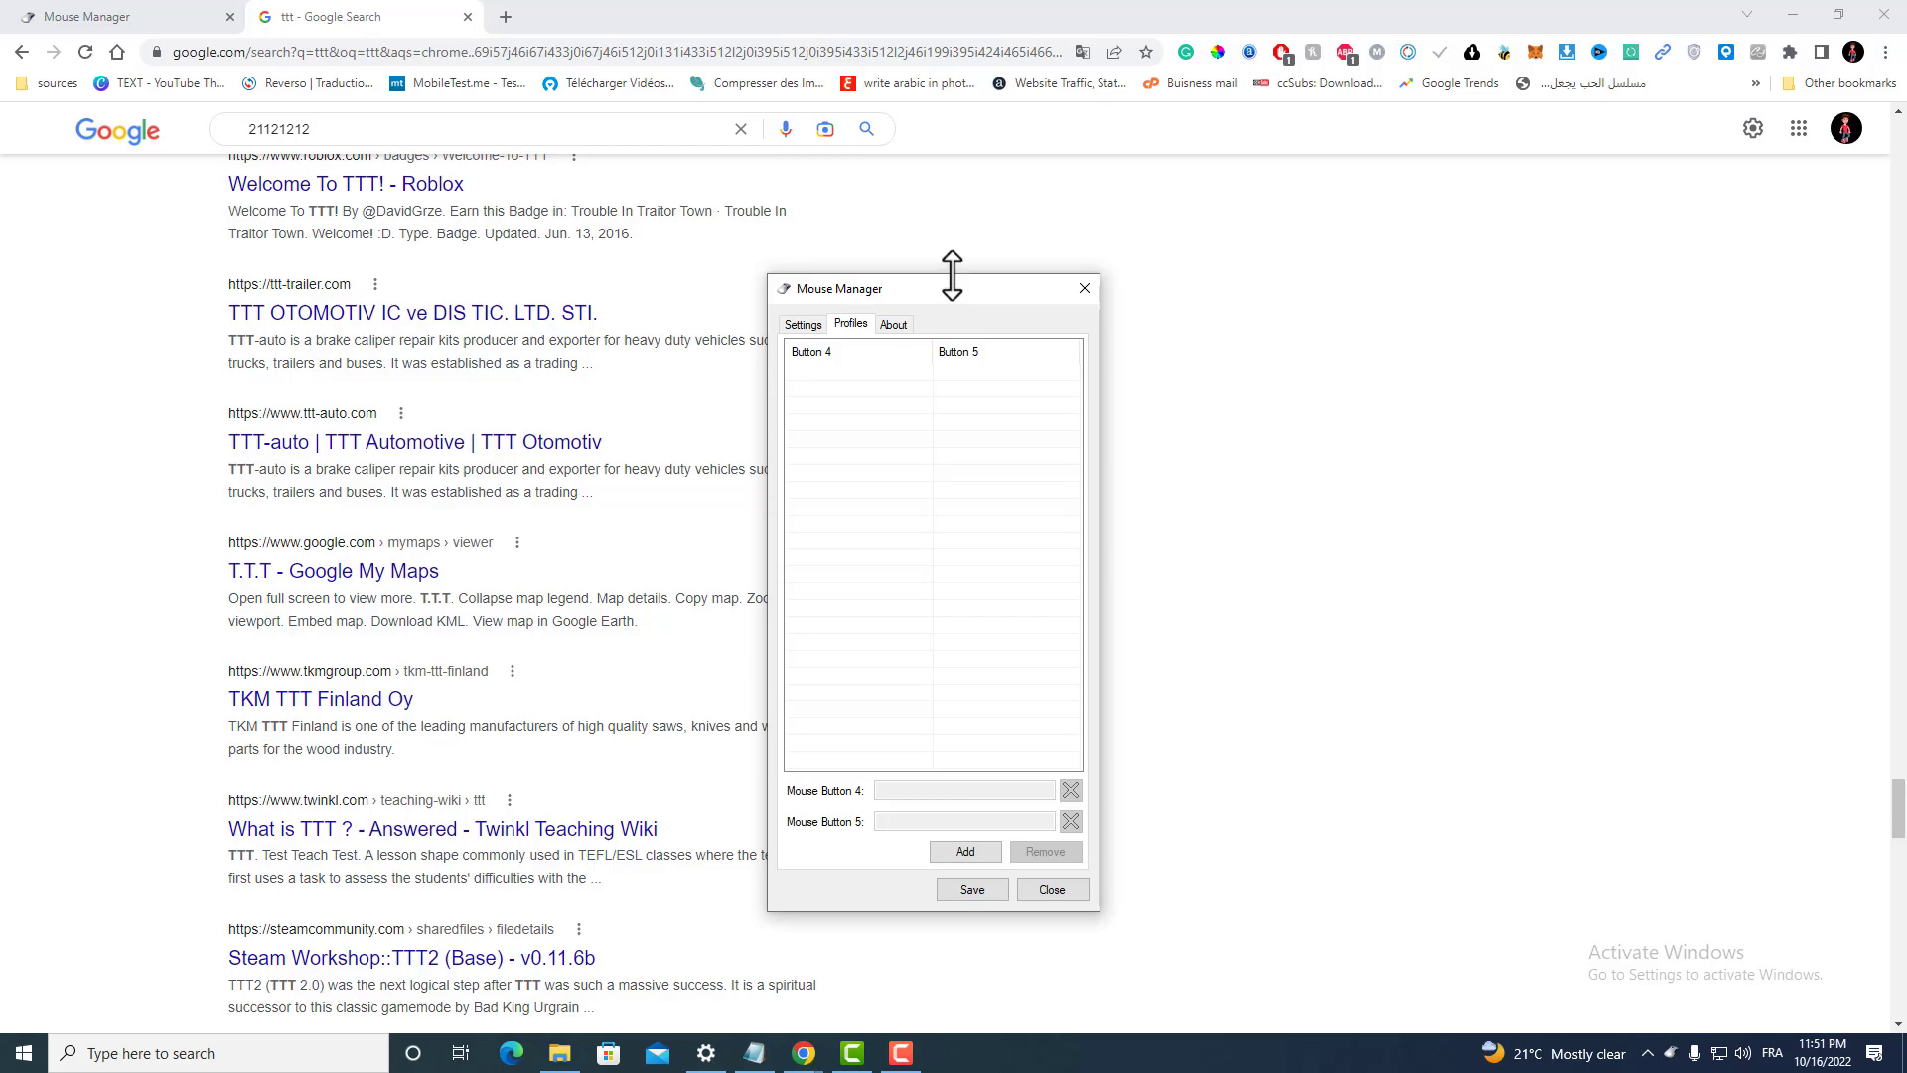
pyautogui.moveTo(925, 288); pyautogui.dragTo(925, 496)
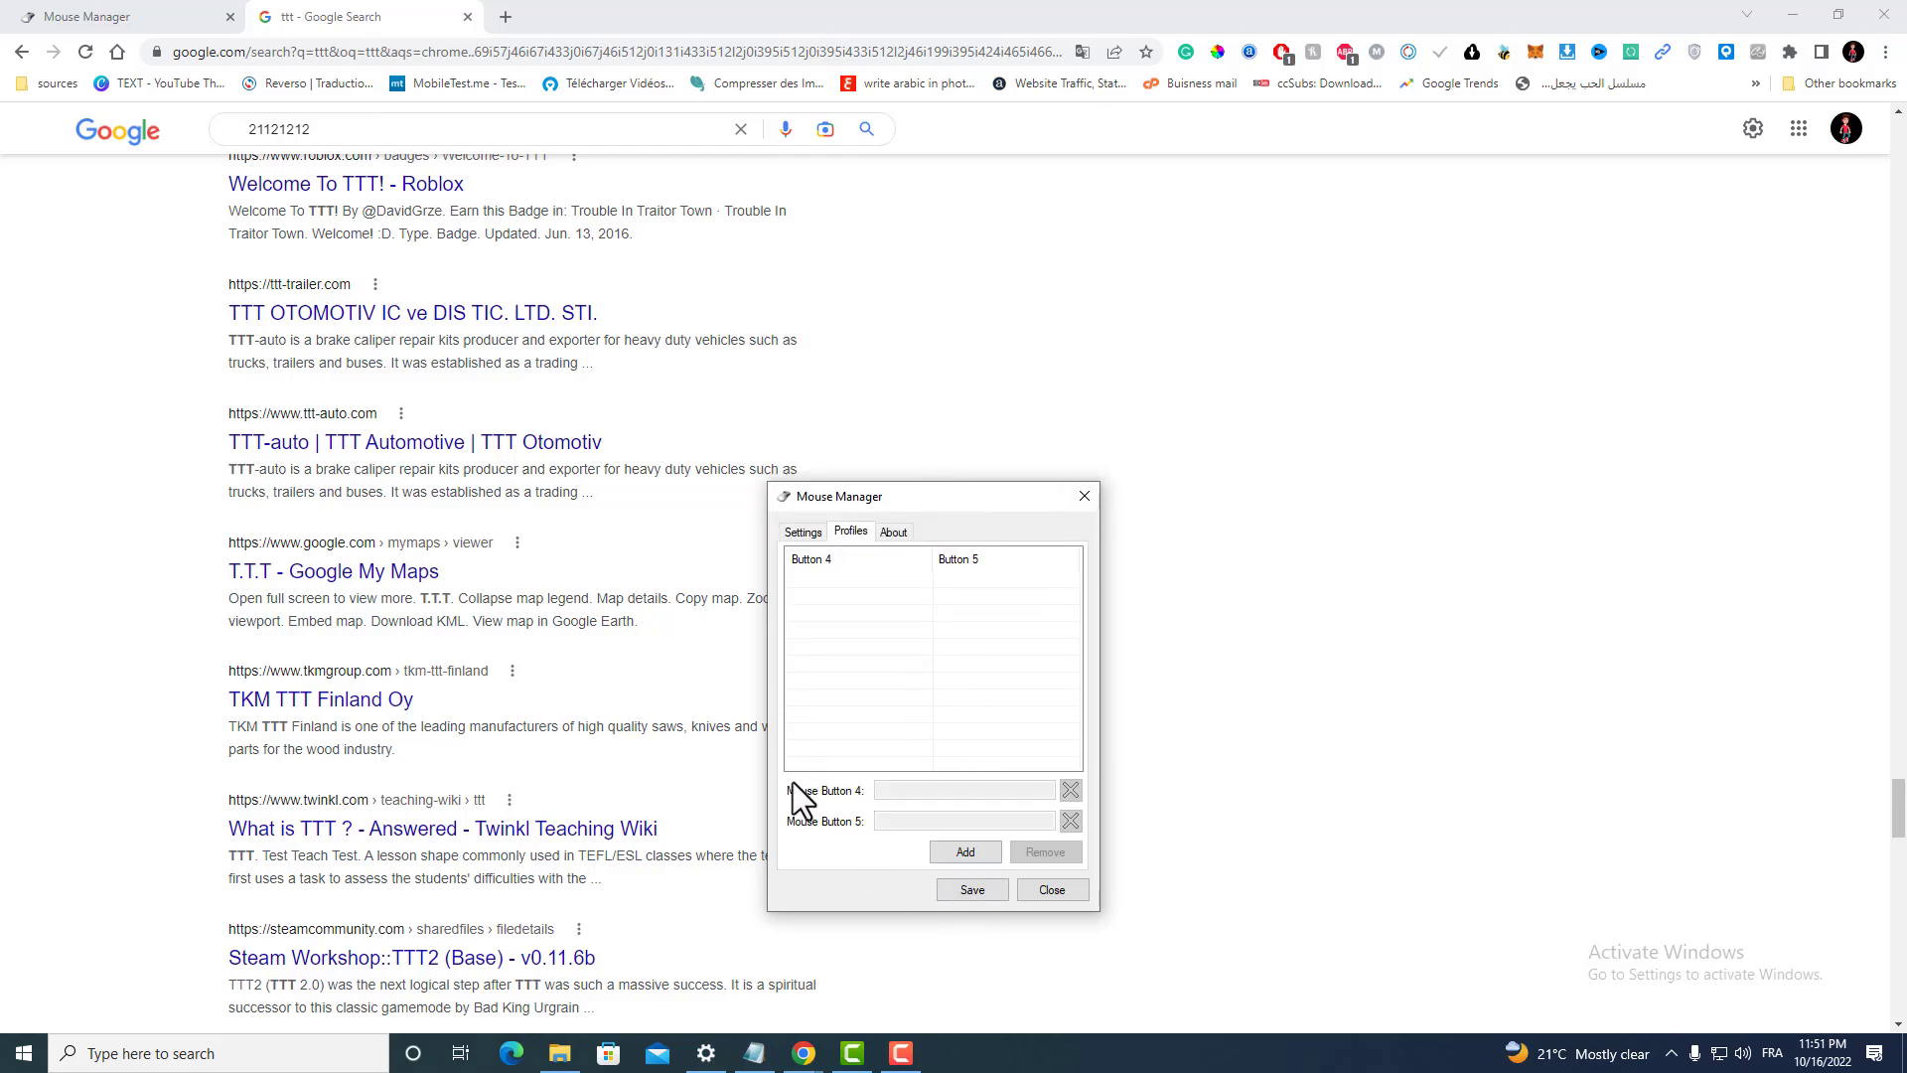
pyautogui.moveTo(1033, 812)
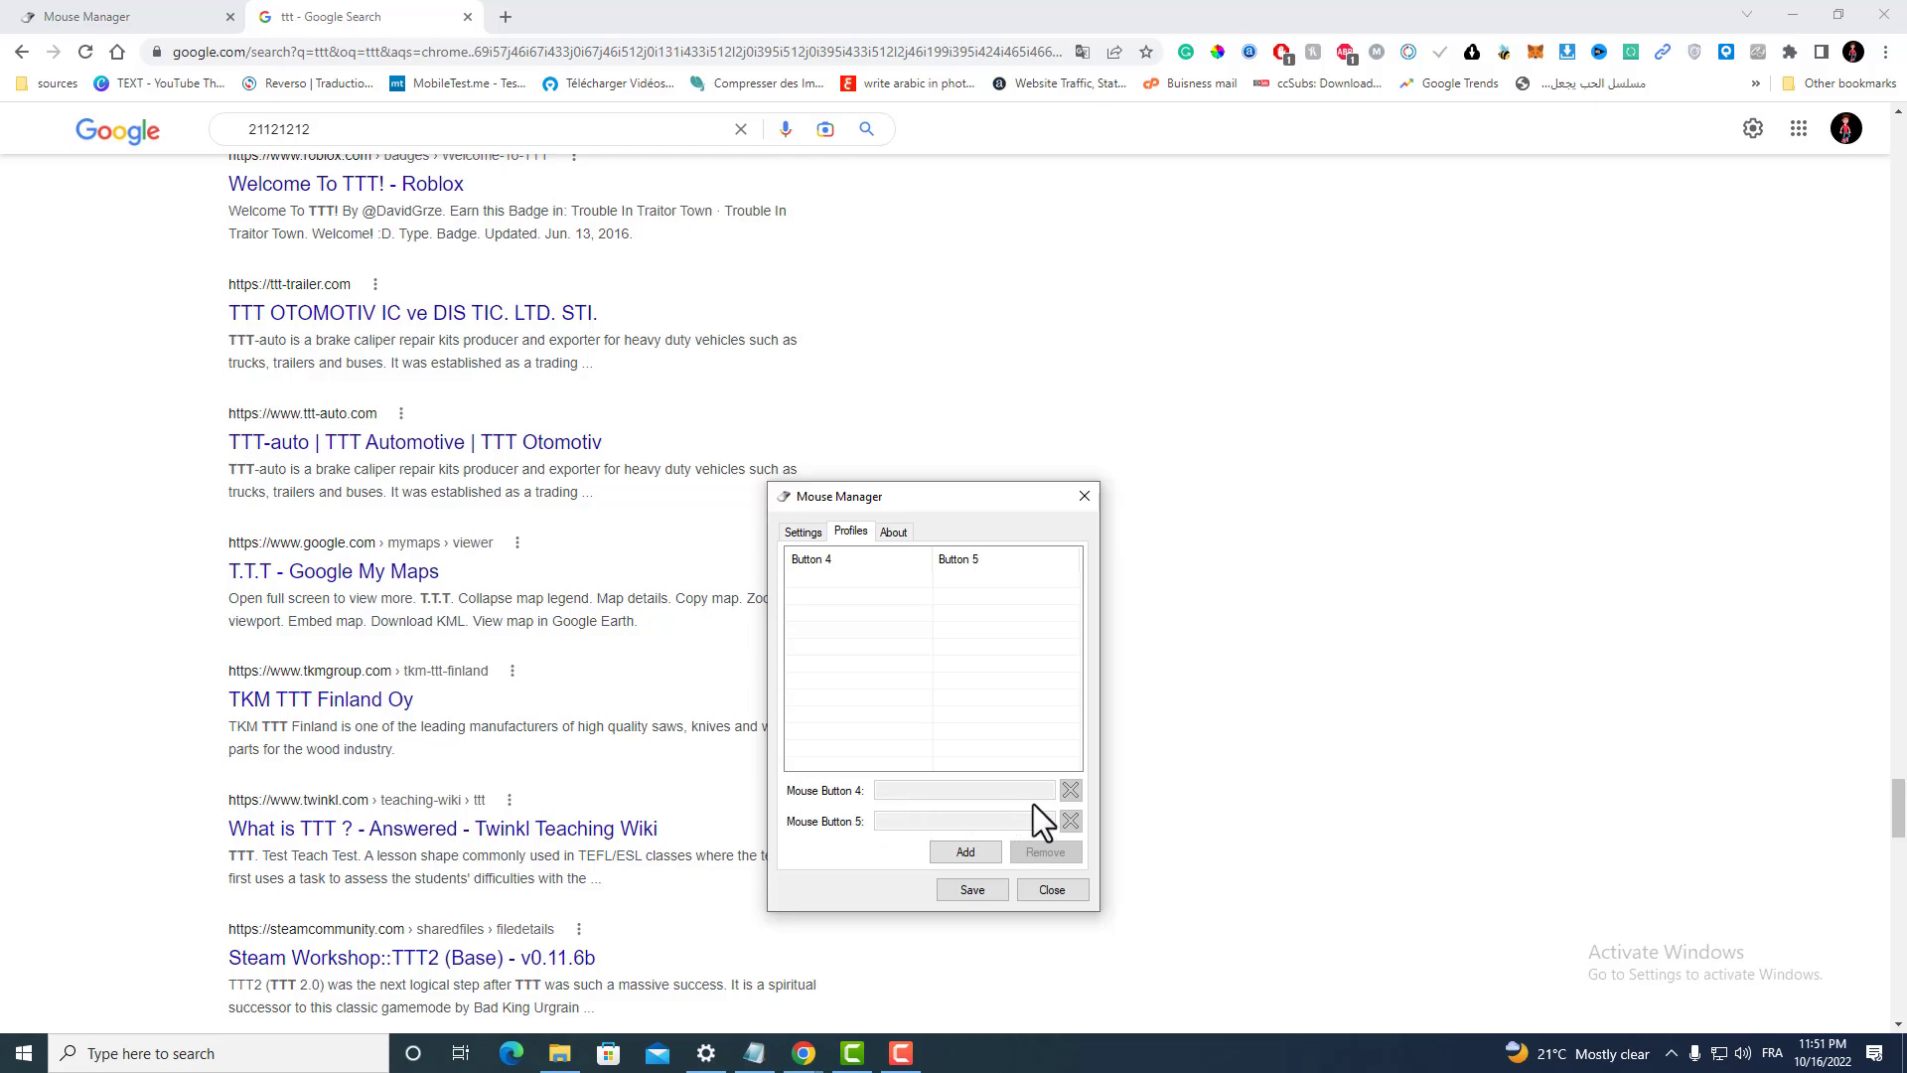
pyautogui.moveTo(1022, 833)
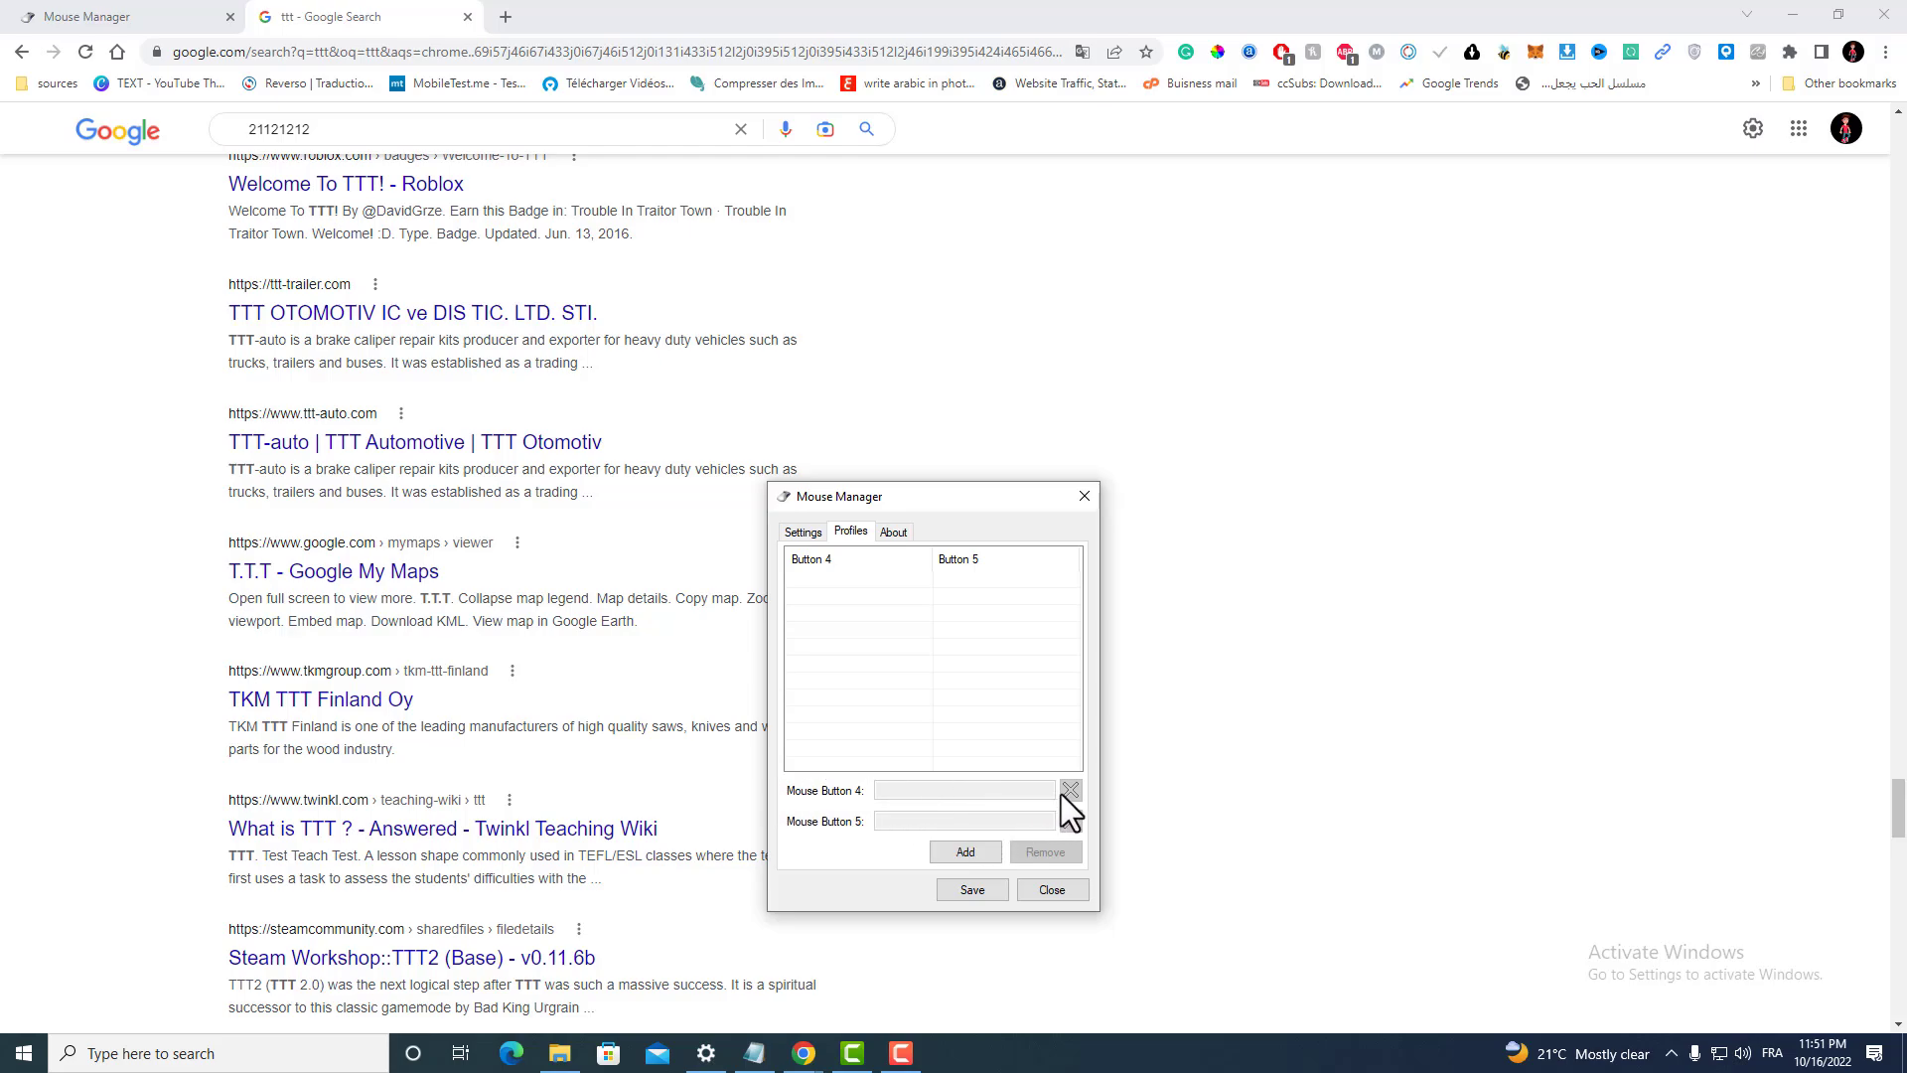
pyautogui.moveTo(1061, 812)
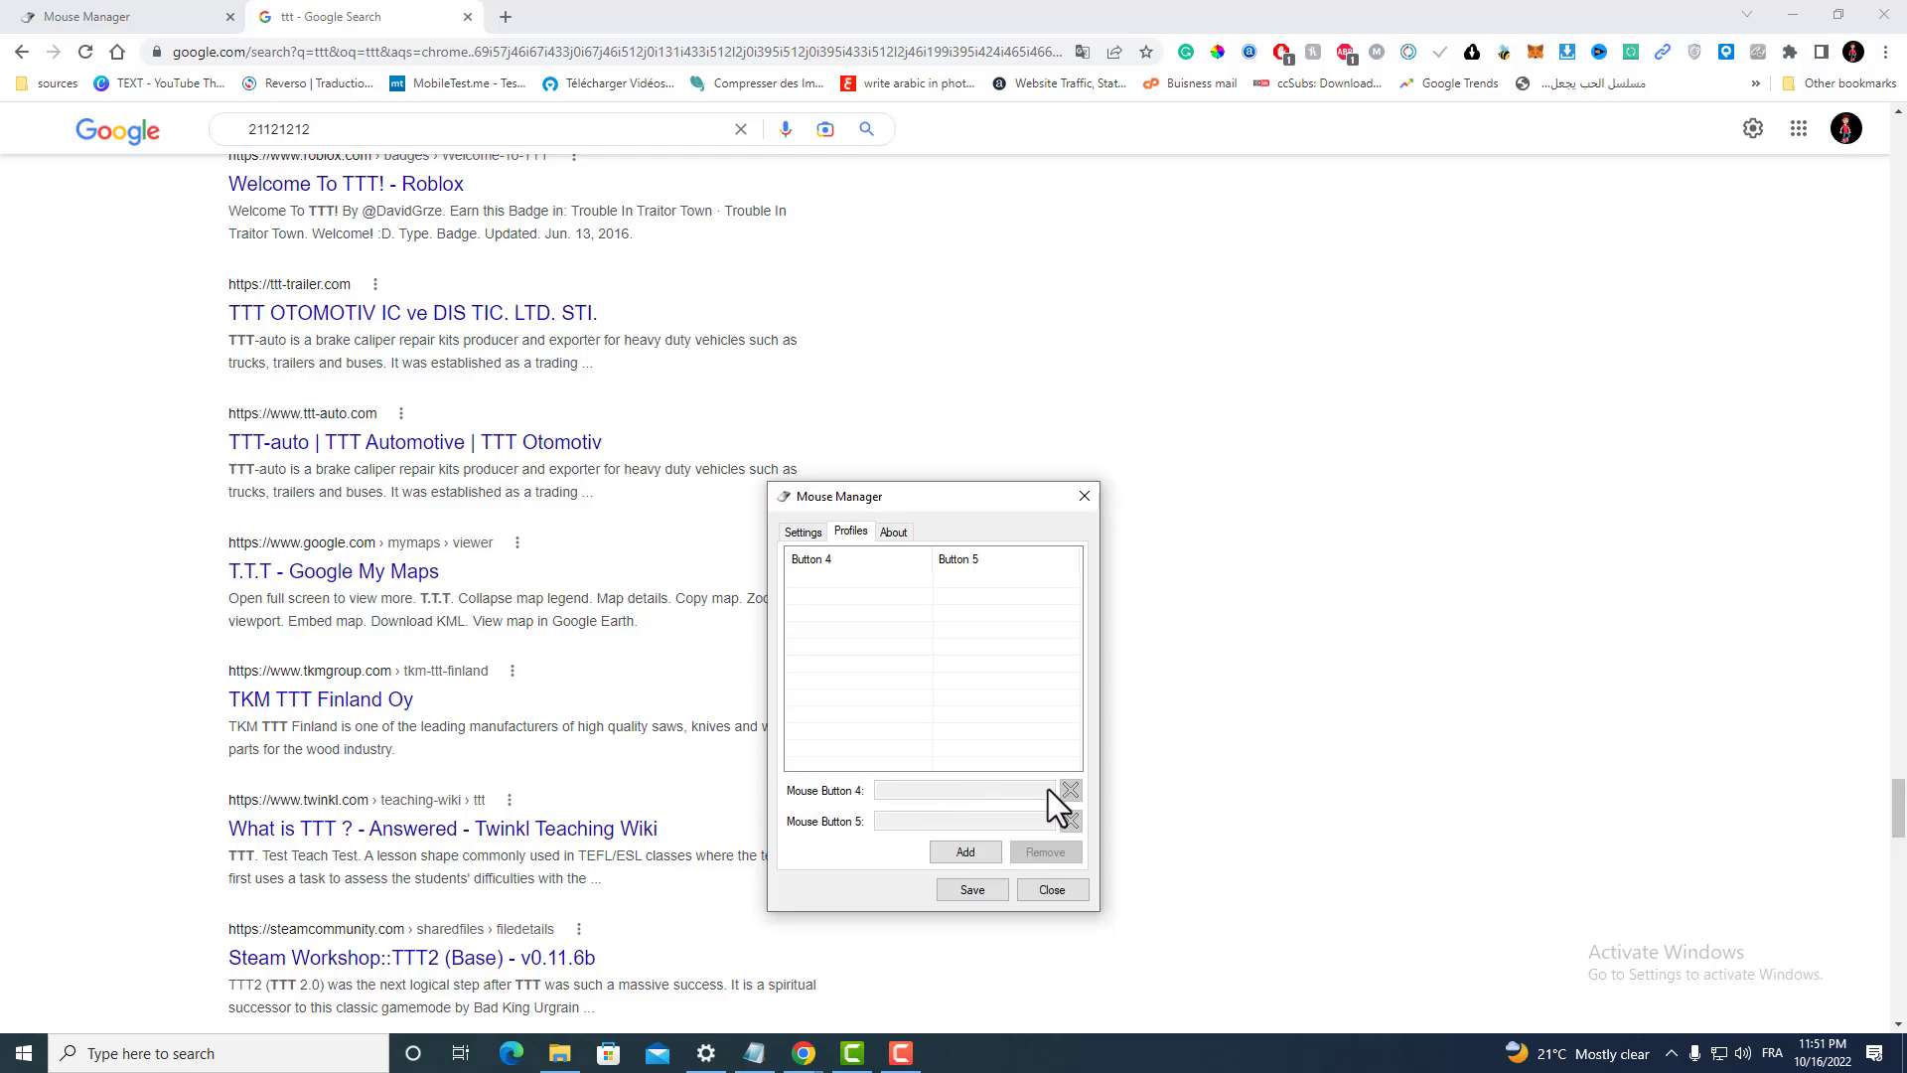
pyautogui.moveTo(1075, 805)
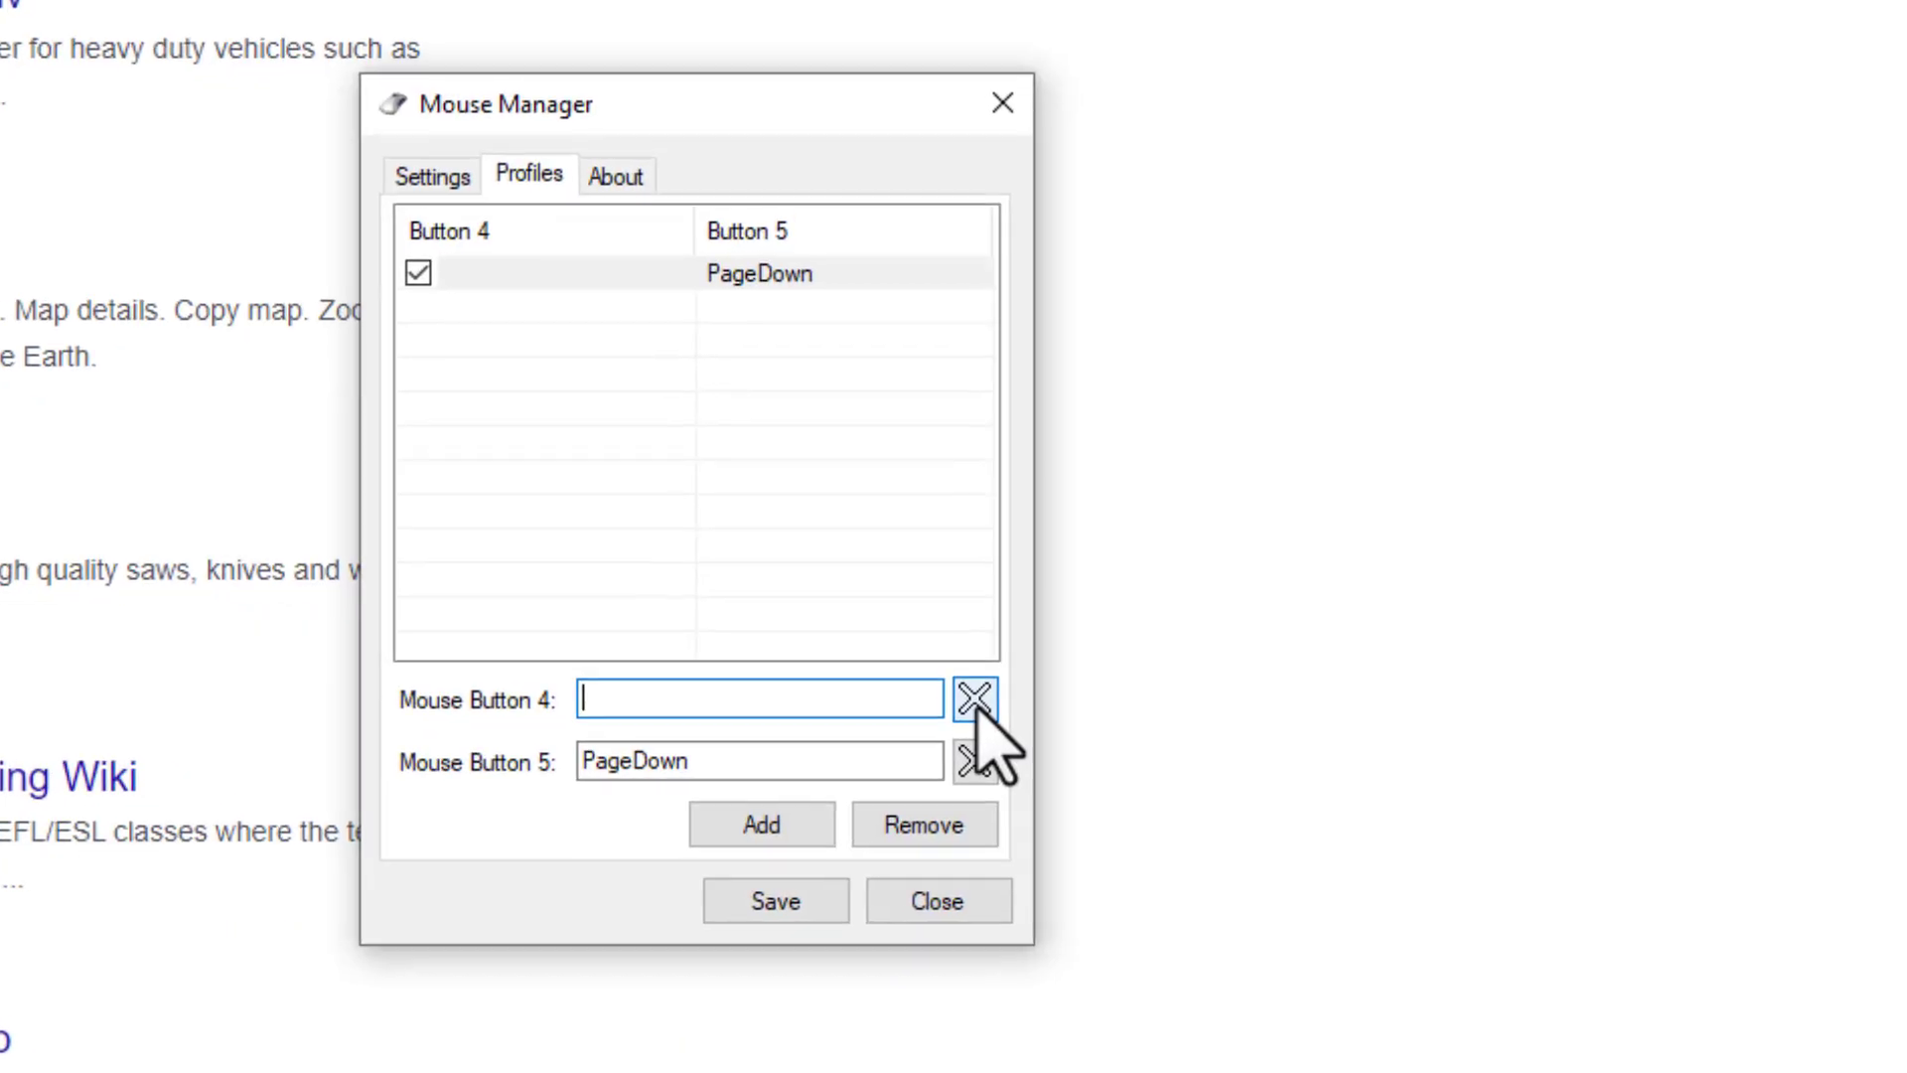
# - Clear the Mouse Button 4 and 5 mappings to Disabled and save the profile
pyautogui.click(973, 700)
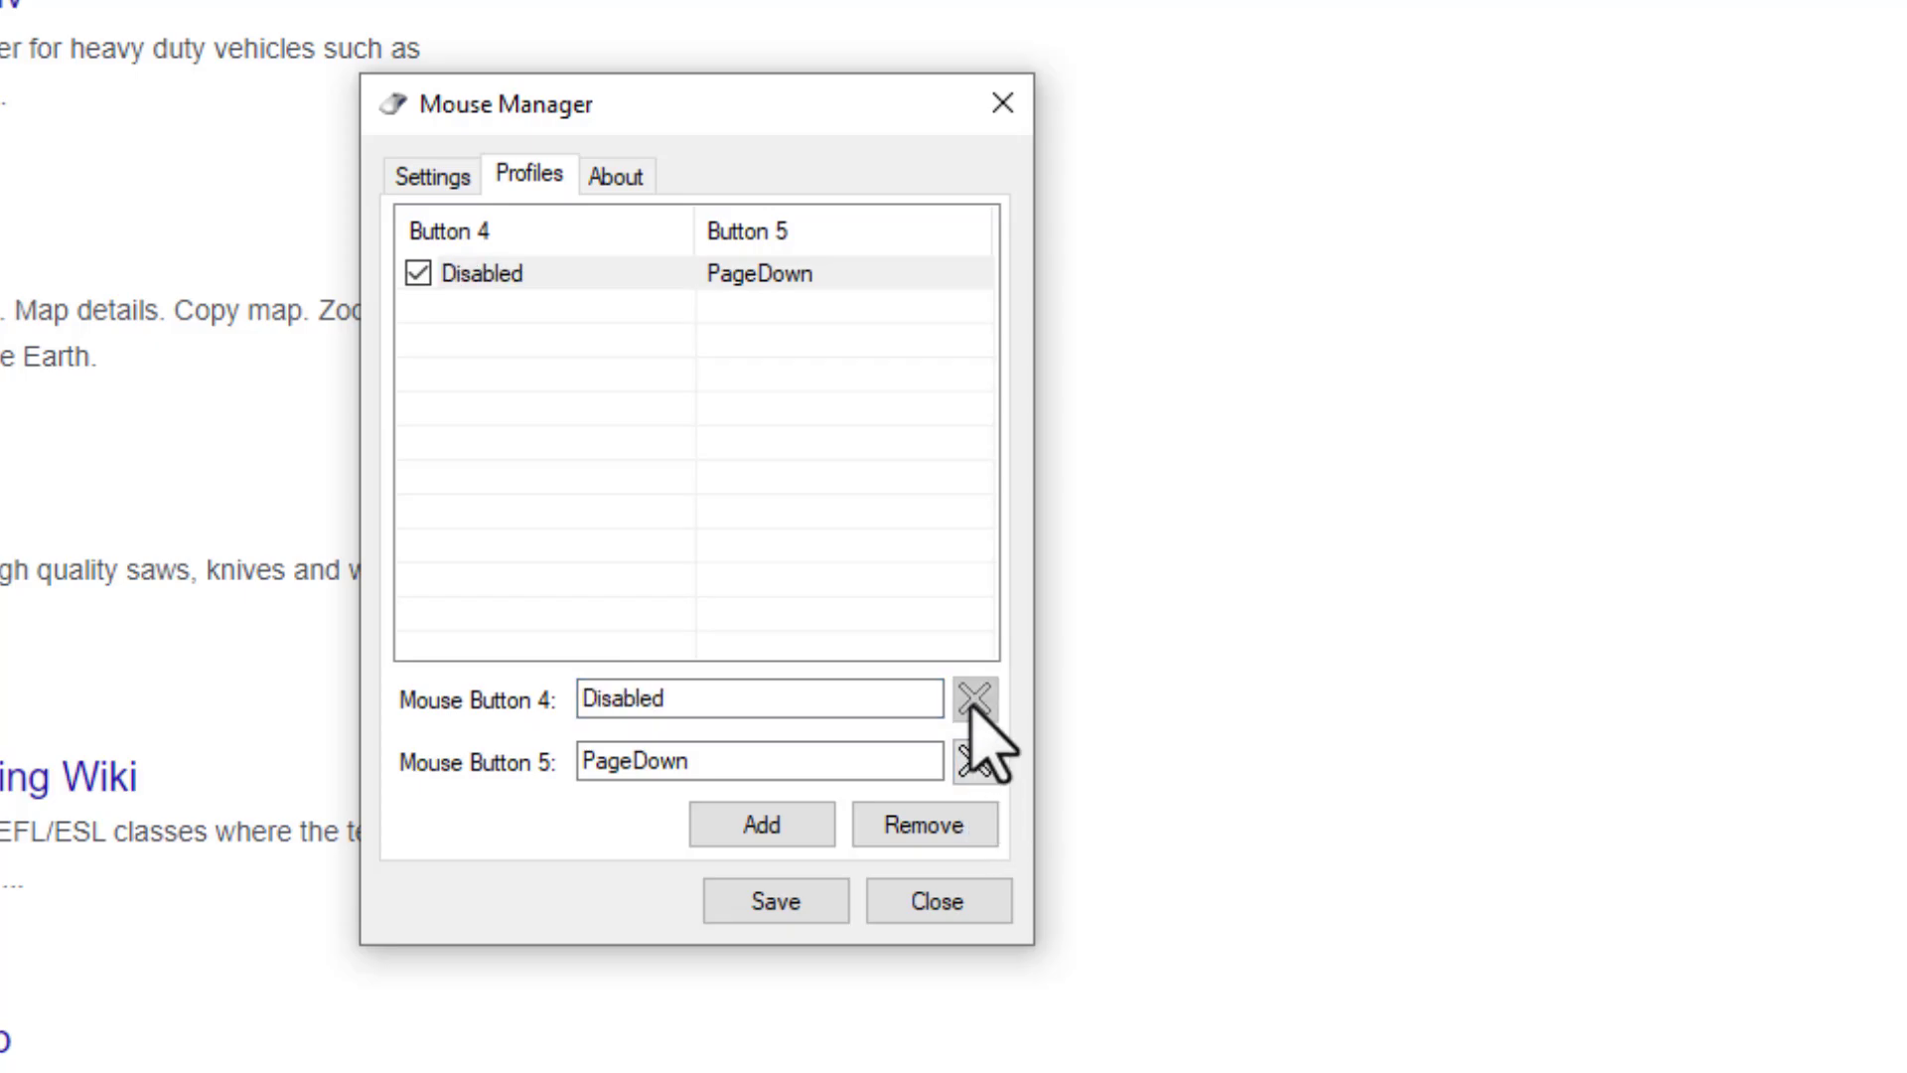
pyautogui.click(975, 760)
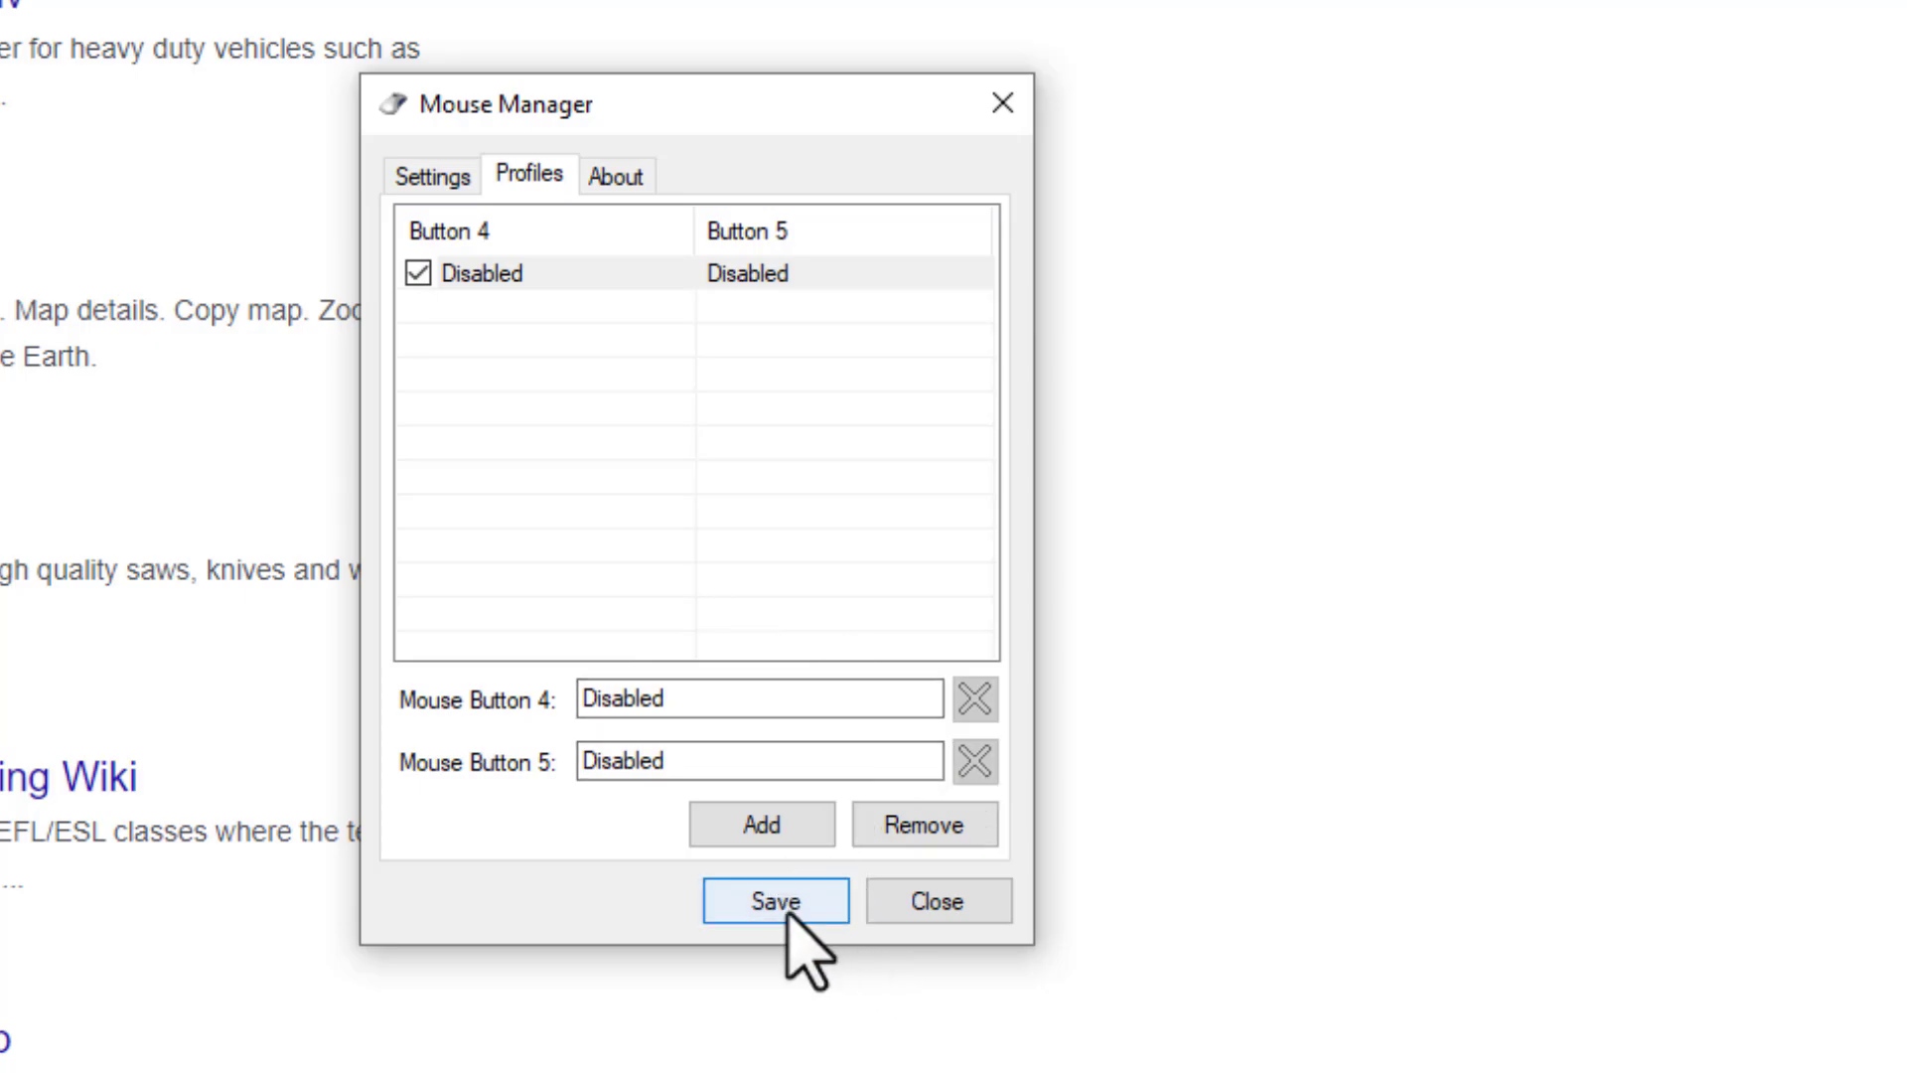
pyautogui.click(775, 901)
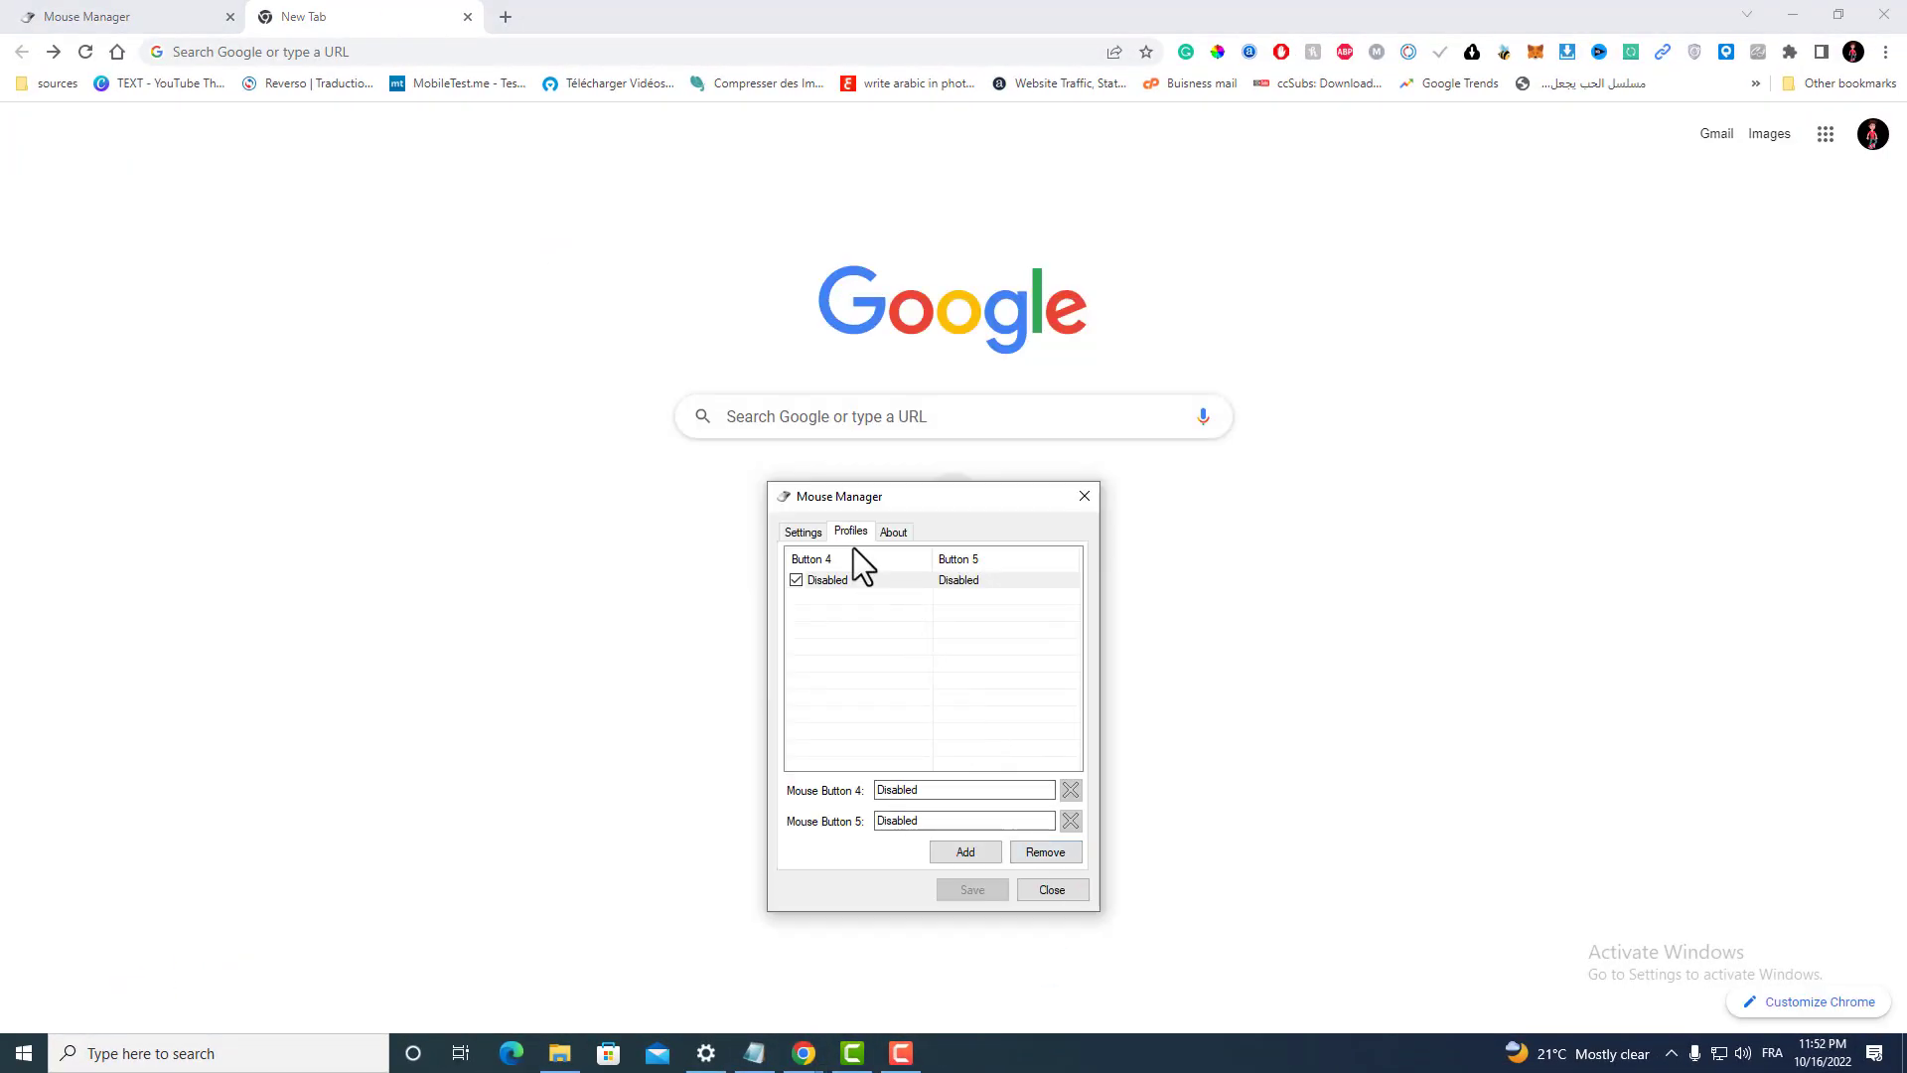
# - Tick Enable Mouse Manager on the Settings tab and save
pyautogui.click(801, 531)
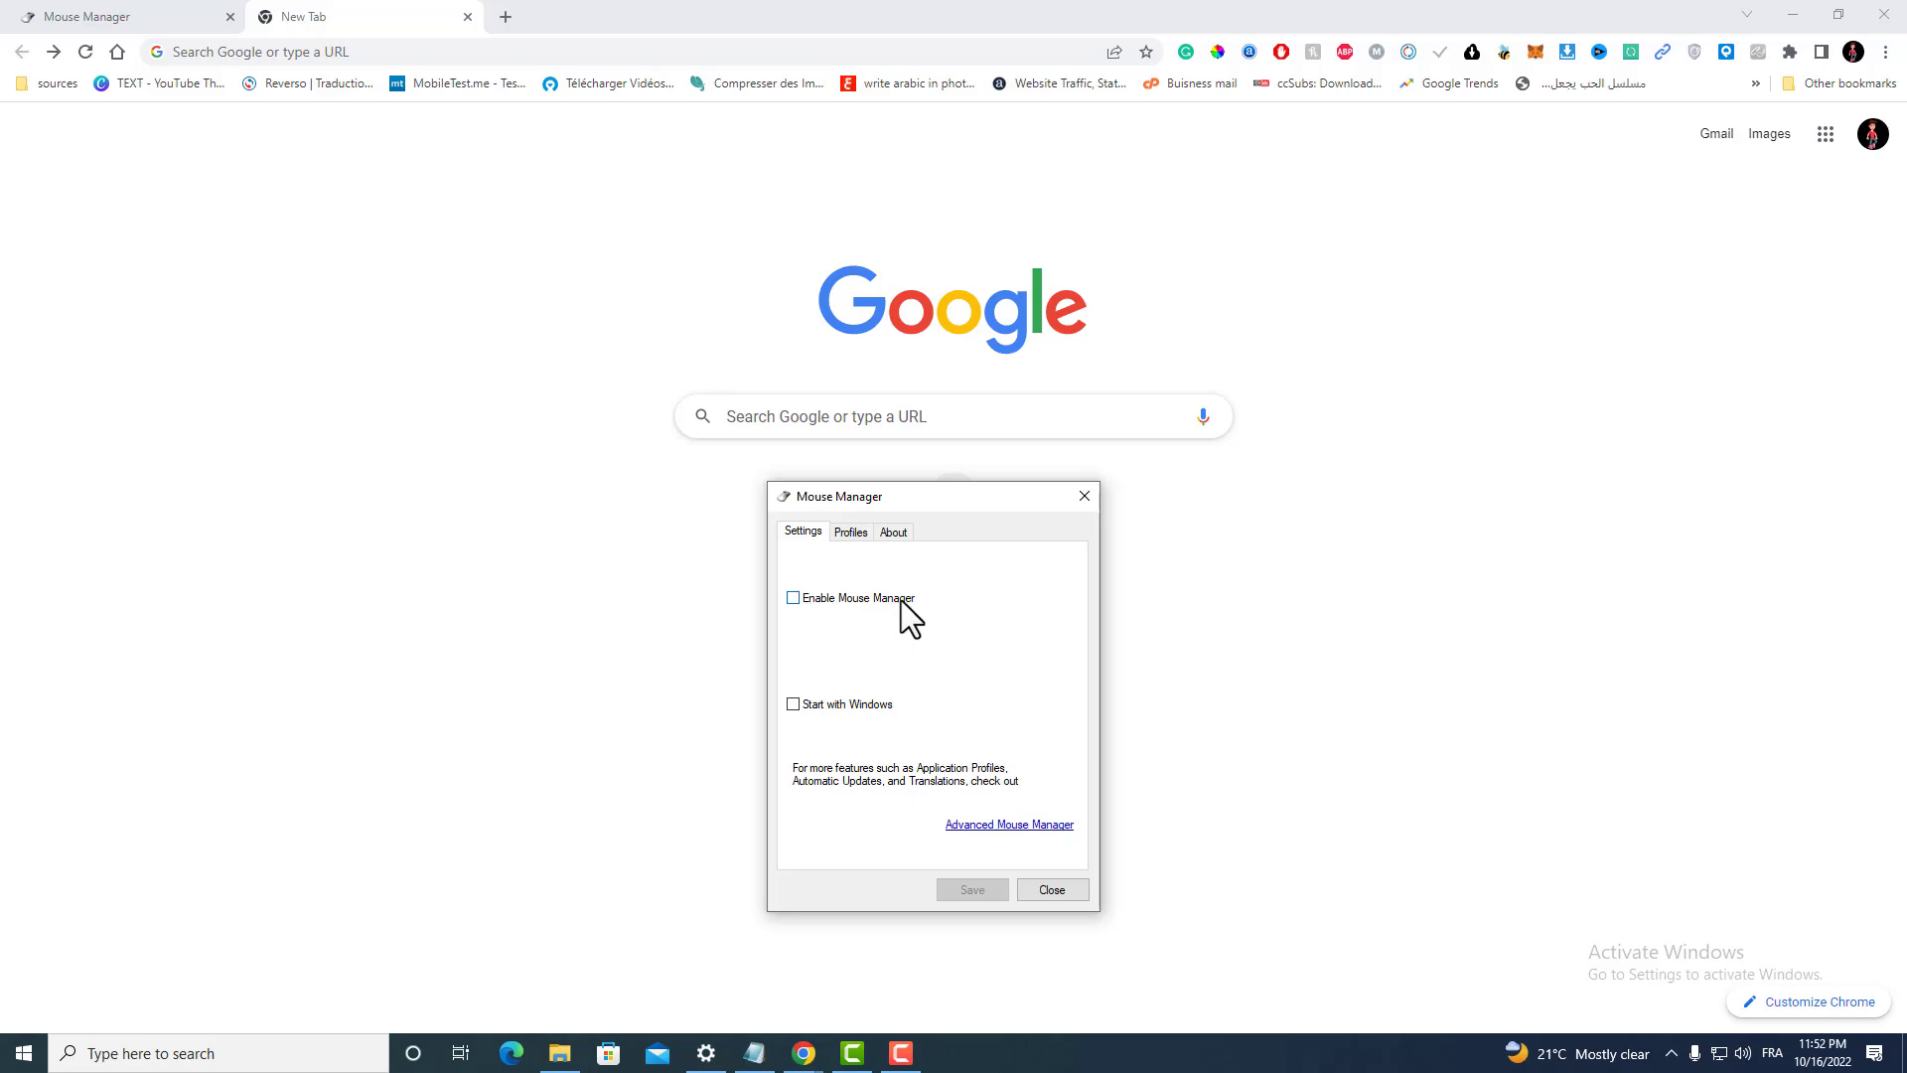
pyautogui.click(792, 597)
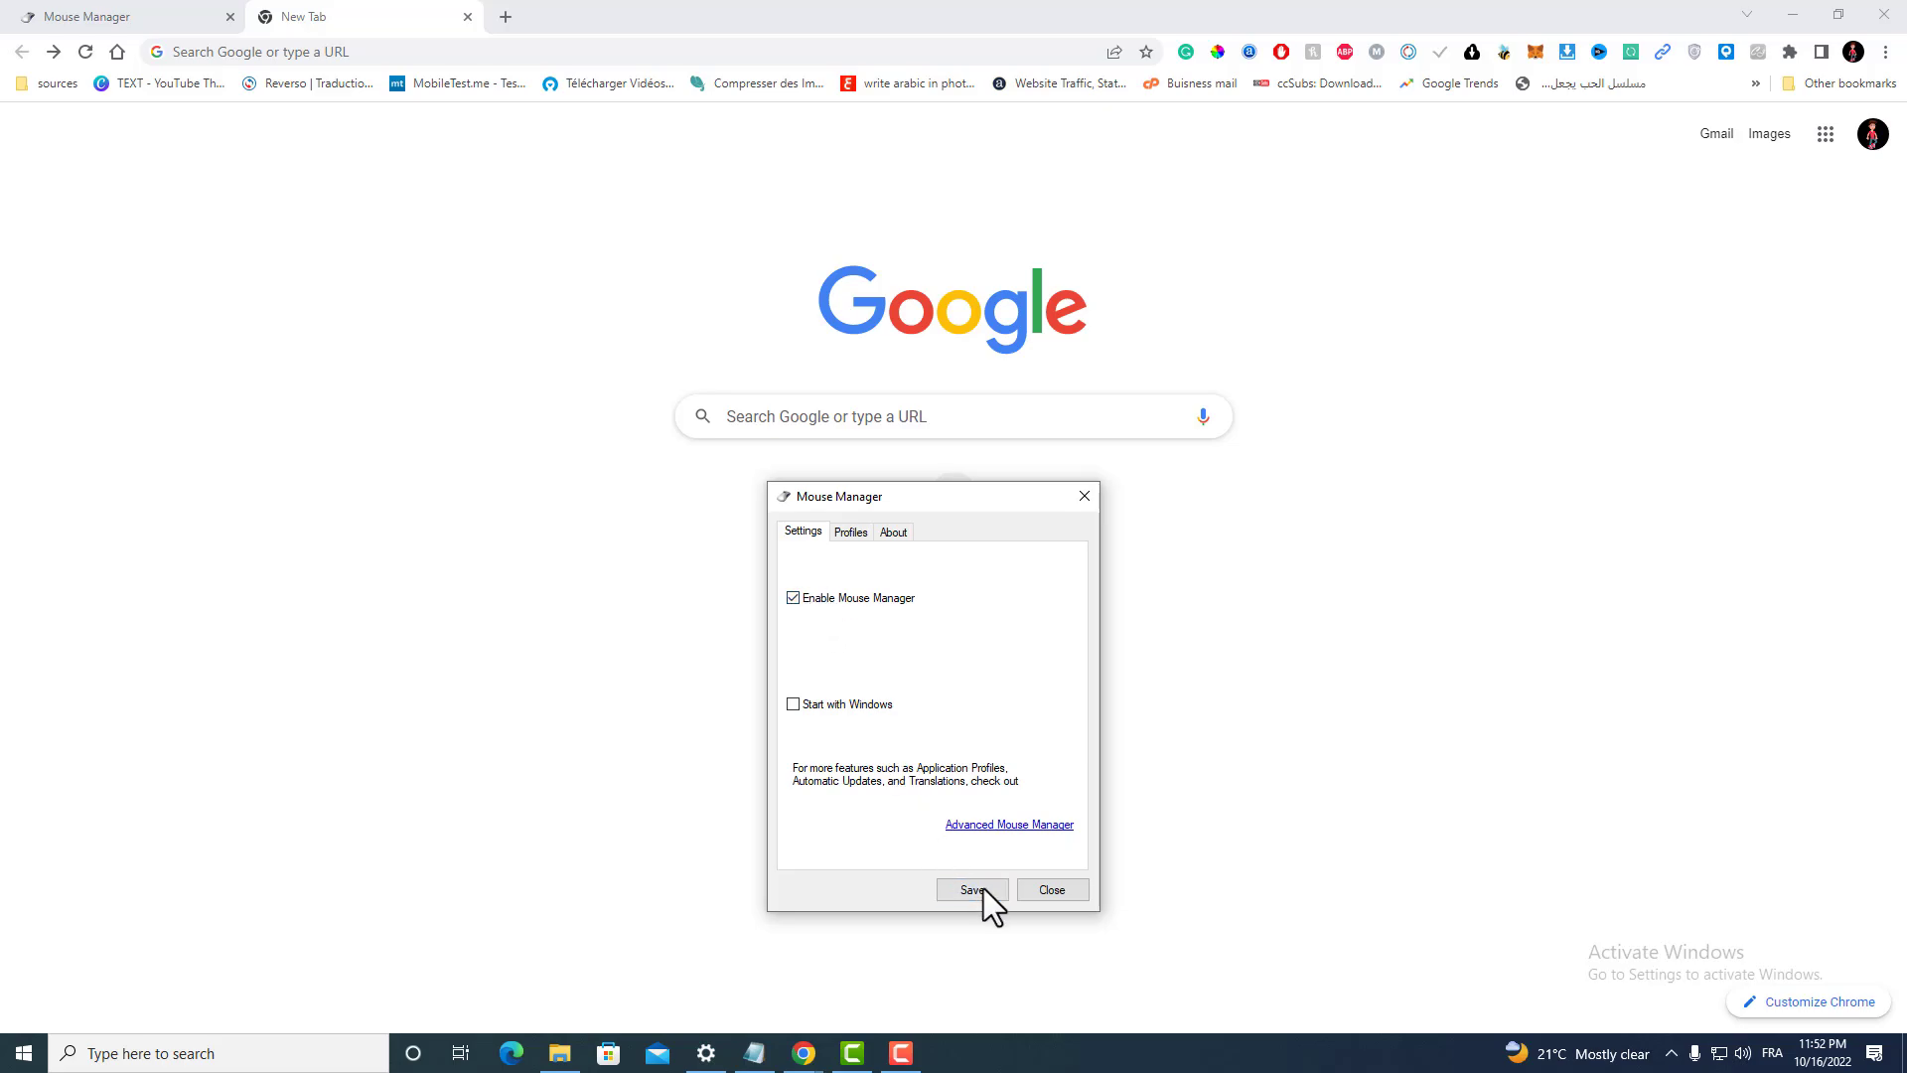
pyautogui.click(971, 889)
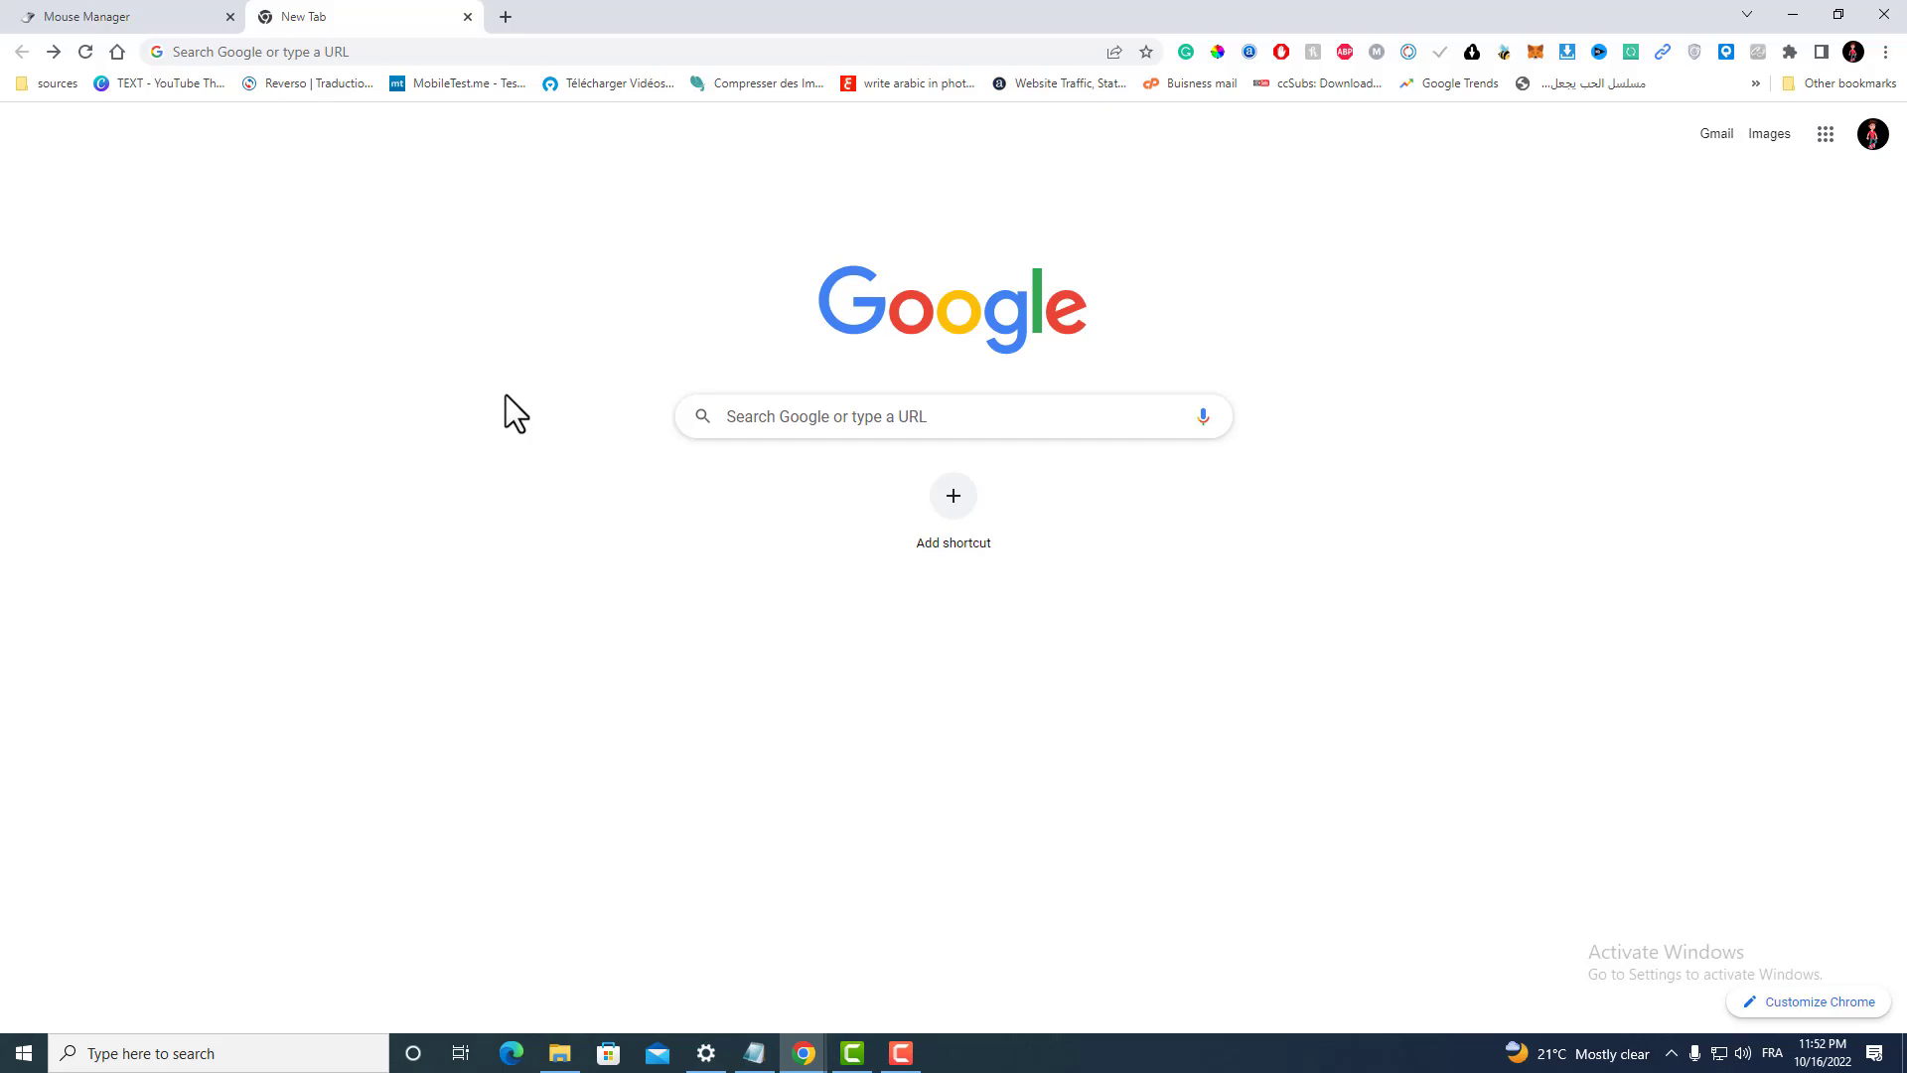
pyautogui.moveTo(499, 369)
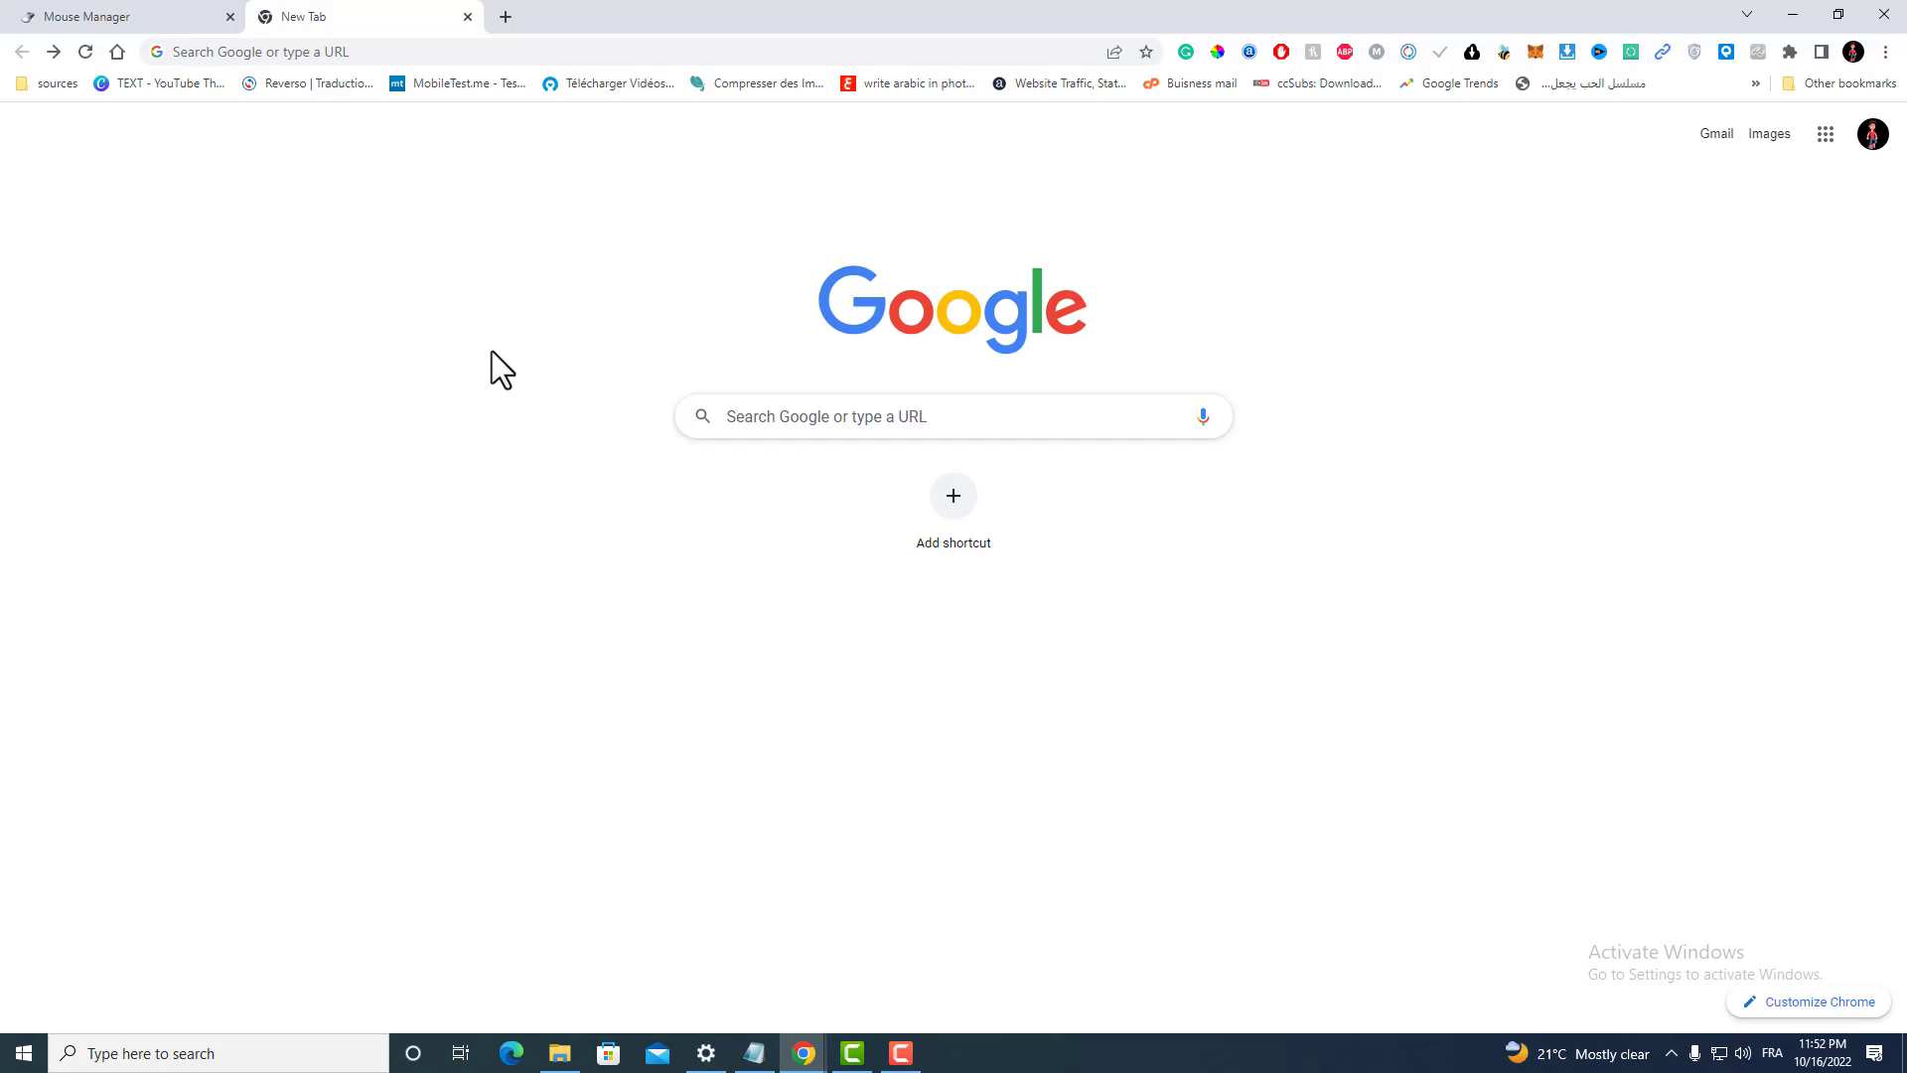
pyautogui.moveTo(844, 816)
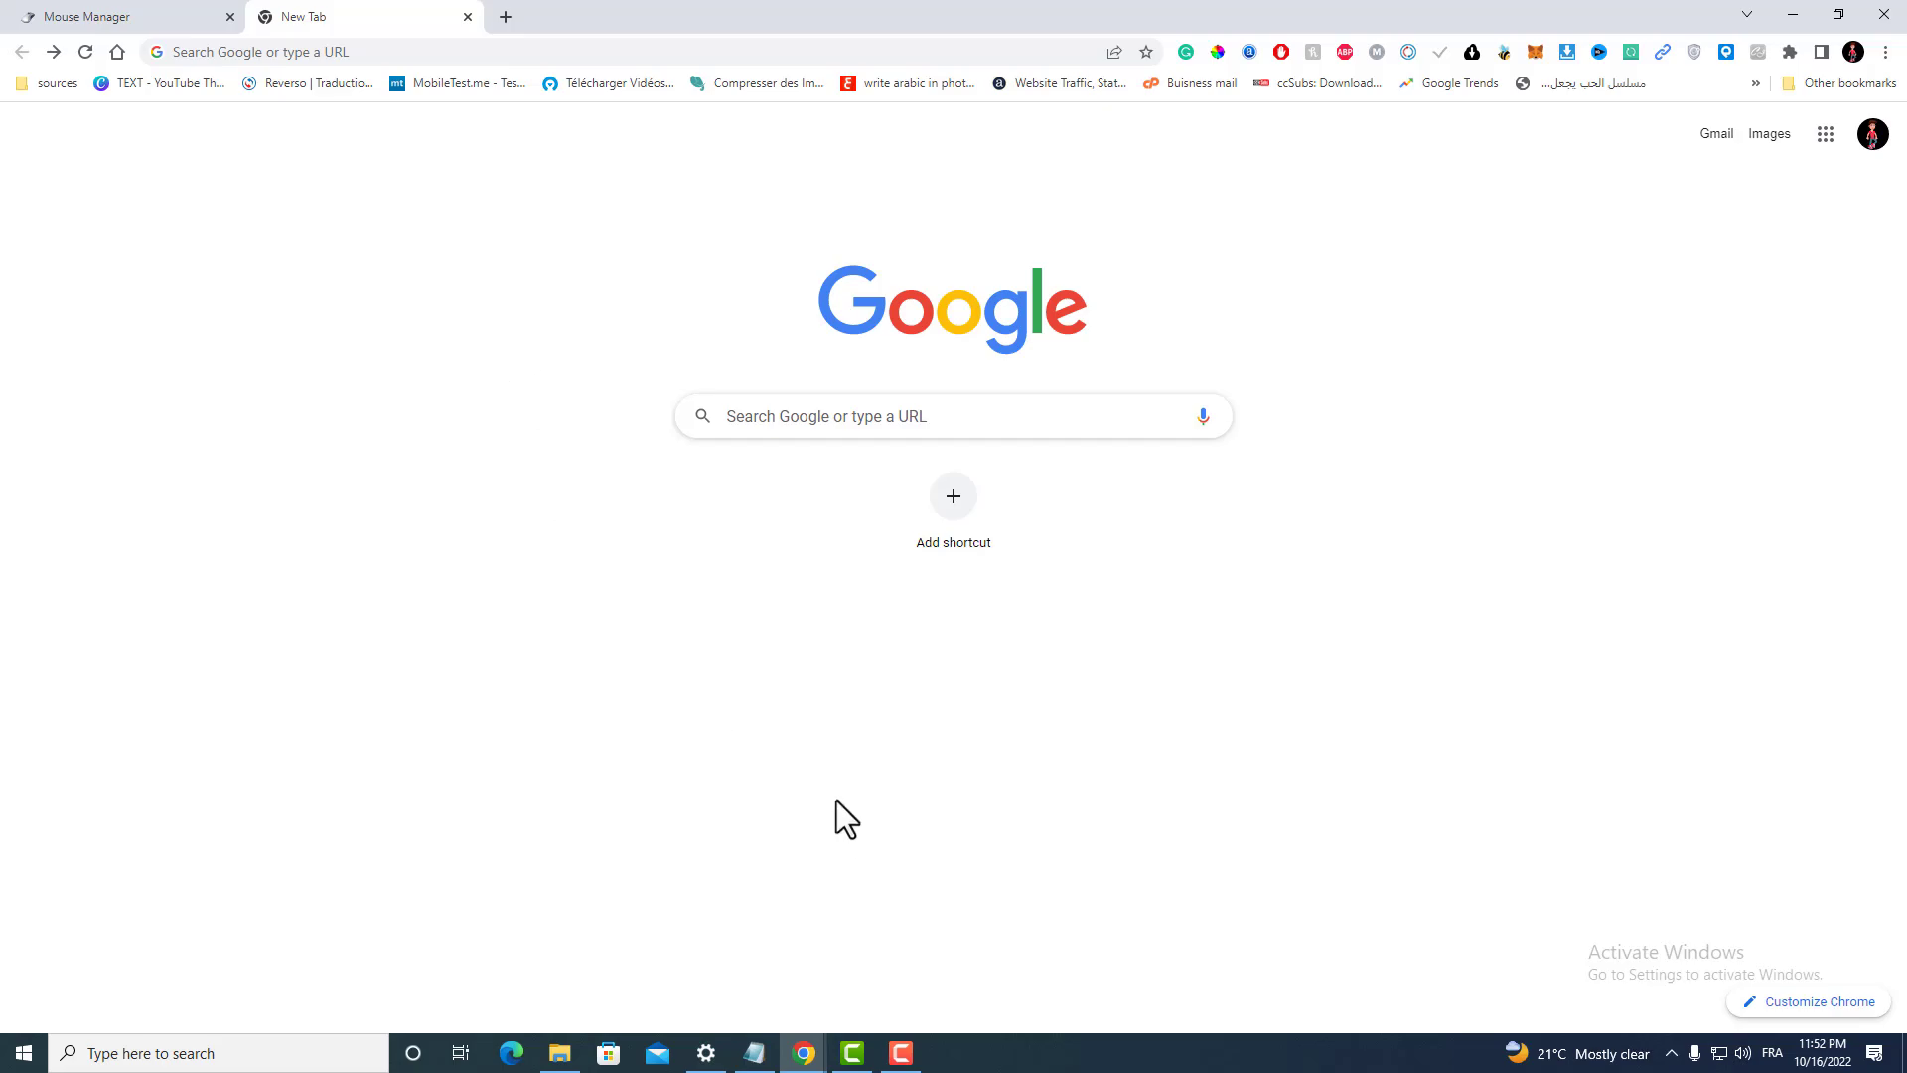
pyautogui.moveTo(1124, 808)
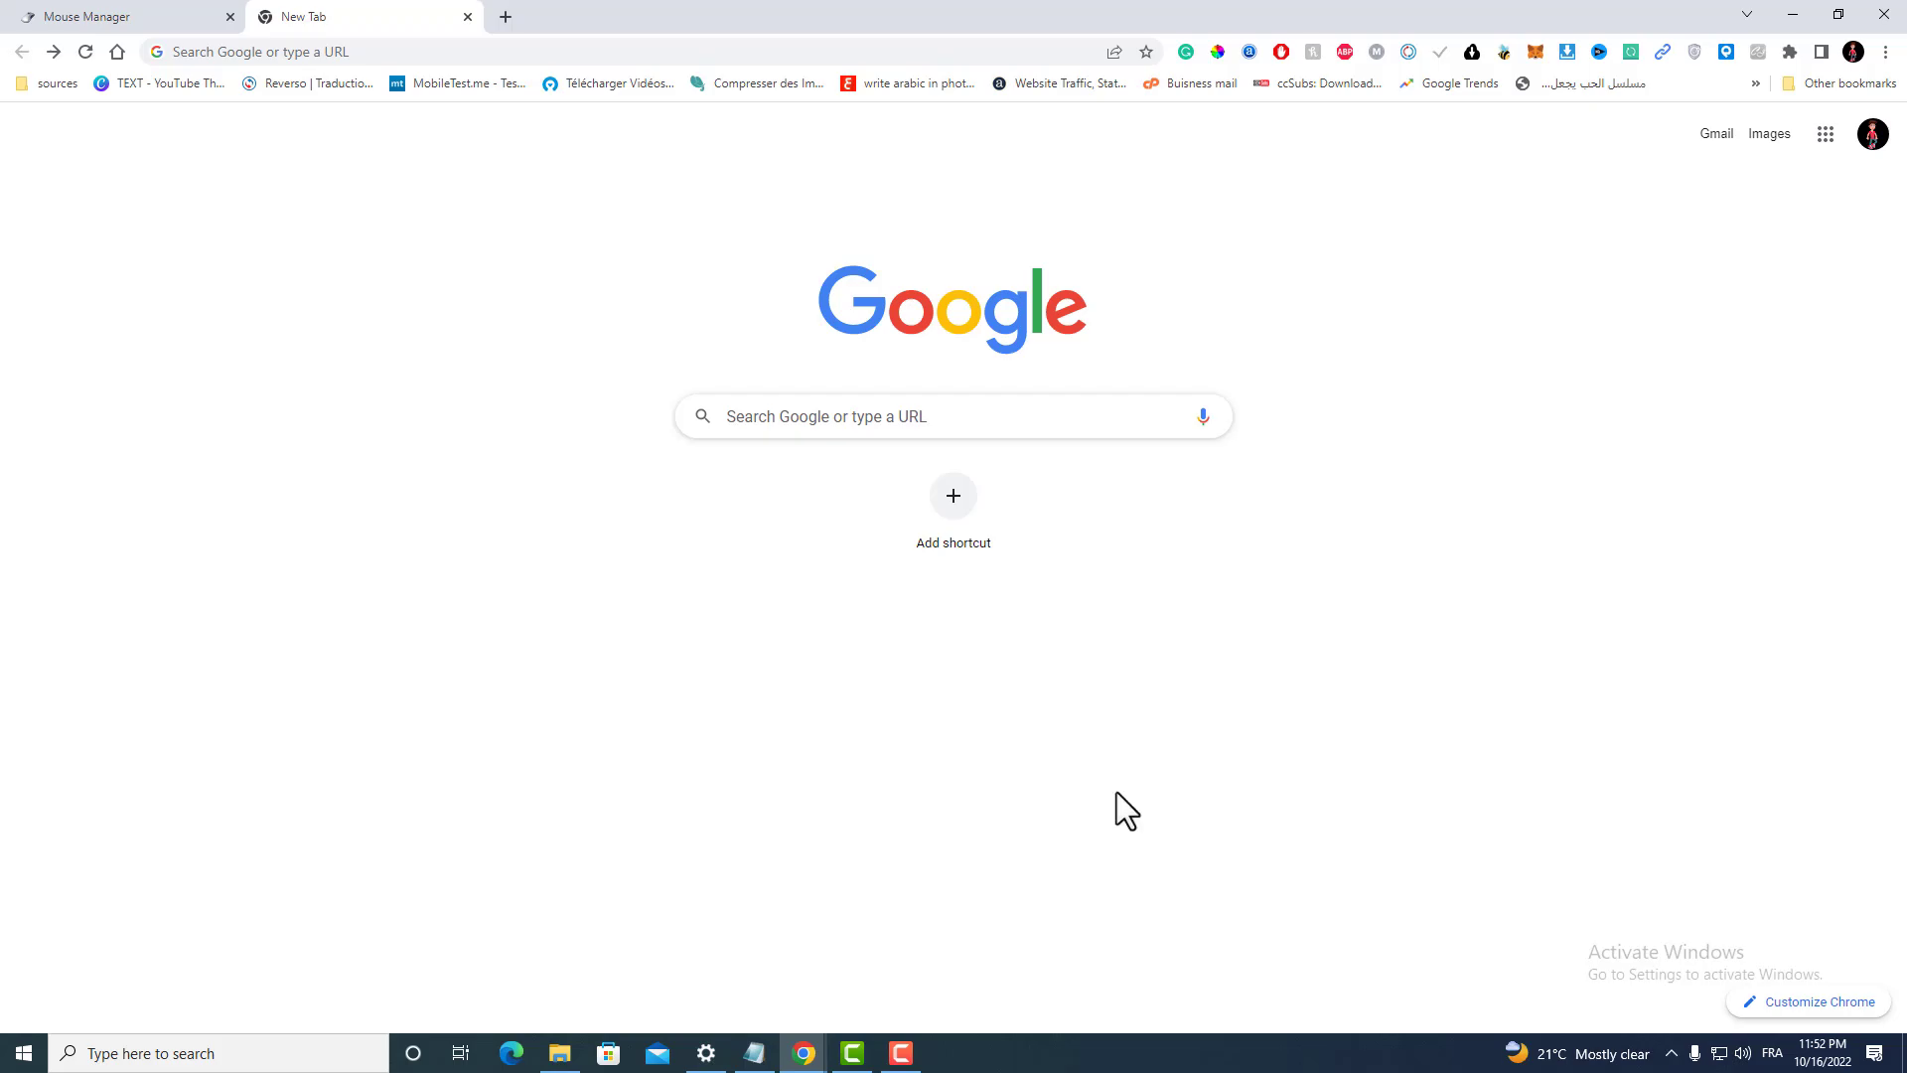
pyautogui.moveTo(1277, 909)
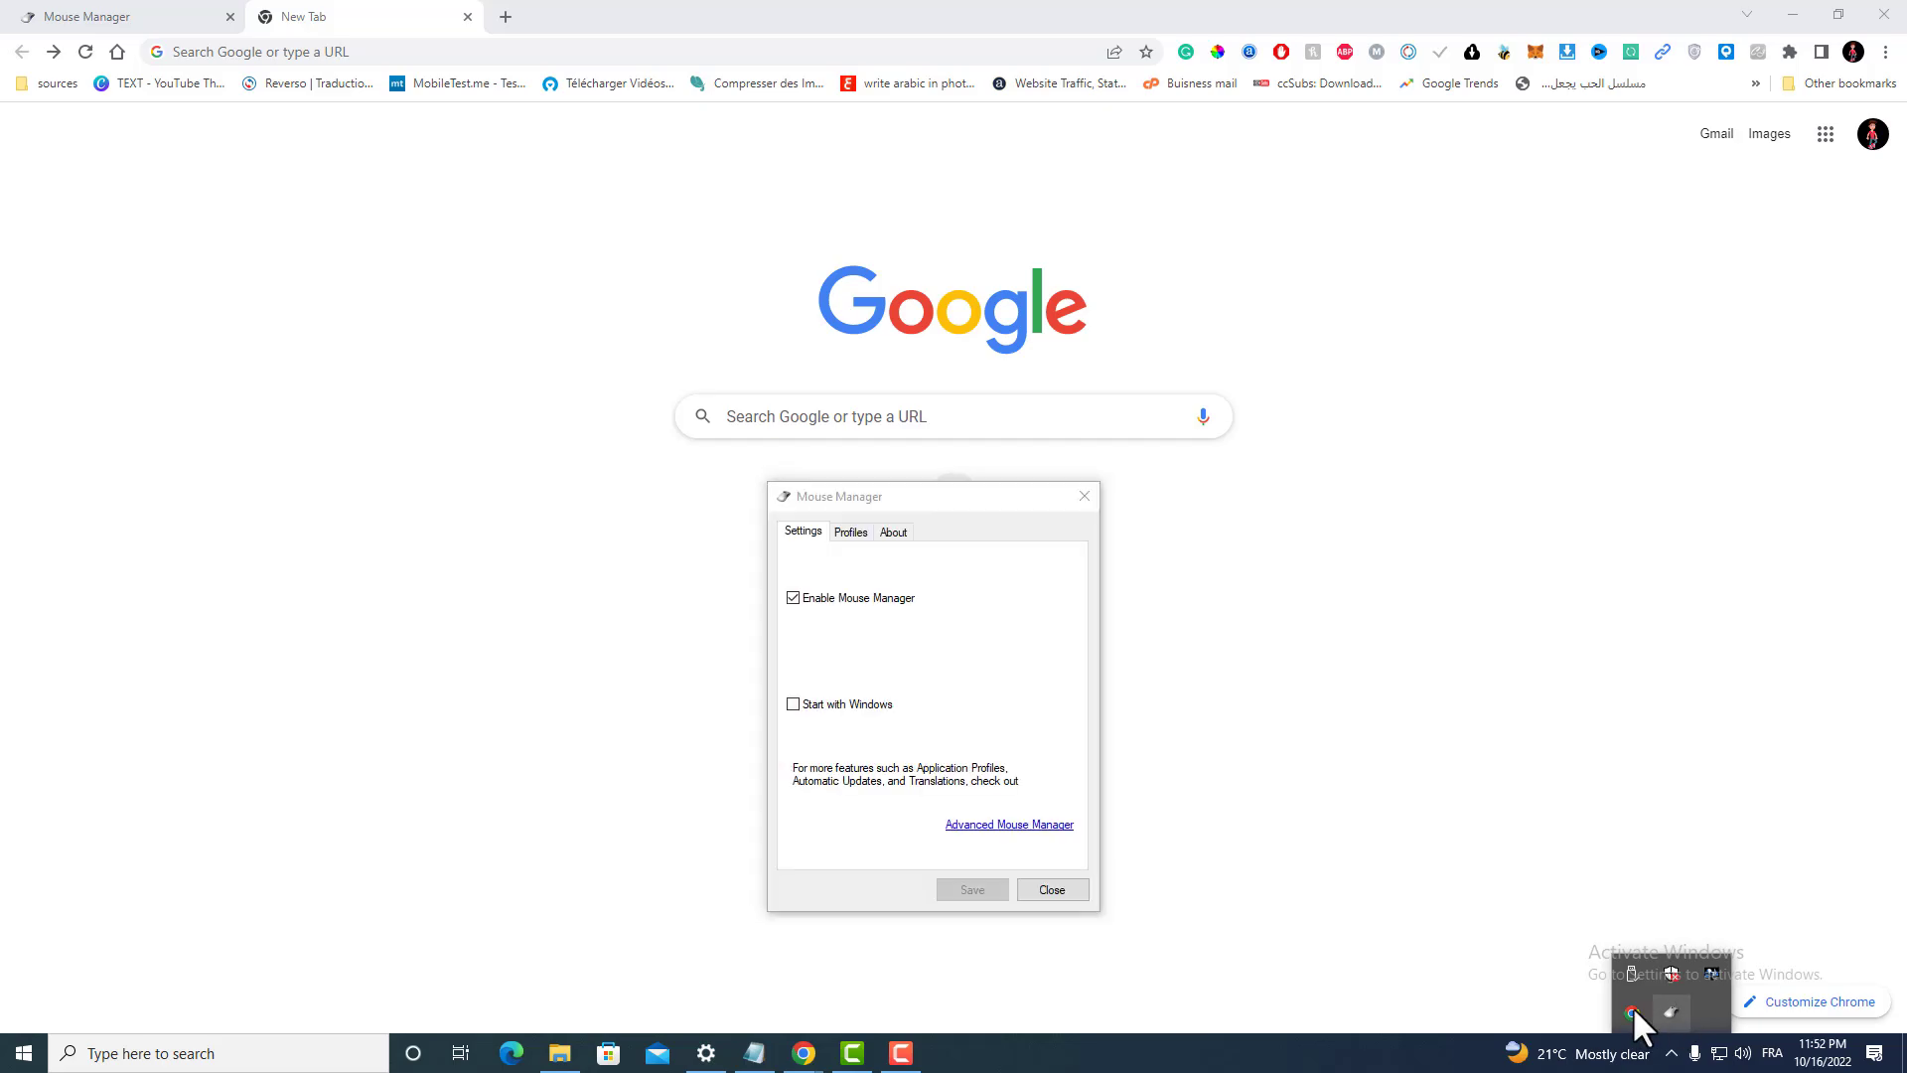
# - Save a Space/Space profile plus a new button 4 PageUp, button 5 PageDown profile
pyautogui.click(849, 532)
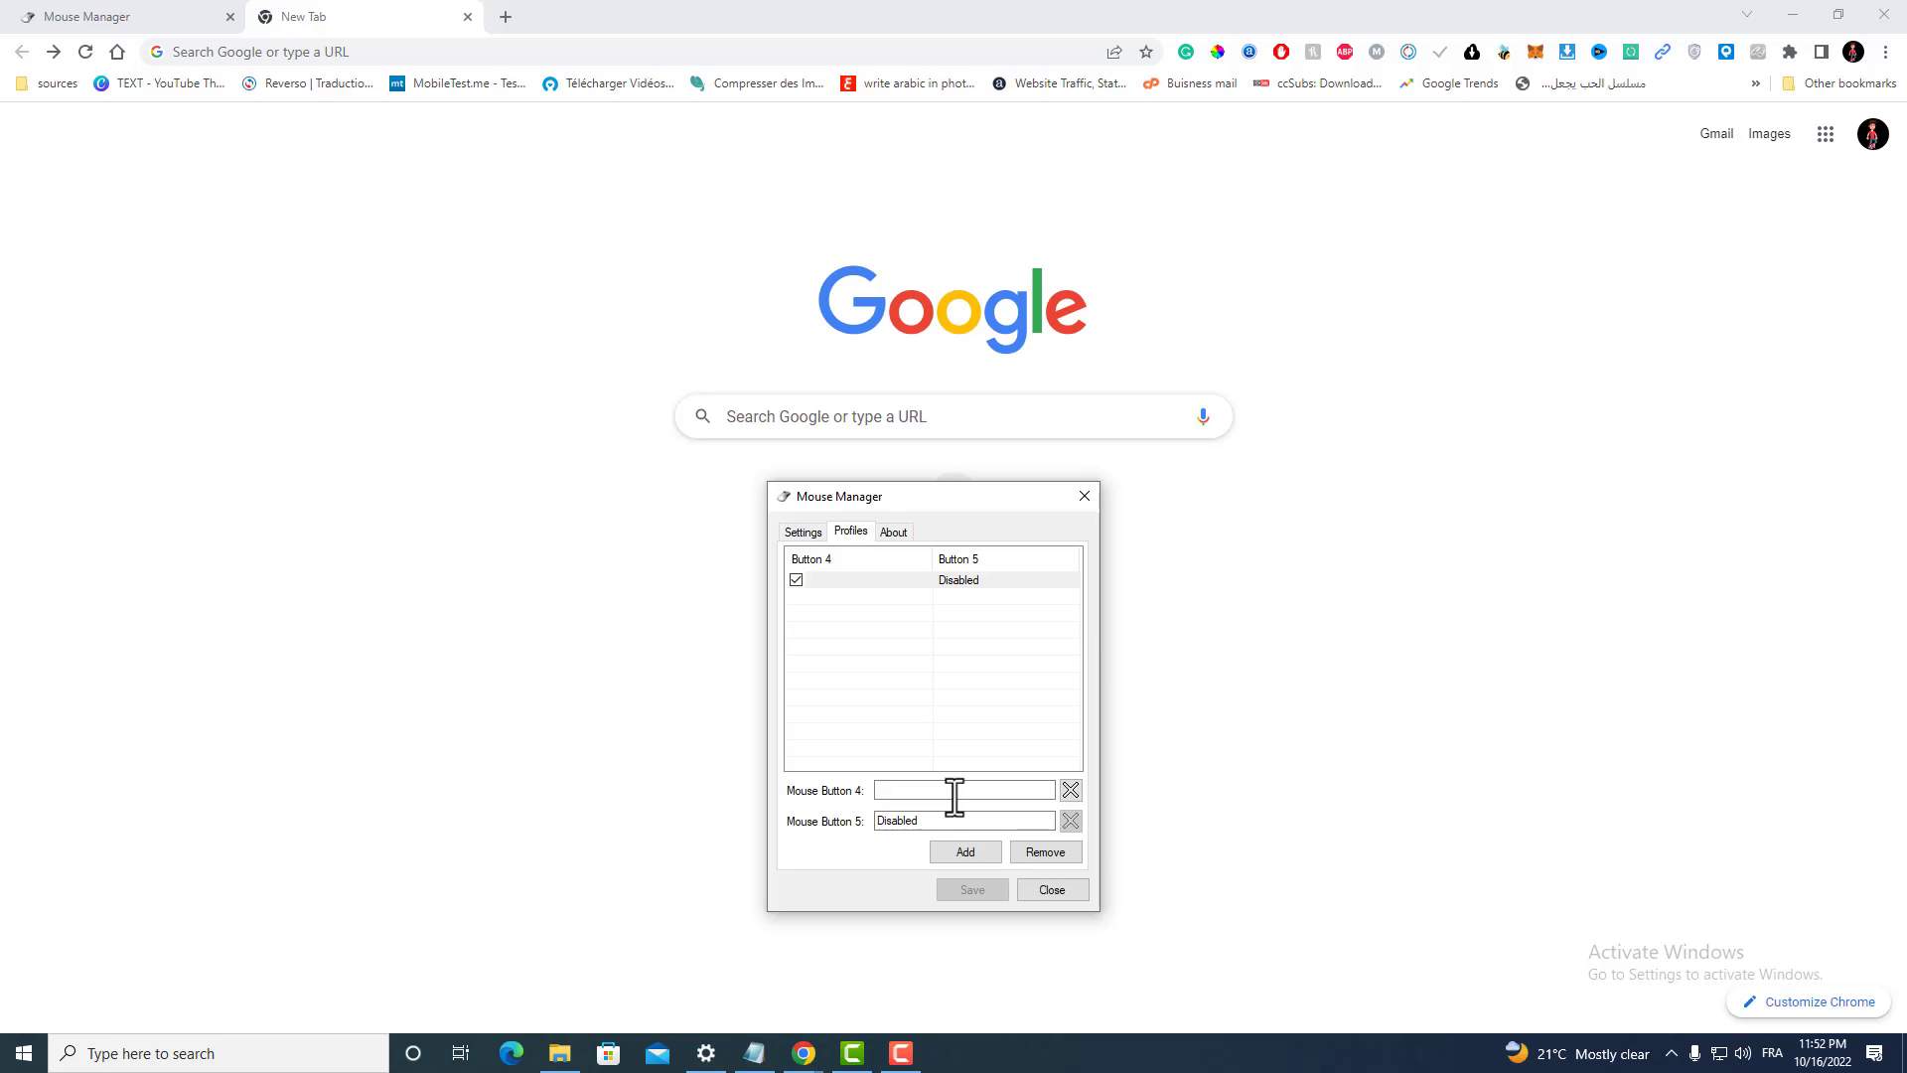
pyautogui.write('Space')
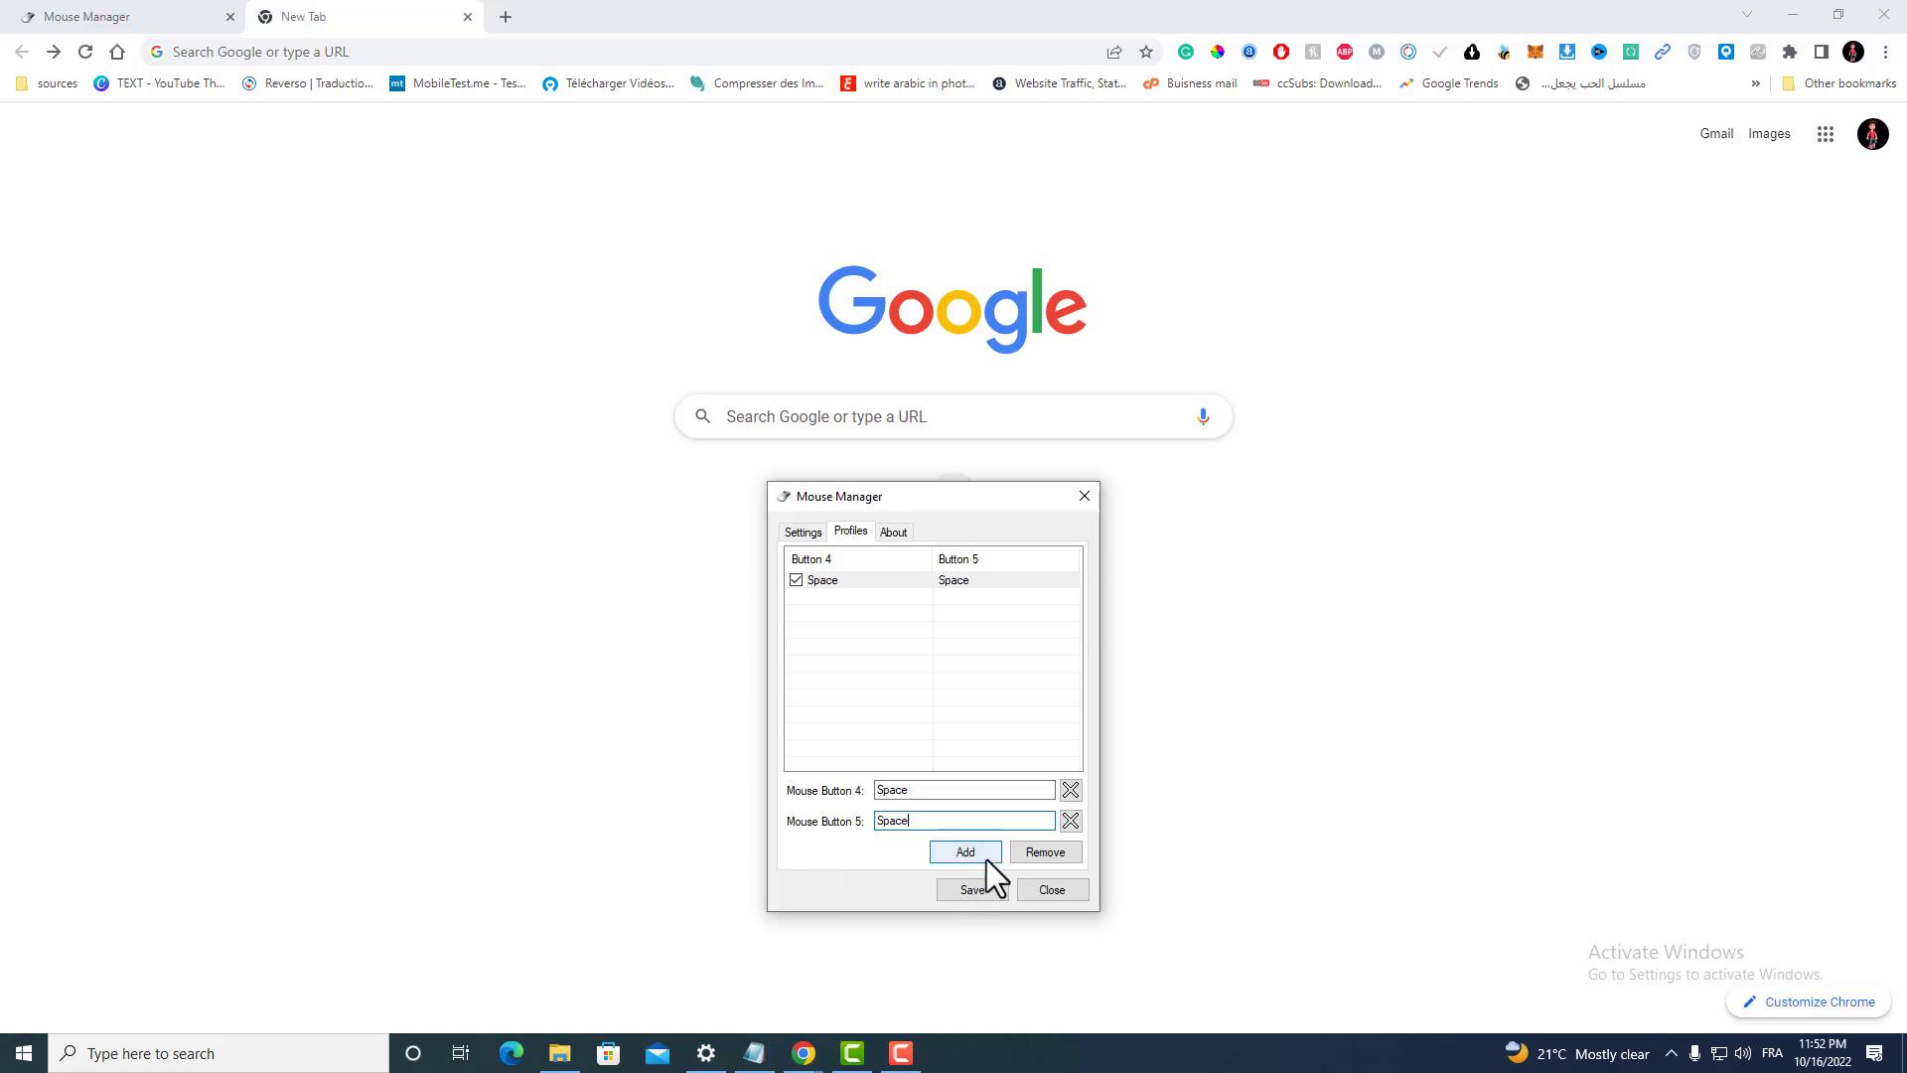
pyautogui.click(965, 851)
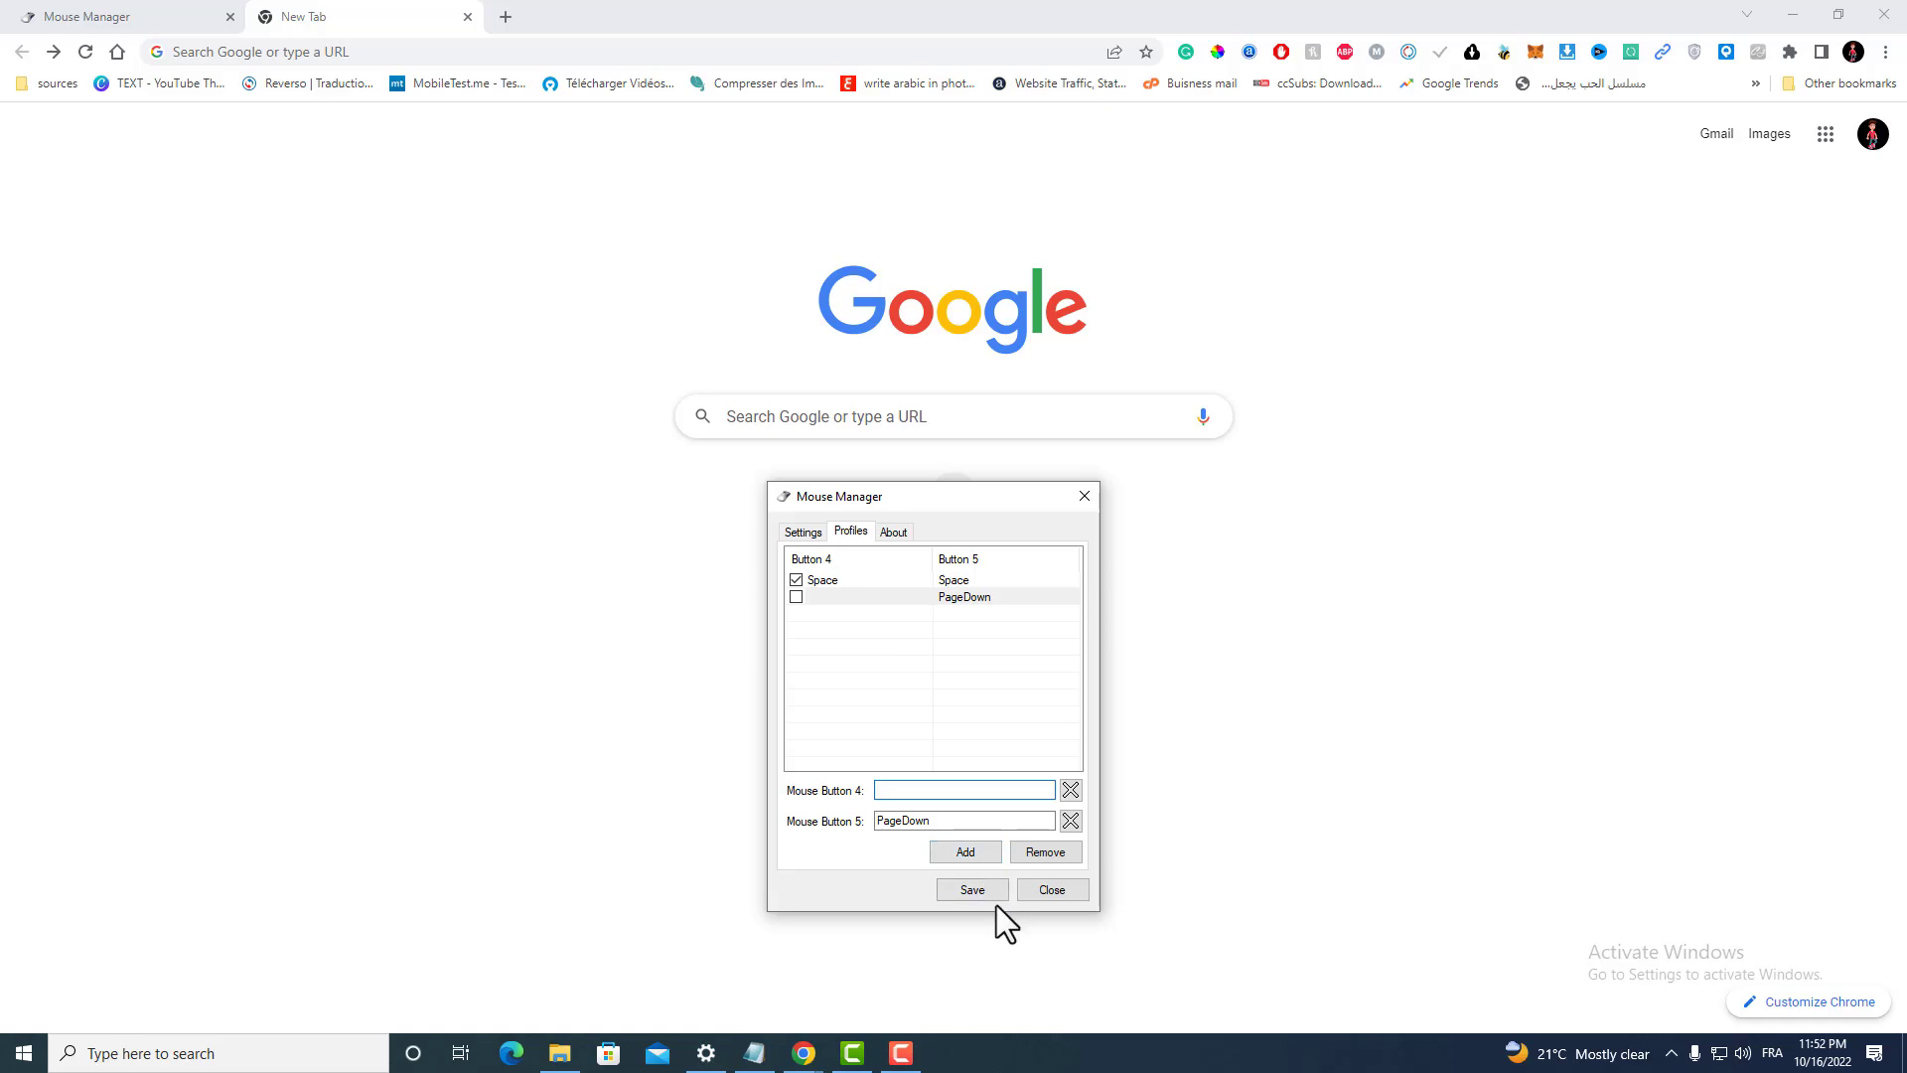
pyautogui.click(970, 889)
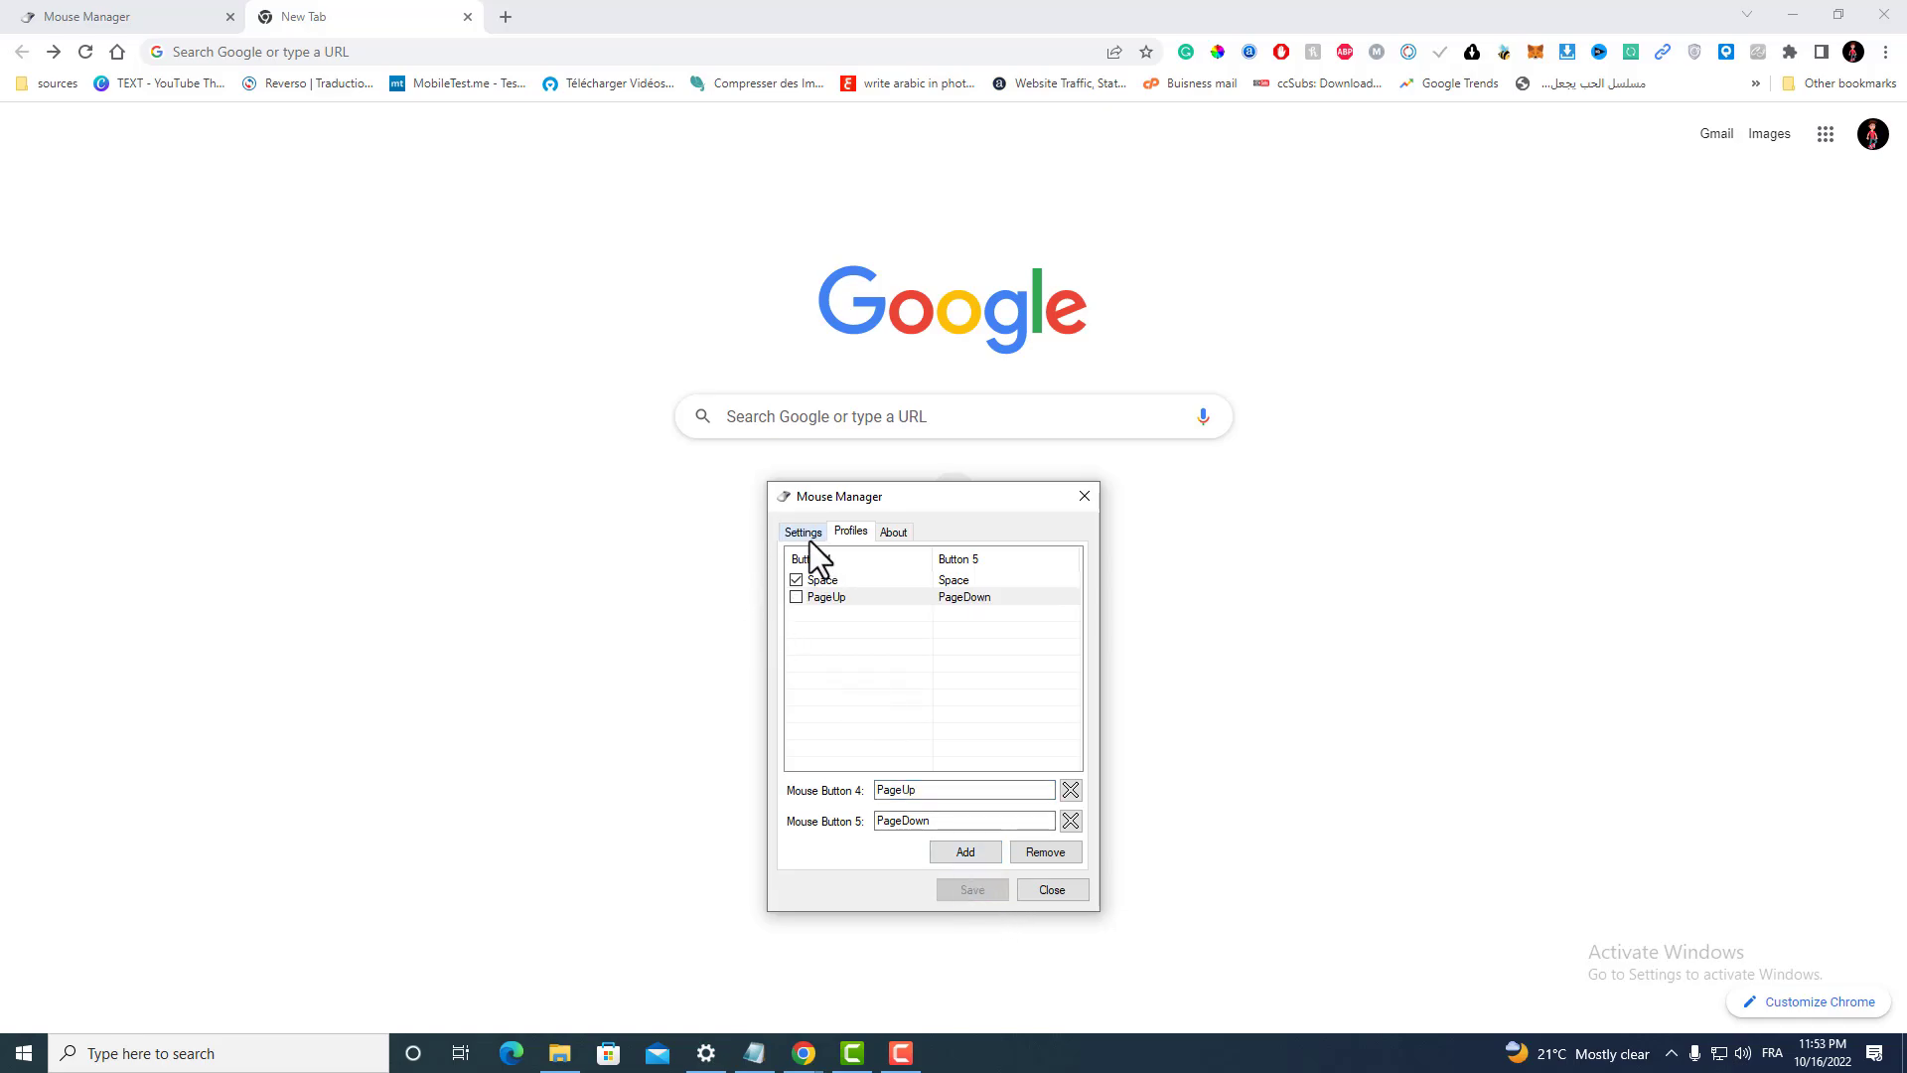
pyautogui.click(802, 531)
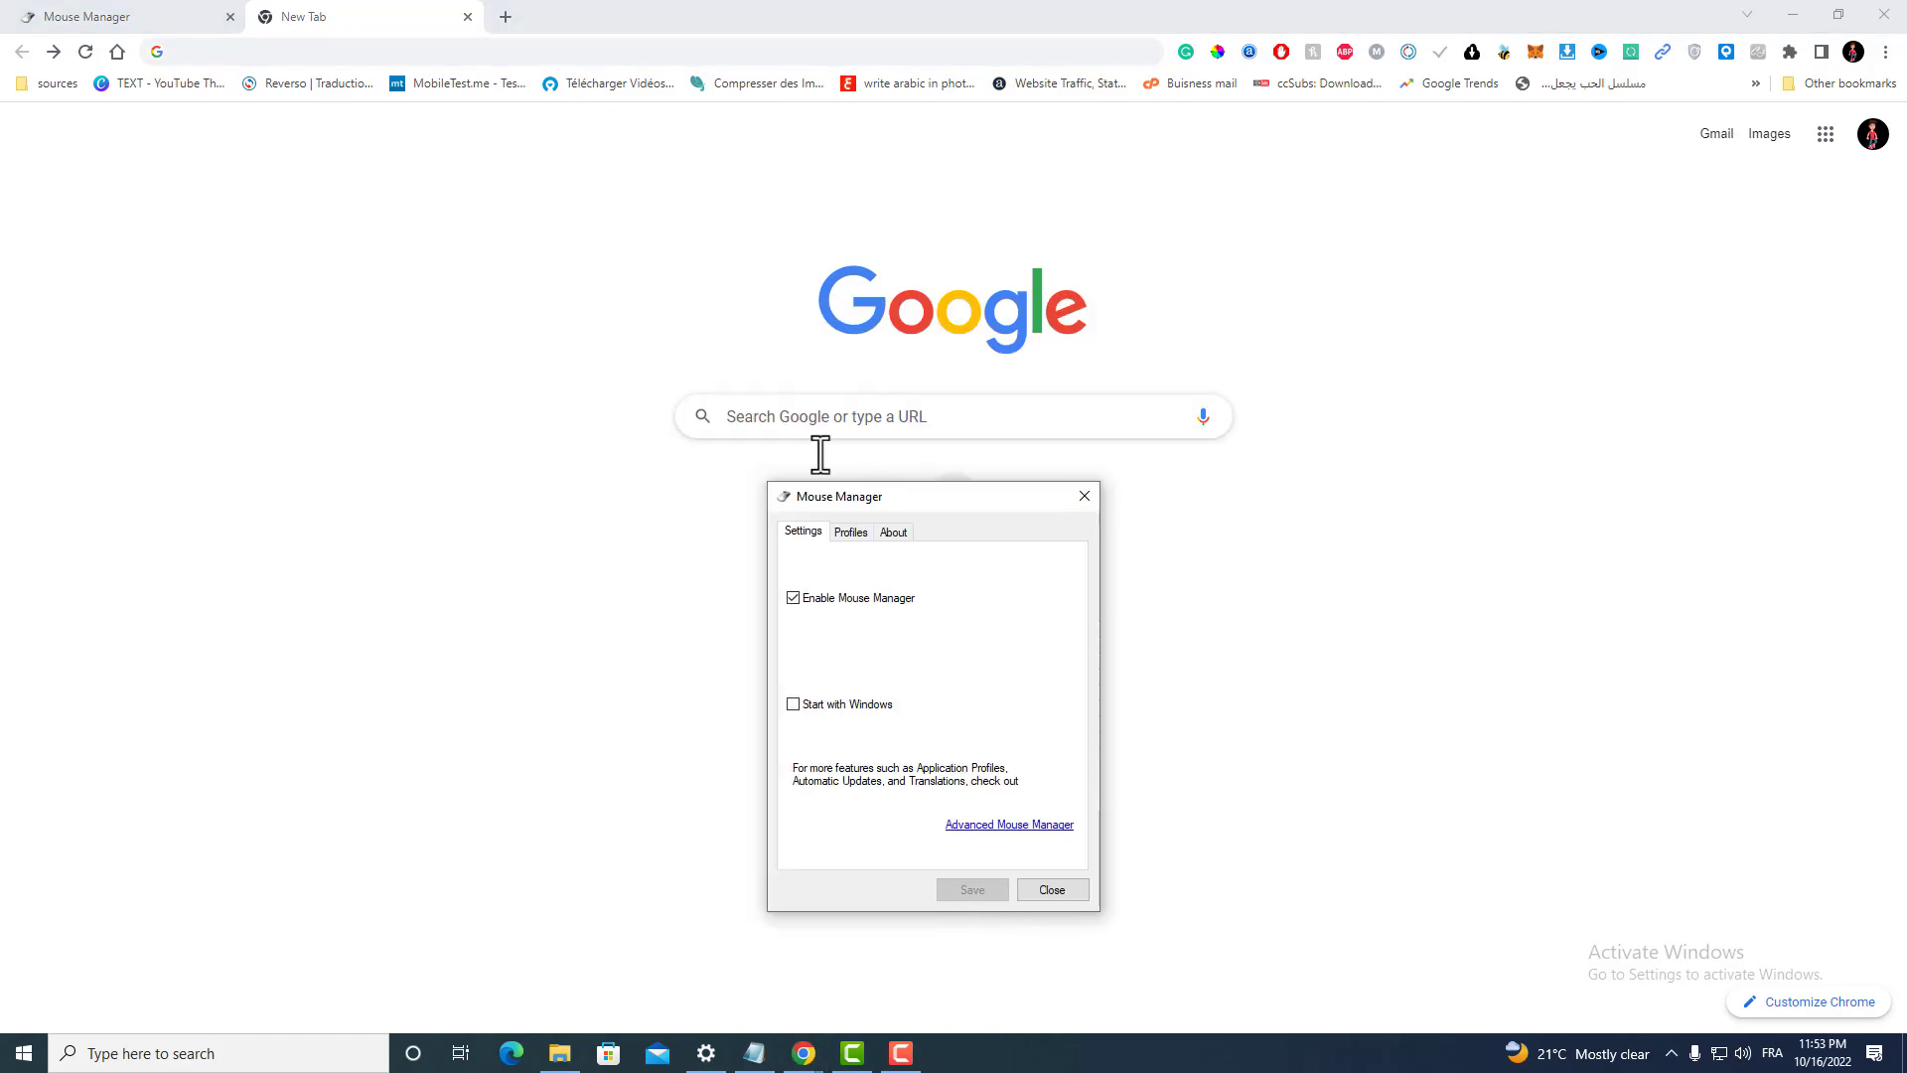
# - Replace the Space profile with a PageUp/PageDown one, enable the first profile, and save
pyautogui.click(849, 531)
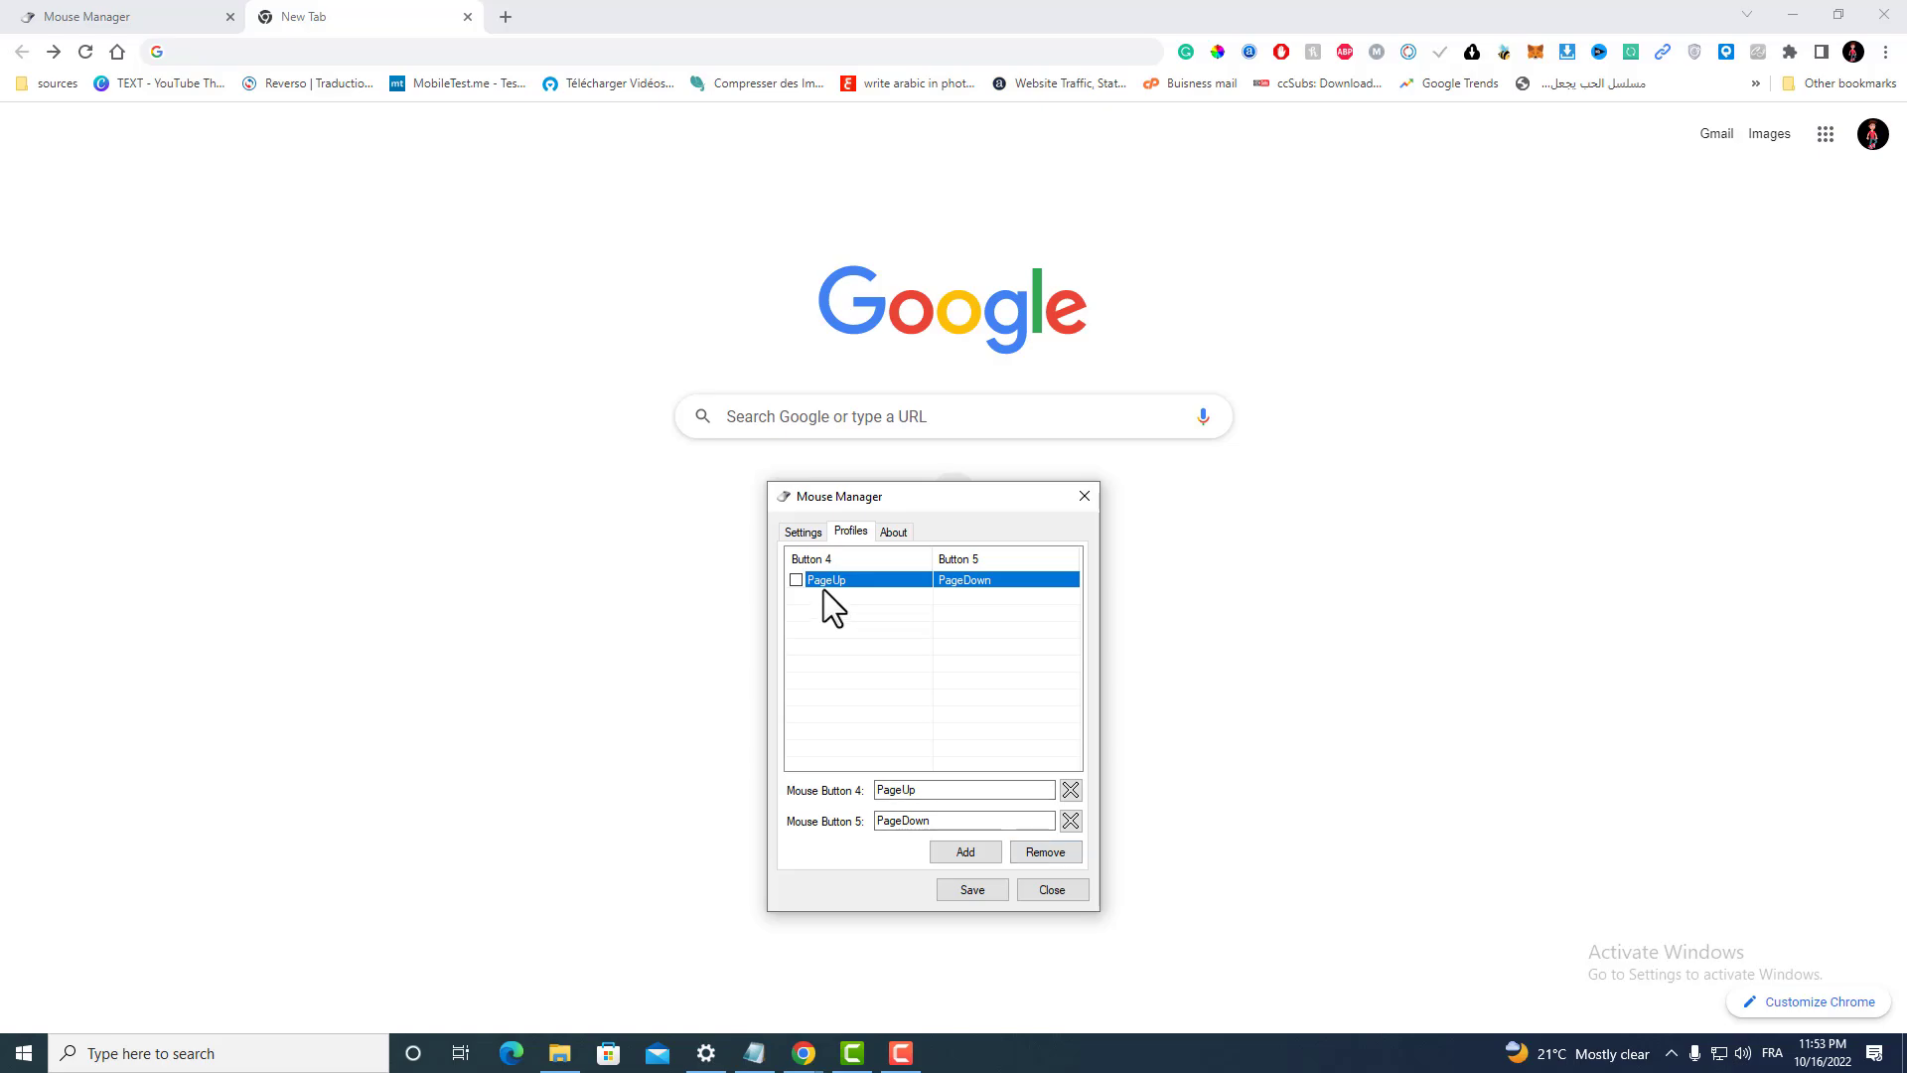
pyautogui.moveTo(826, 609)
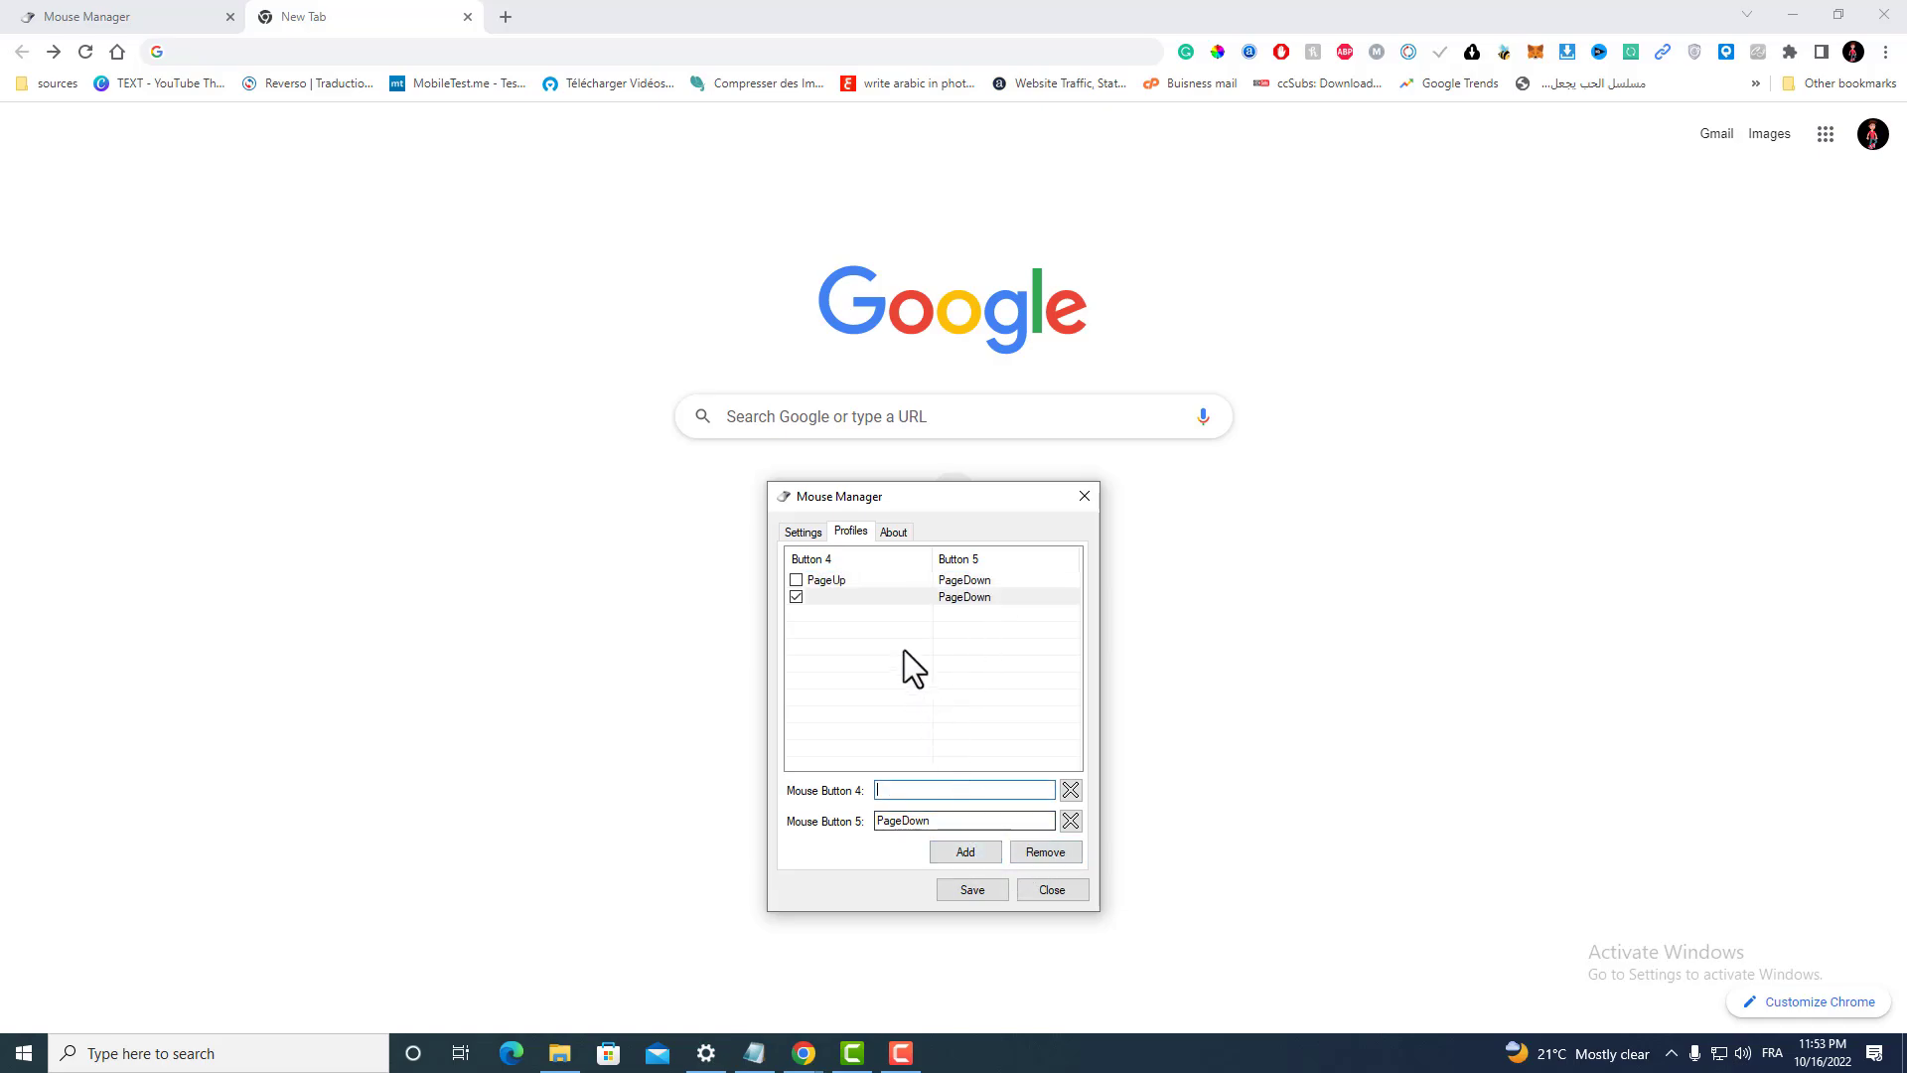
pyautogui.click(795, 596)
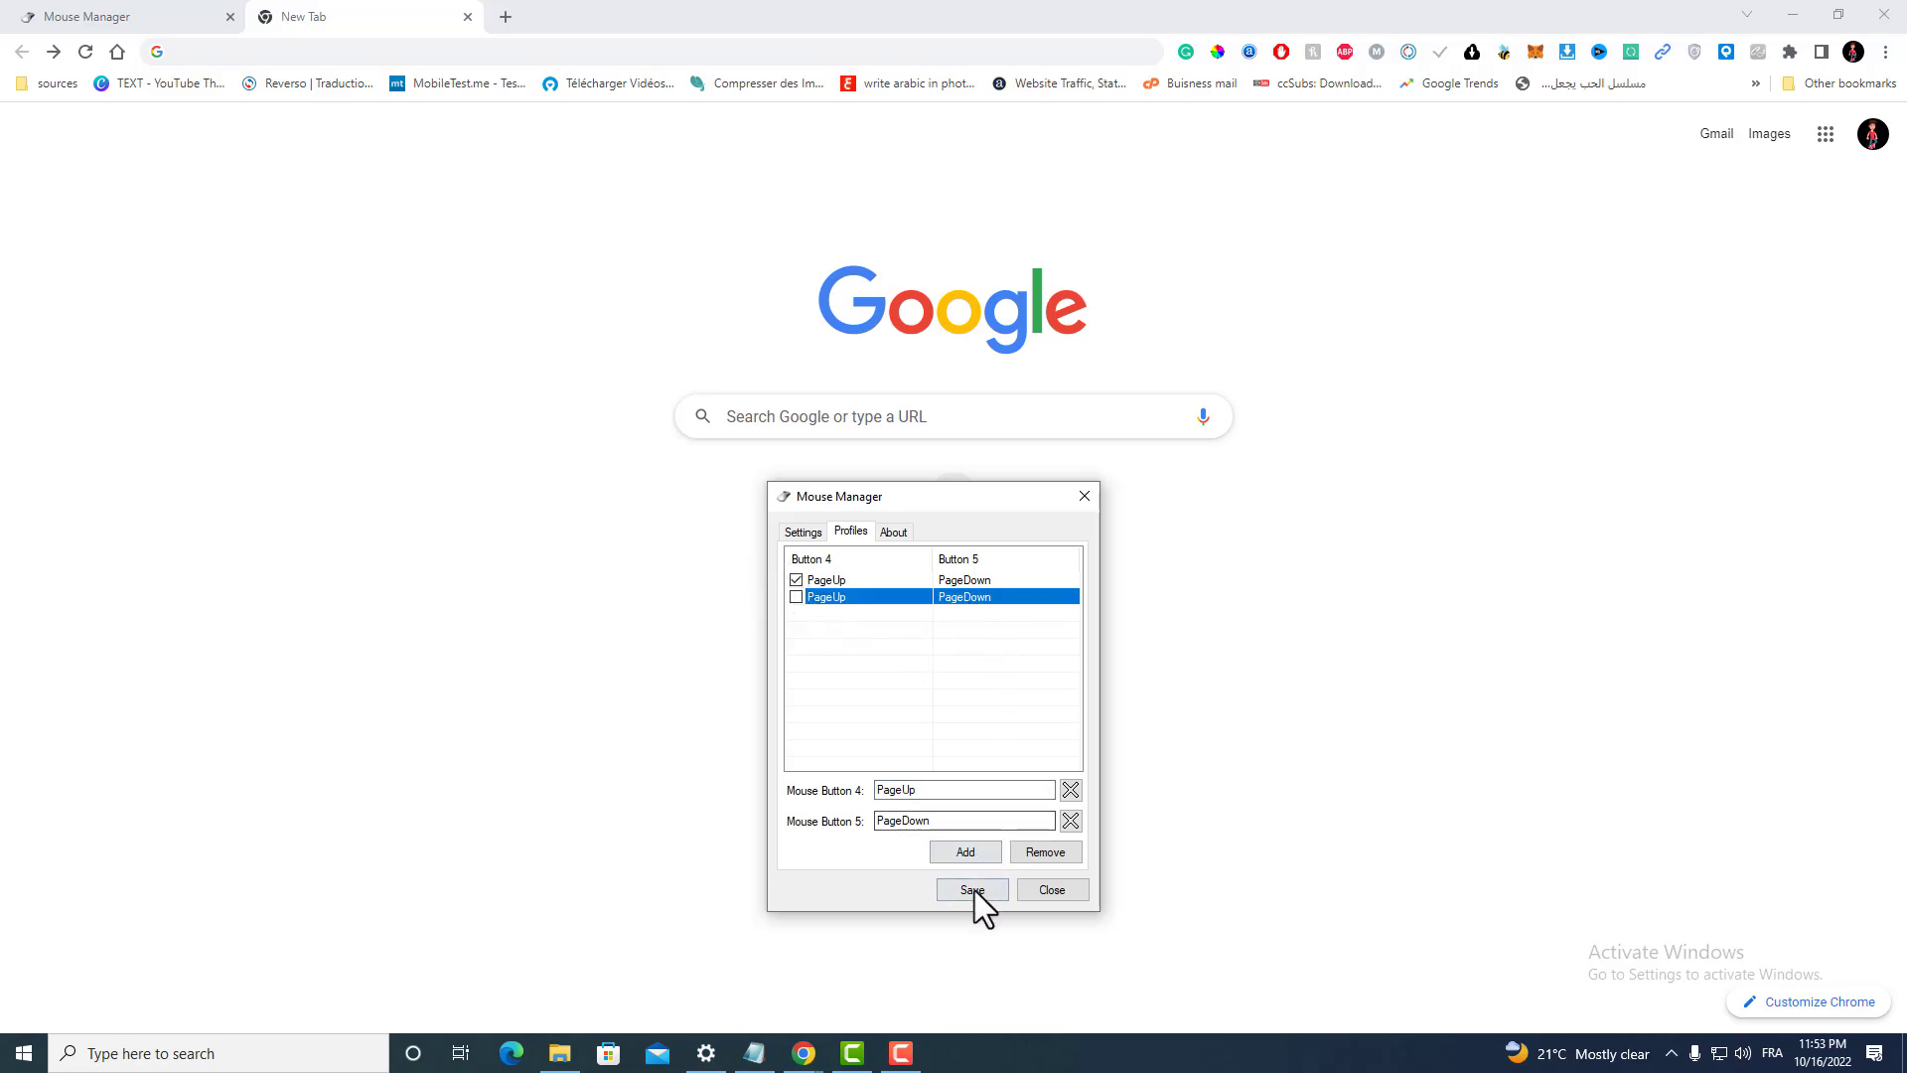
pyautogui.click(971, 889)
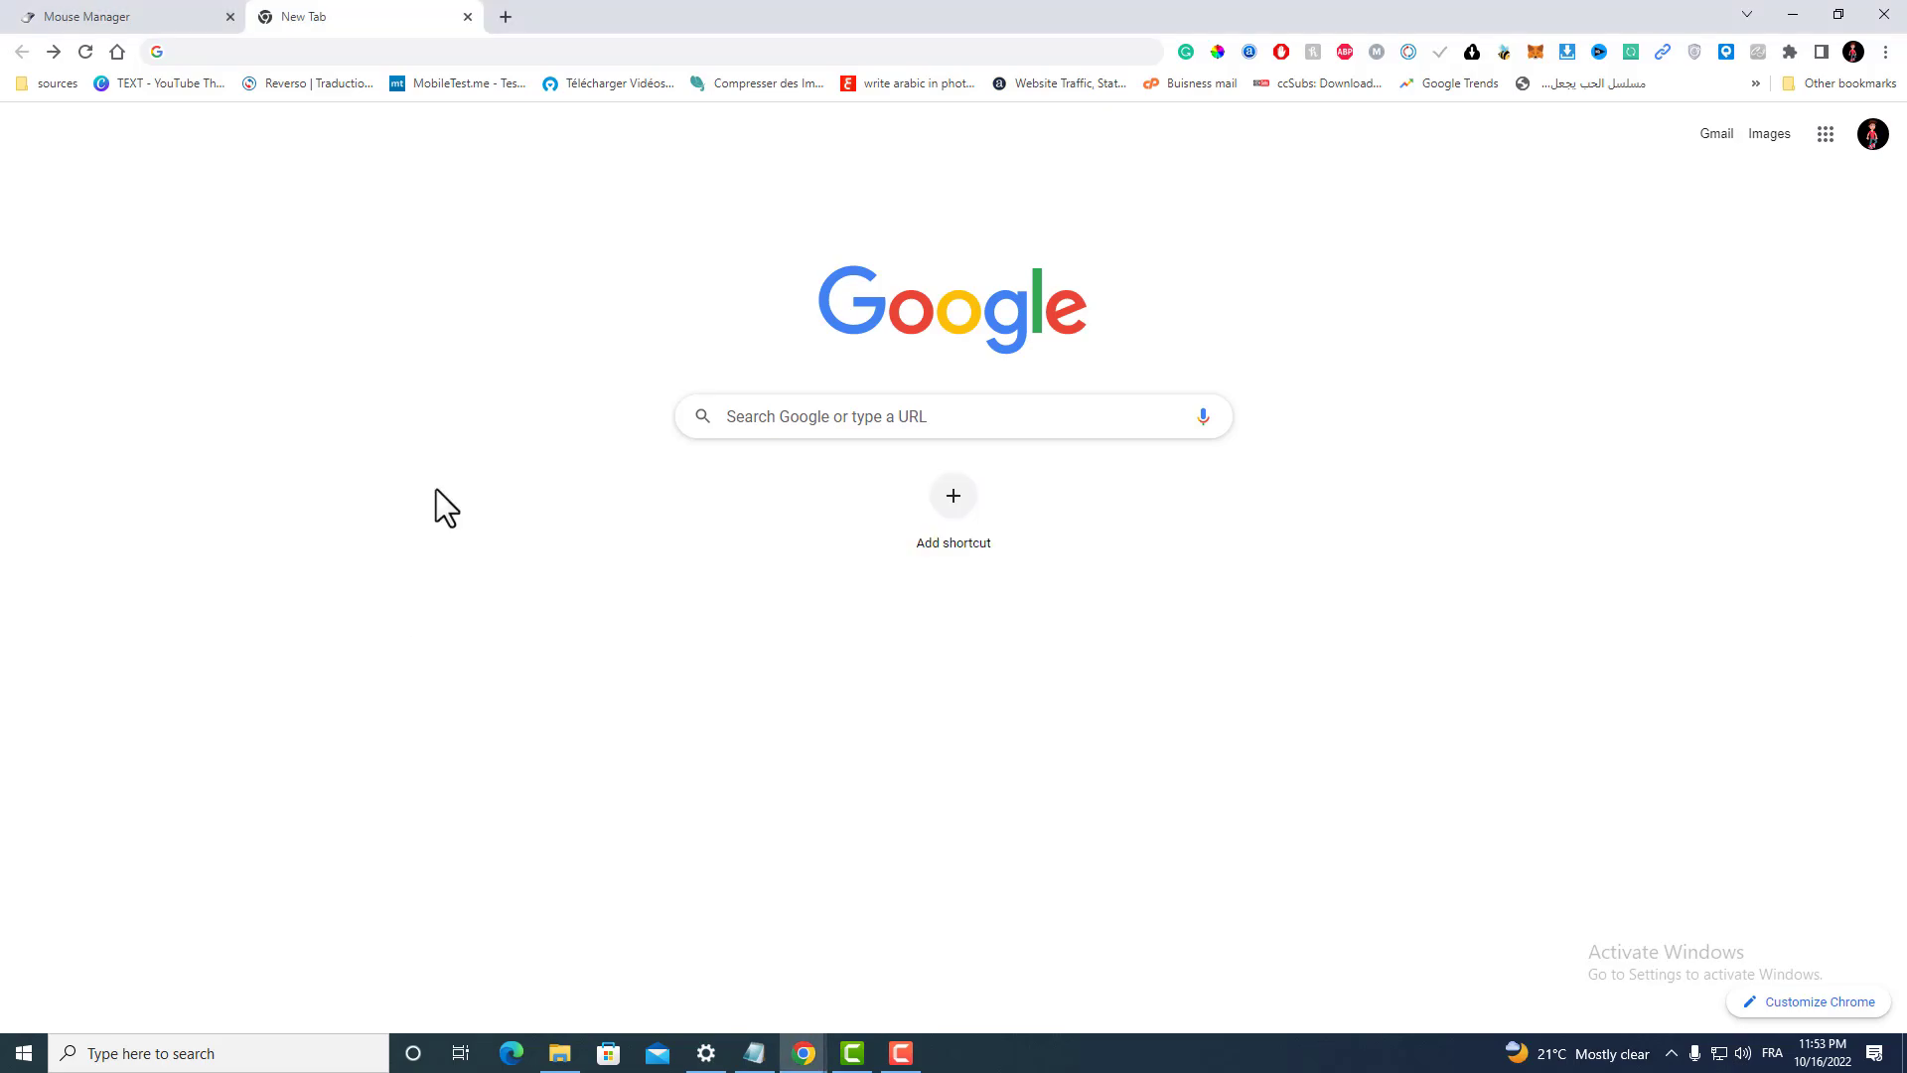
# - Search Google for 'fbdfbn df', scroll results, dismiss Translate, and reopen Mouse Manager
pyautogui.write('fbdfbn+df&oq=fbdfbn+df&aqs=chrome..69i57.44111j0j7&sourceid=chrome&ie=UTF-8')
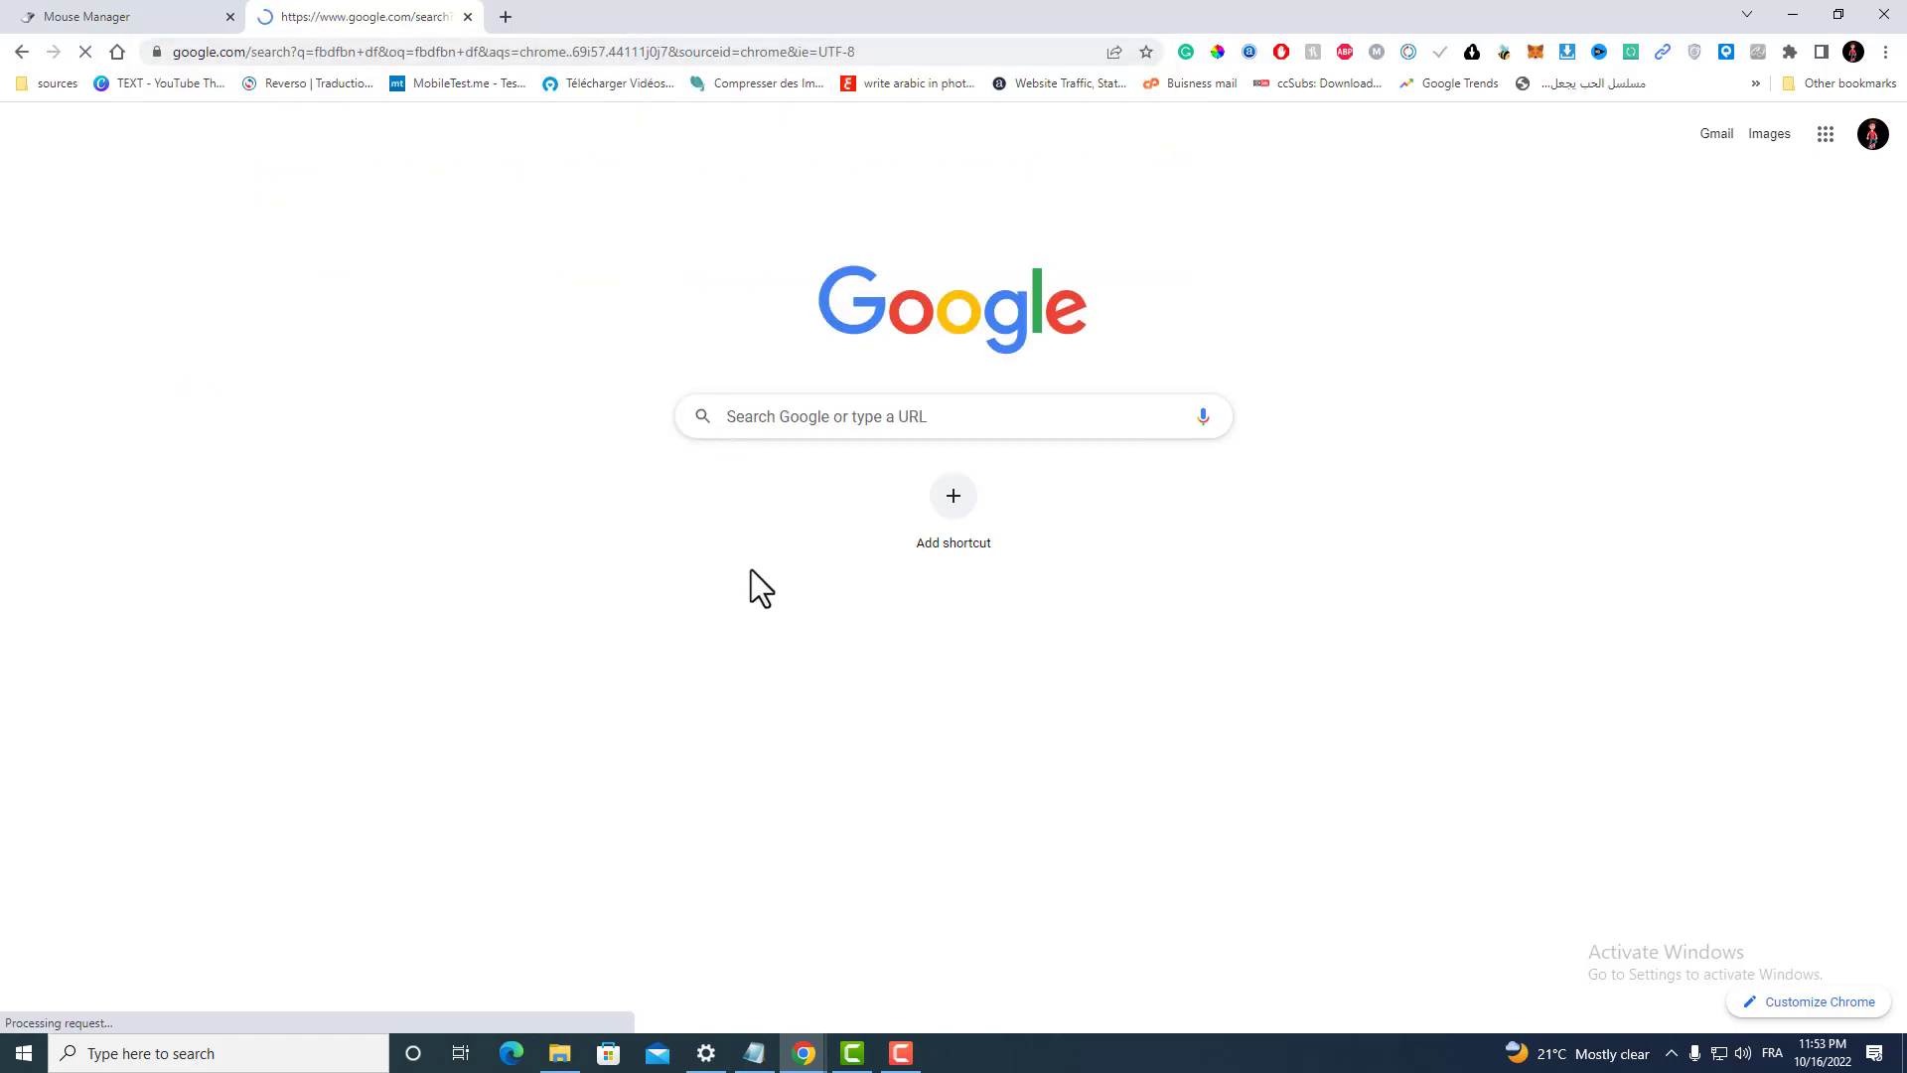
pyautogui.click(1079, 51)
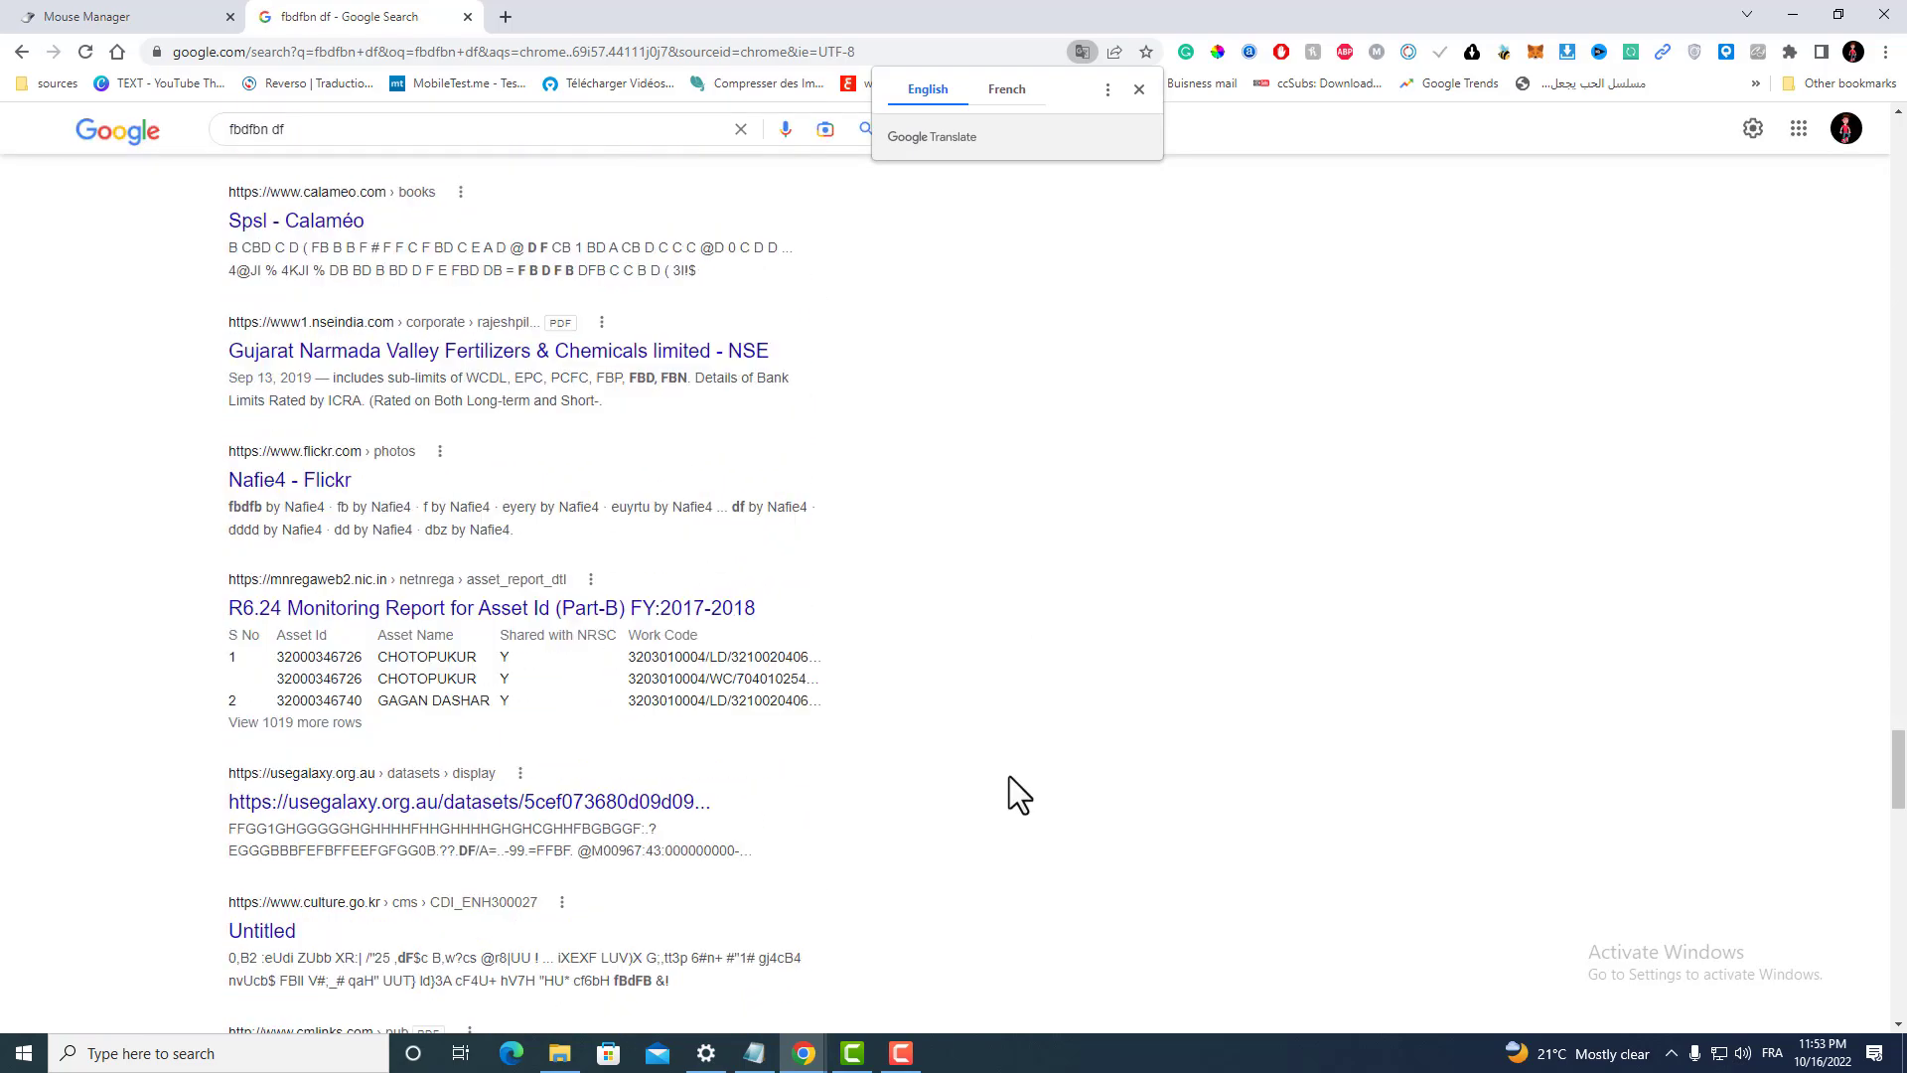
pyautogui.scroll(-3)
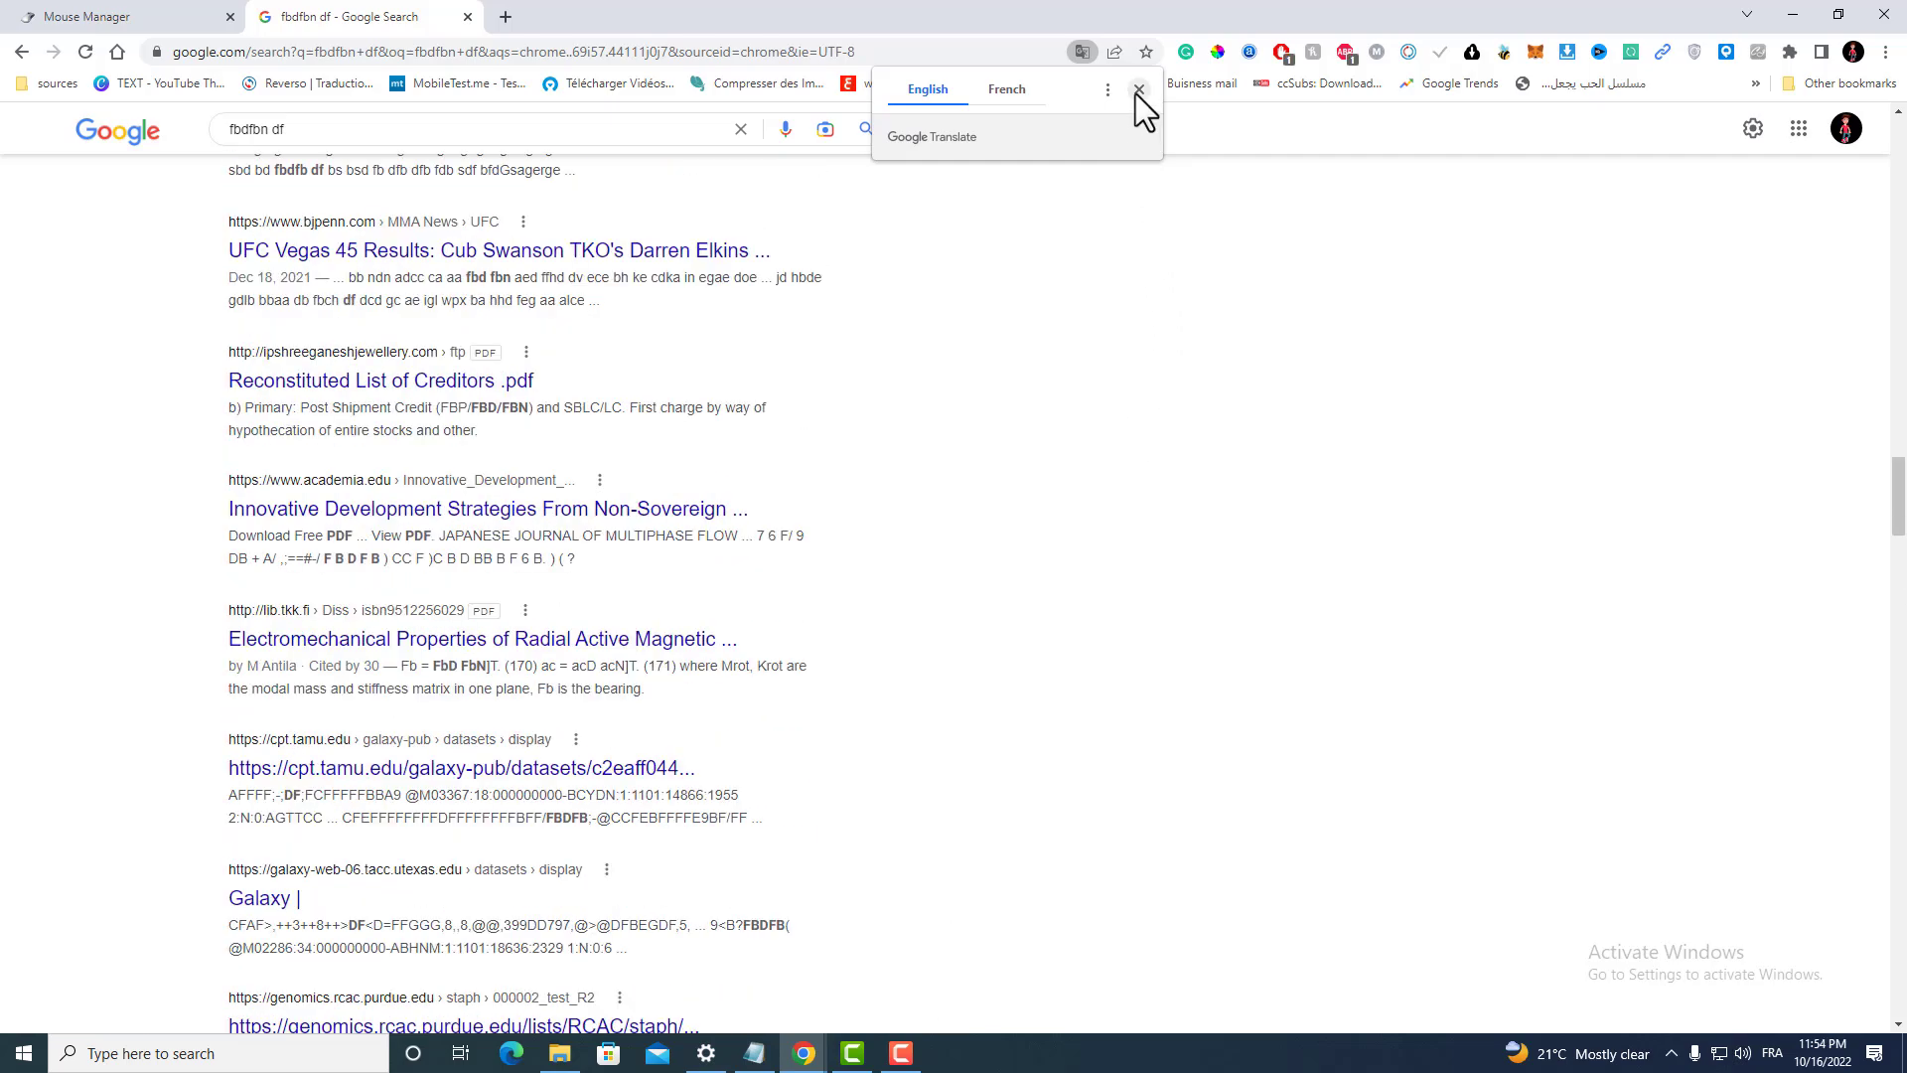
pyautogui.click(1139, 91)
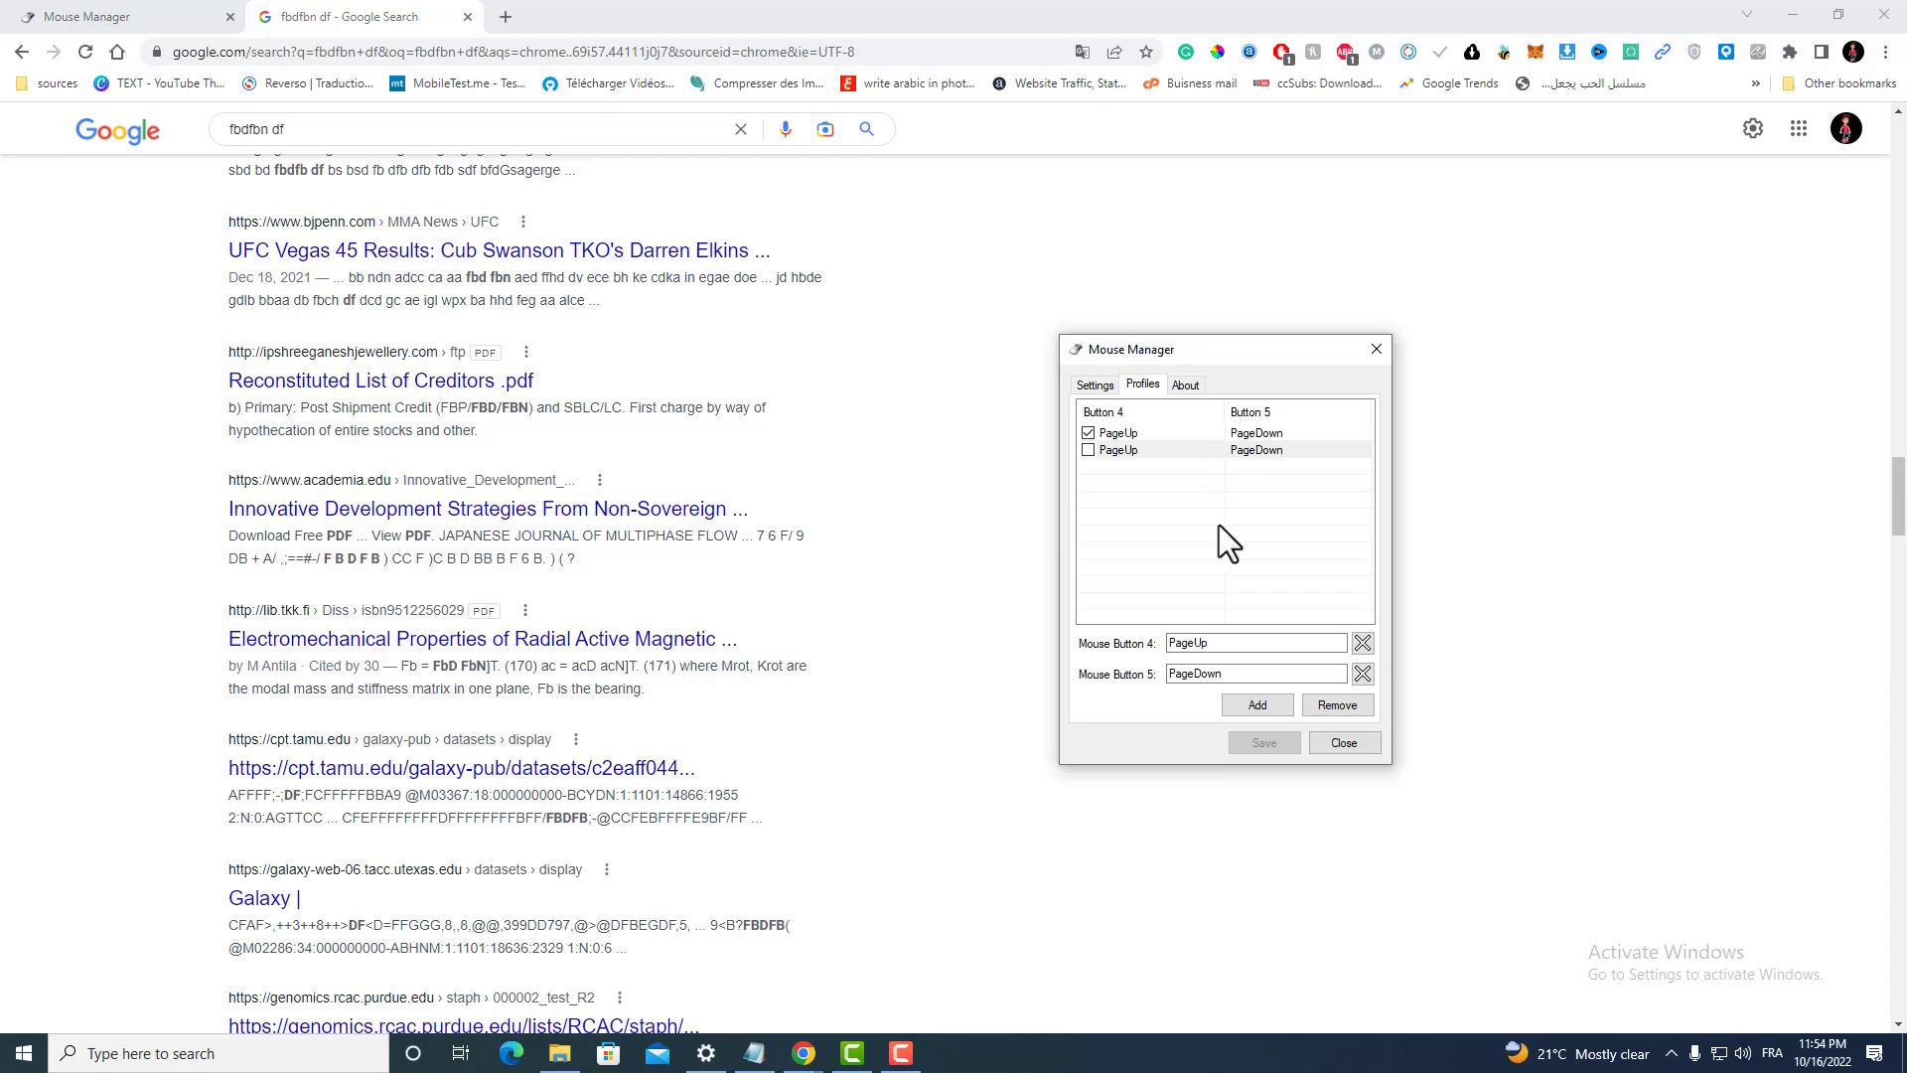
pyautogui.click(1256, 705)
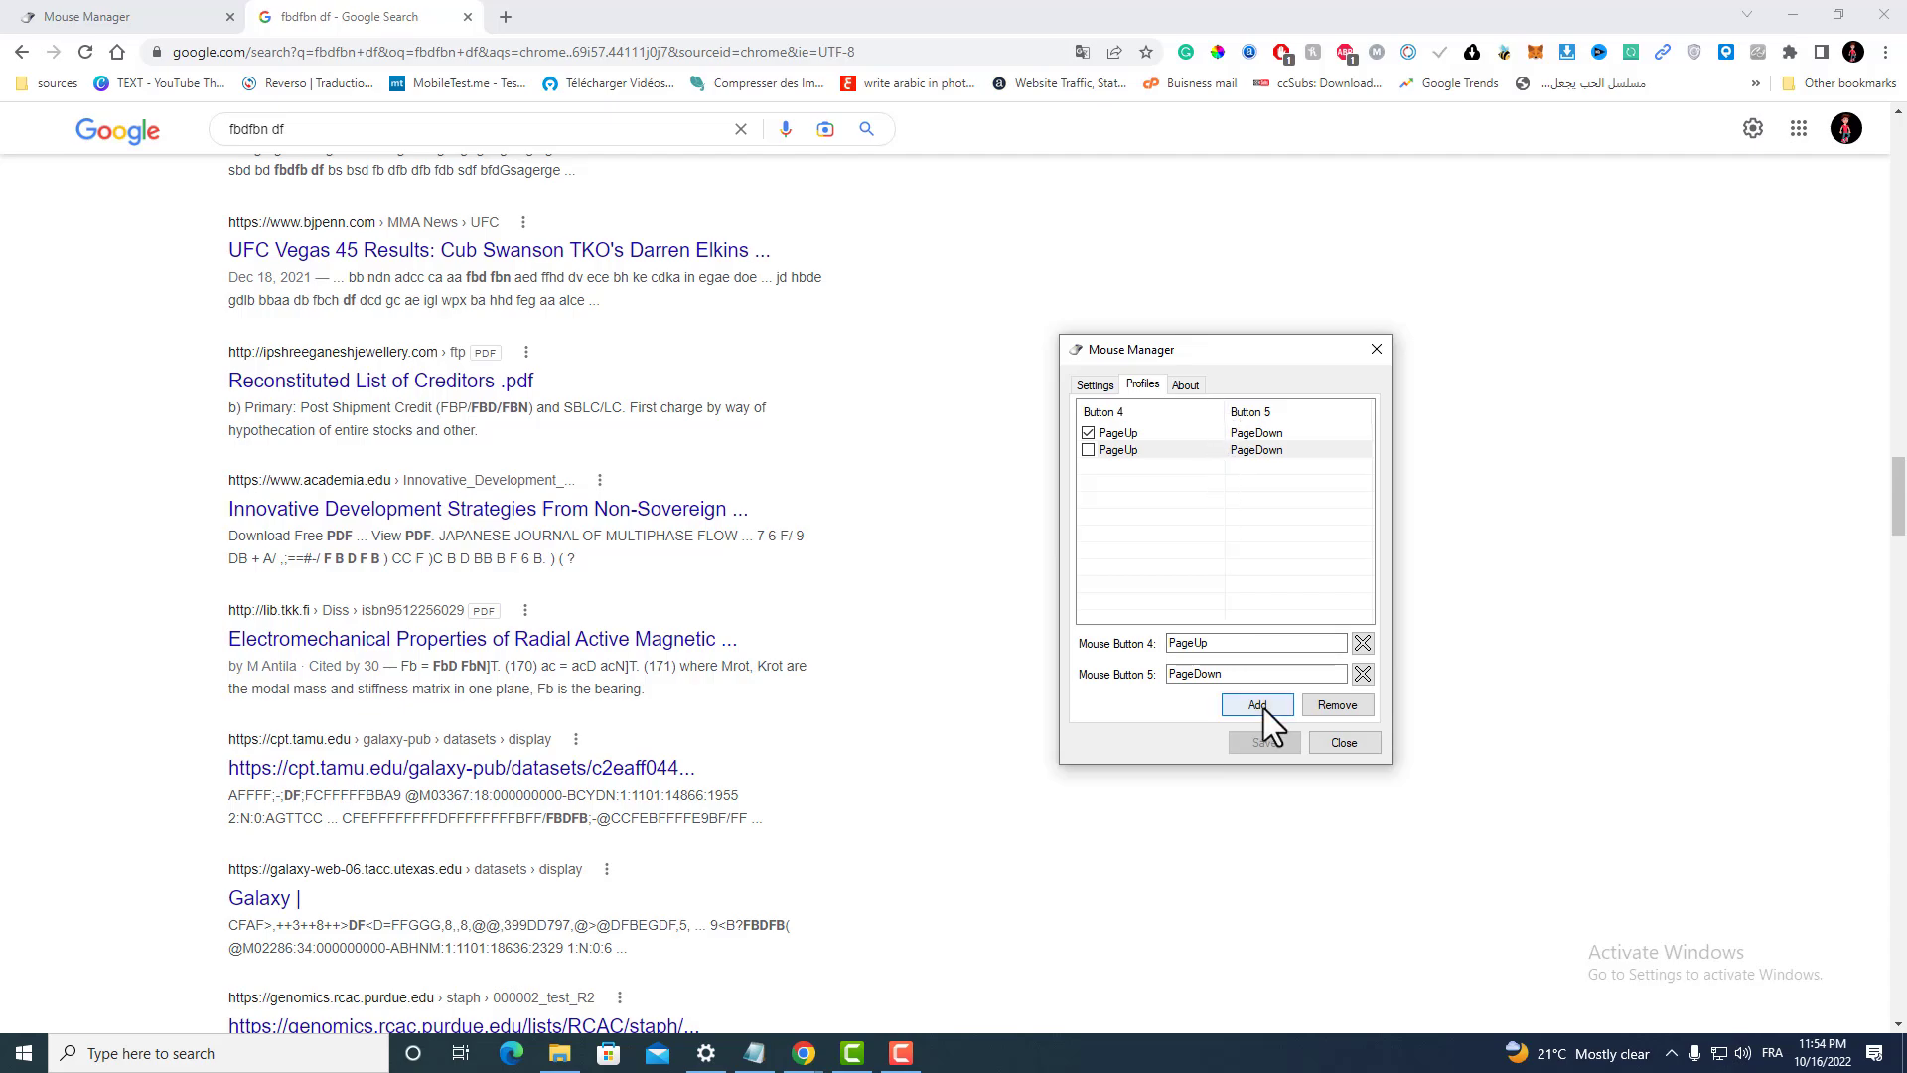